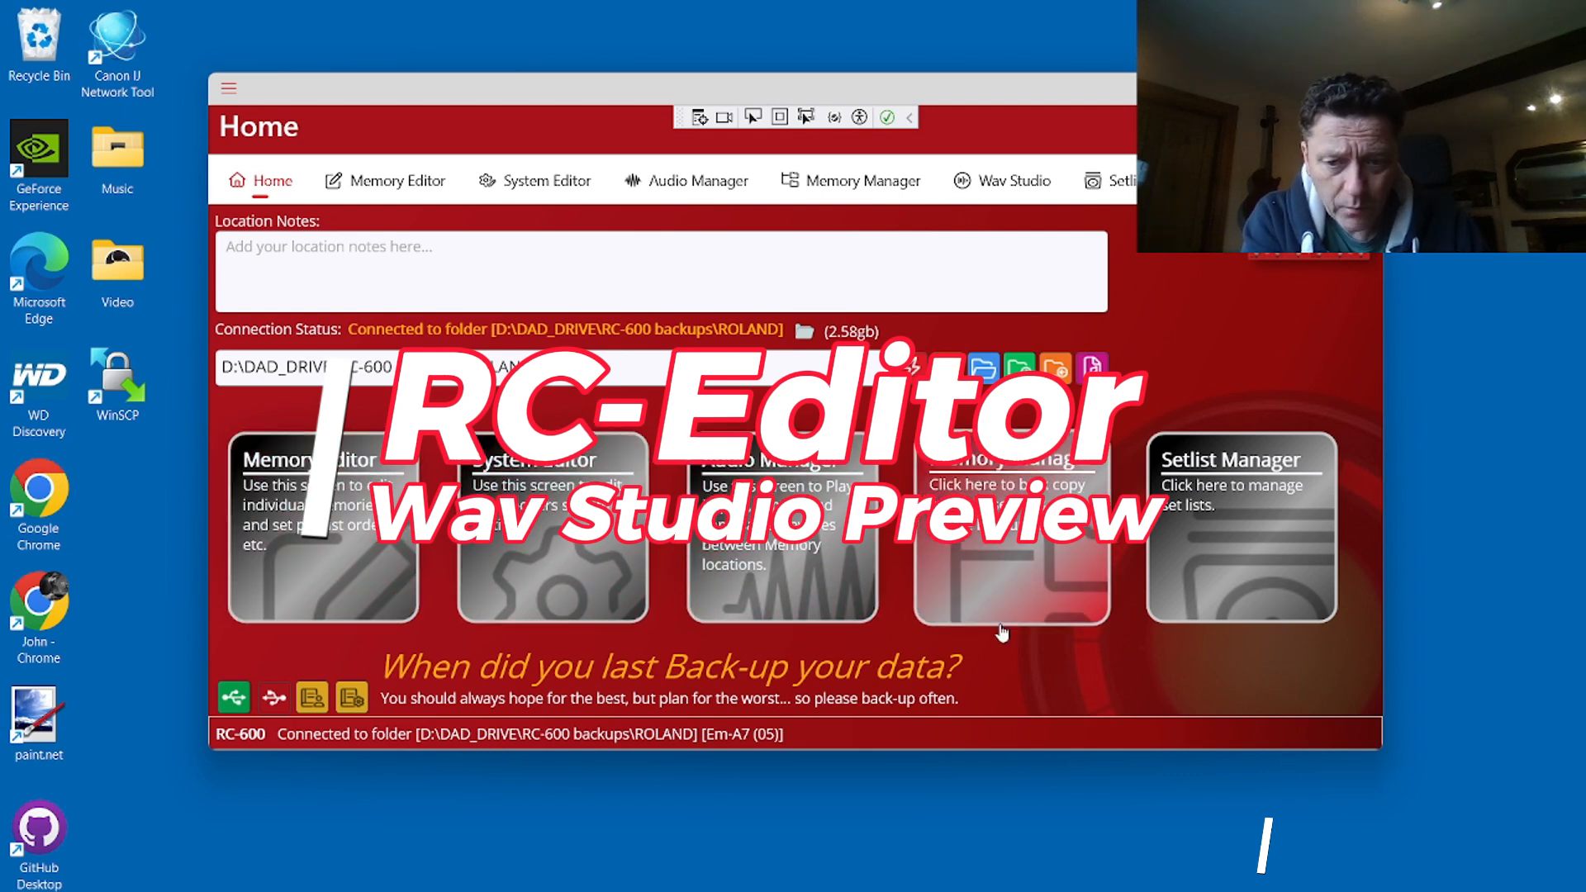
mouse_move(1063, 705)
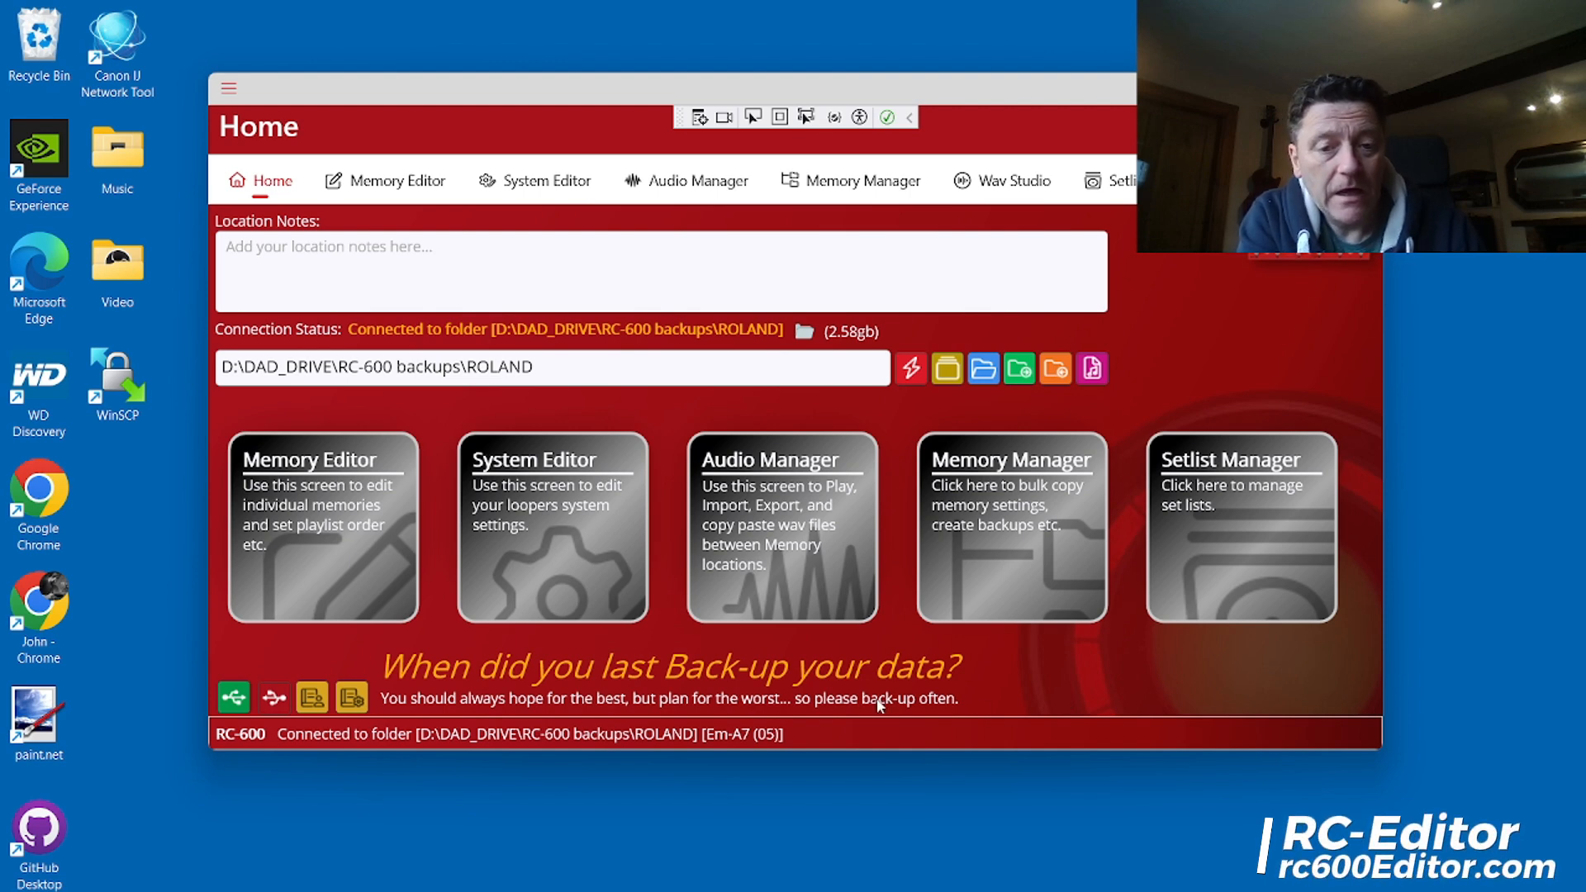
mouse_move(1004, 188)
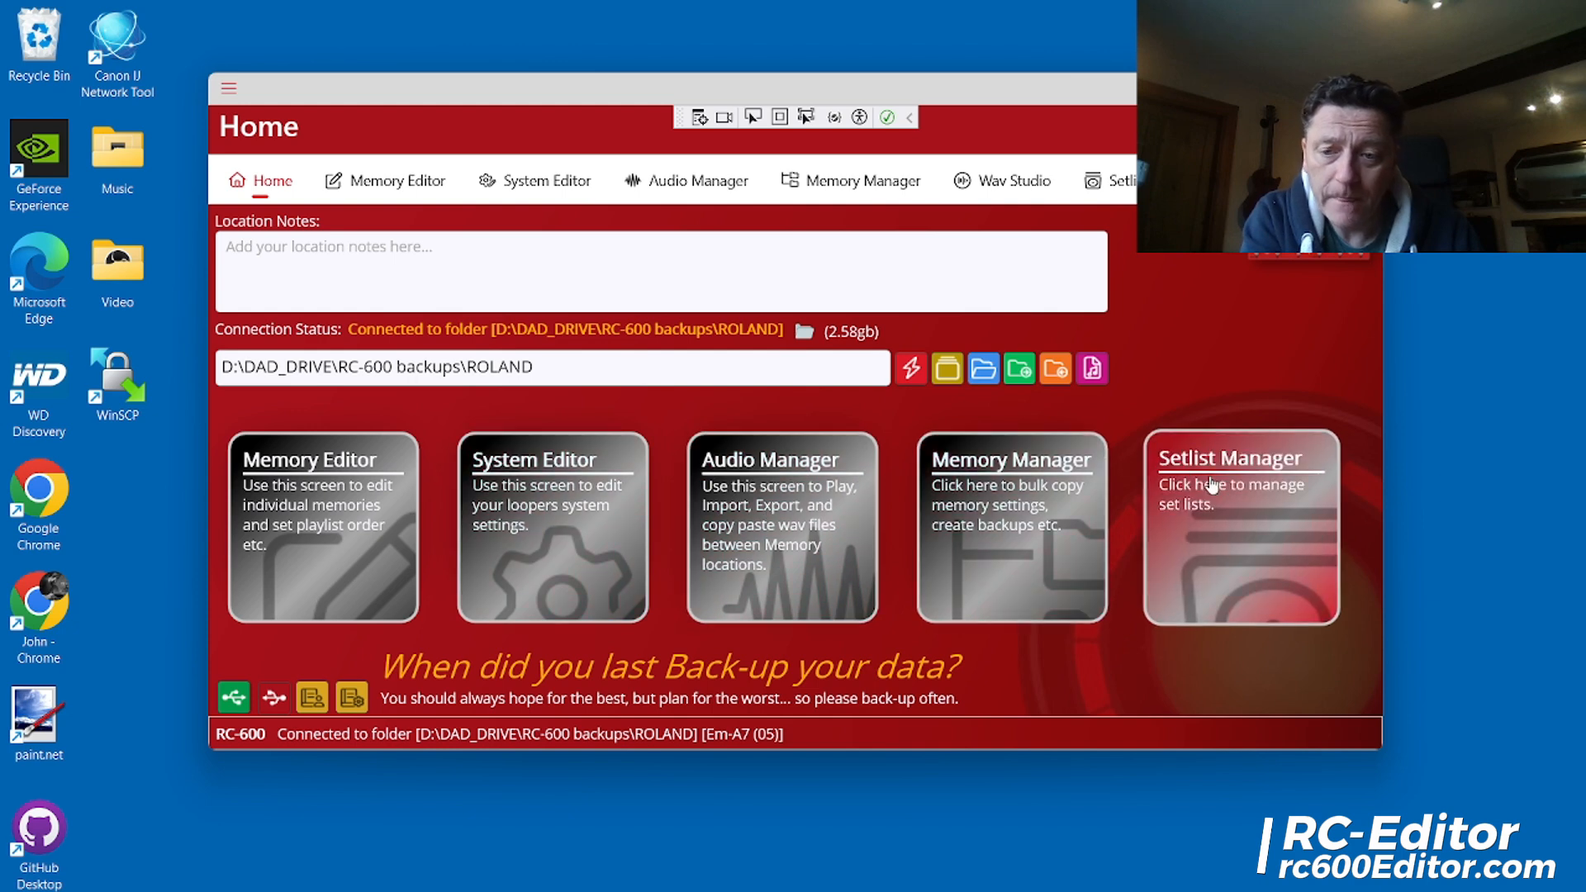
mouse_move(977, 190)
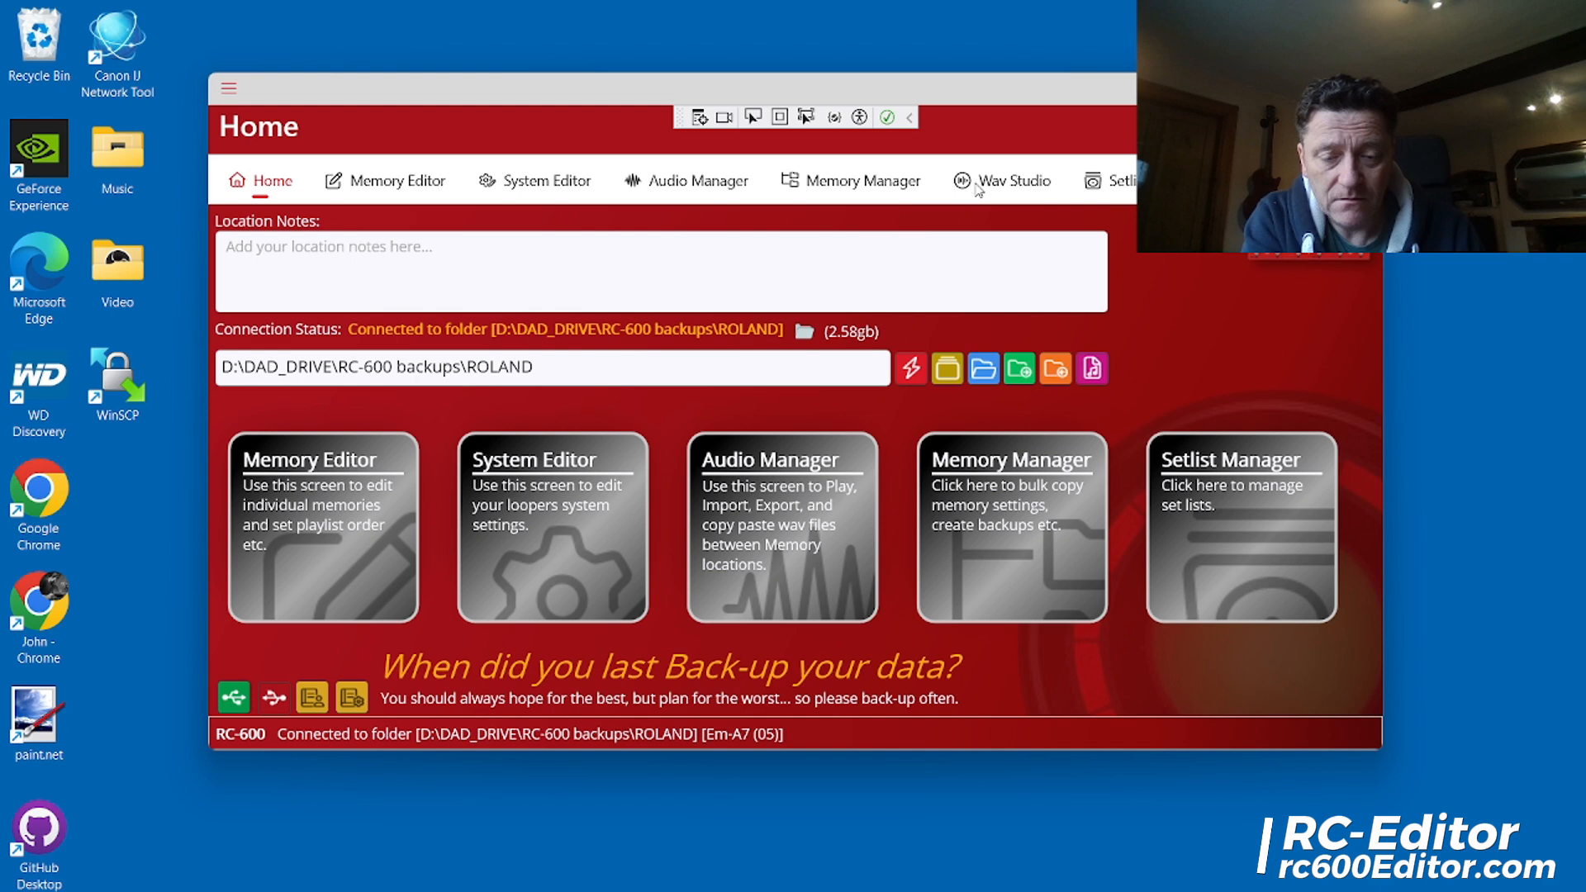
Open RC-Editor's Wav Studio screen, showing the 16-beat grid at tempo 120
click(1011, 180)
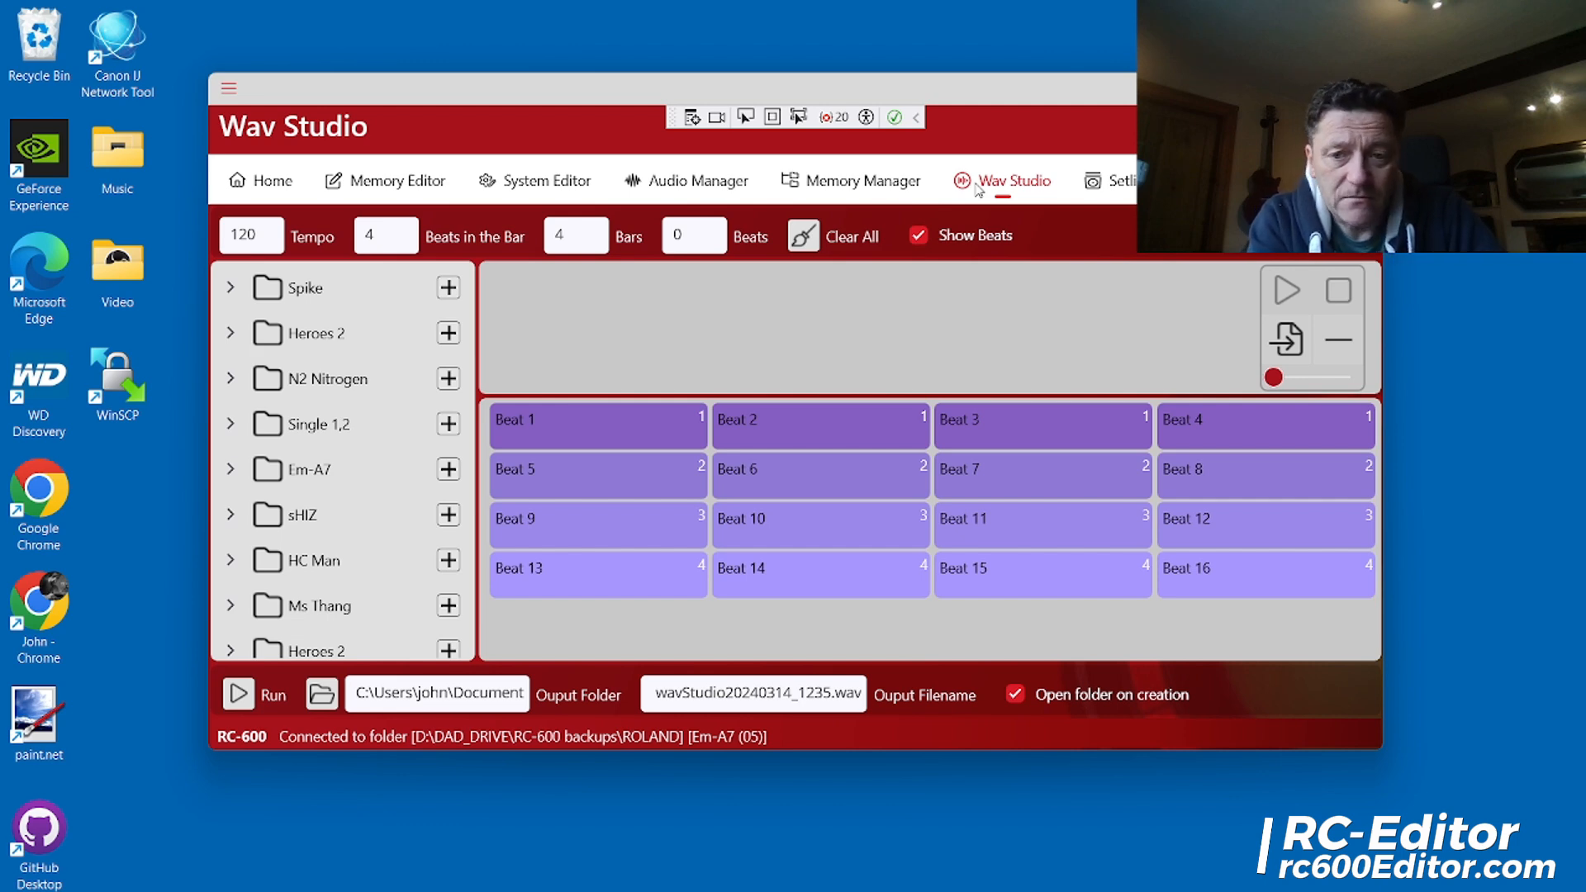
mouse_move(743, 356)
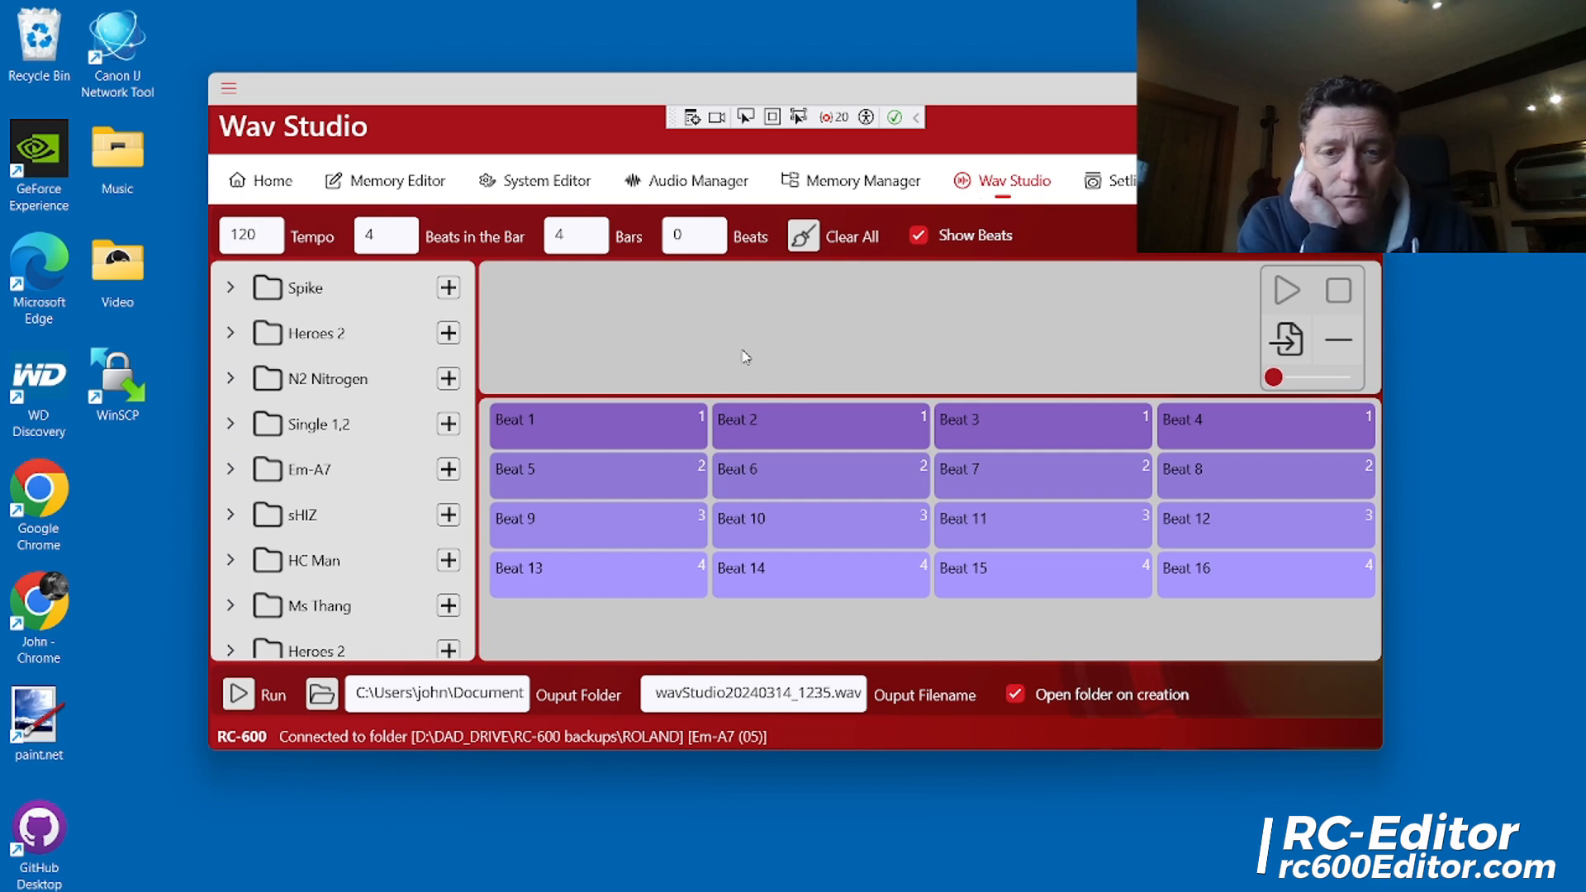
mouse_move(496, 668)
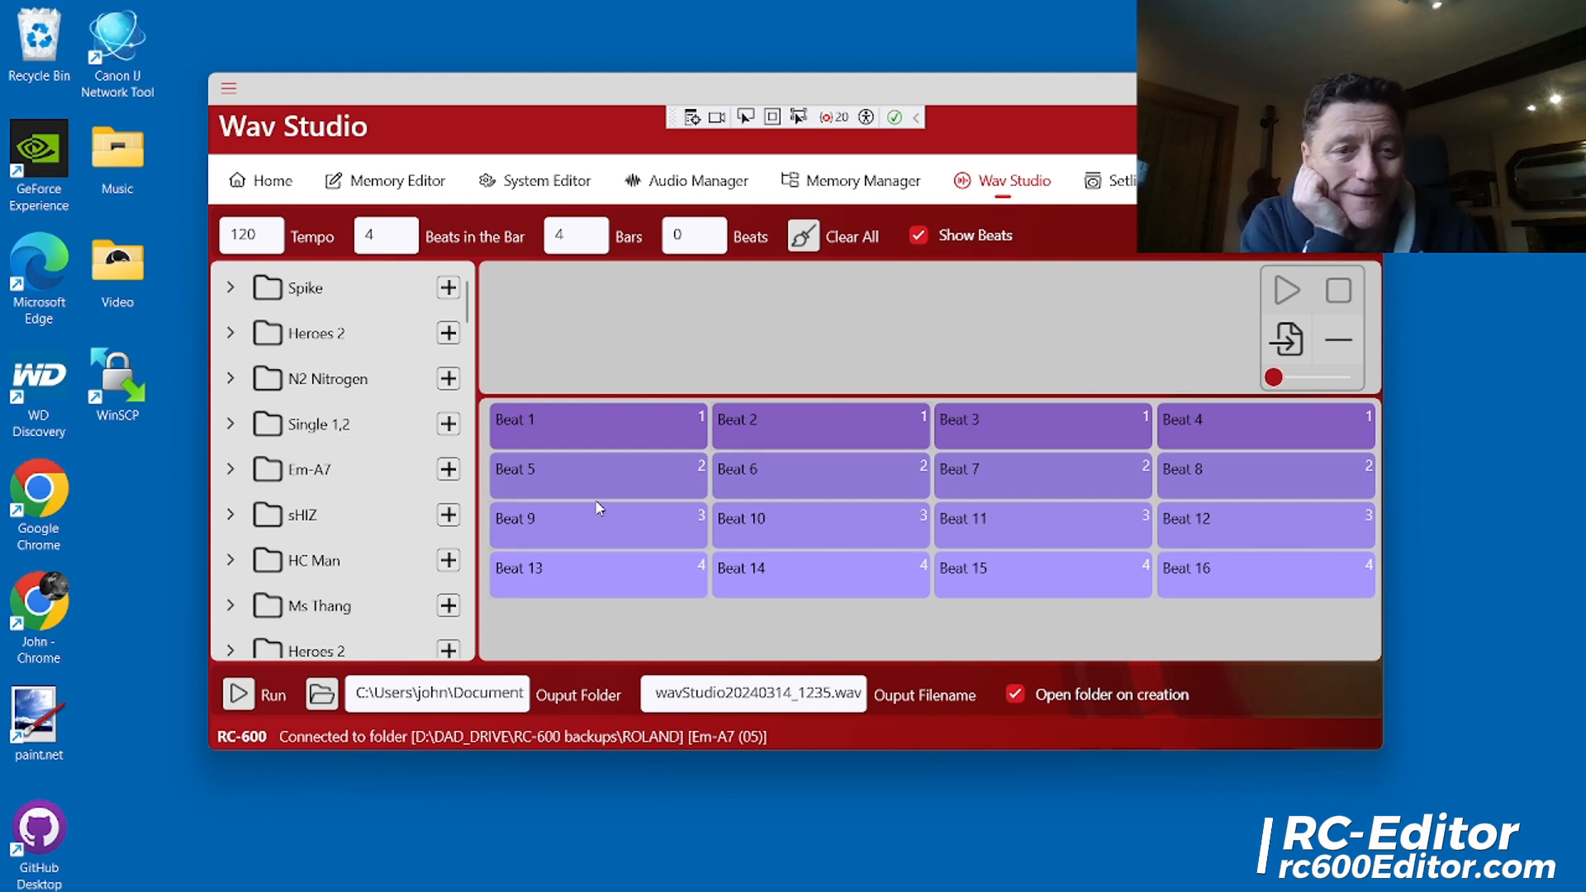
mouse_move(297, 465)
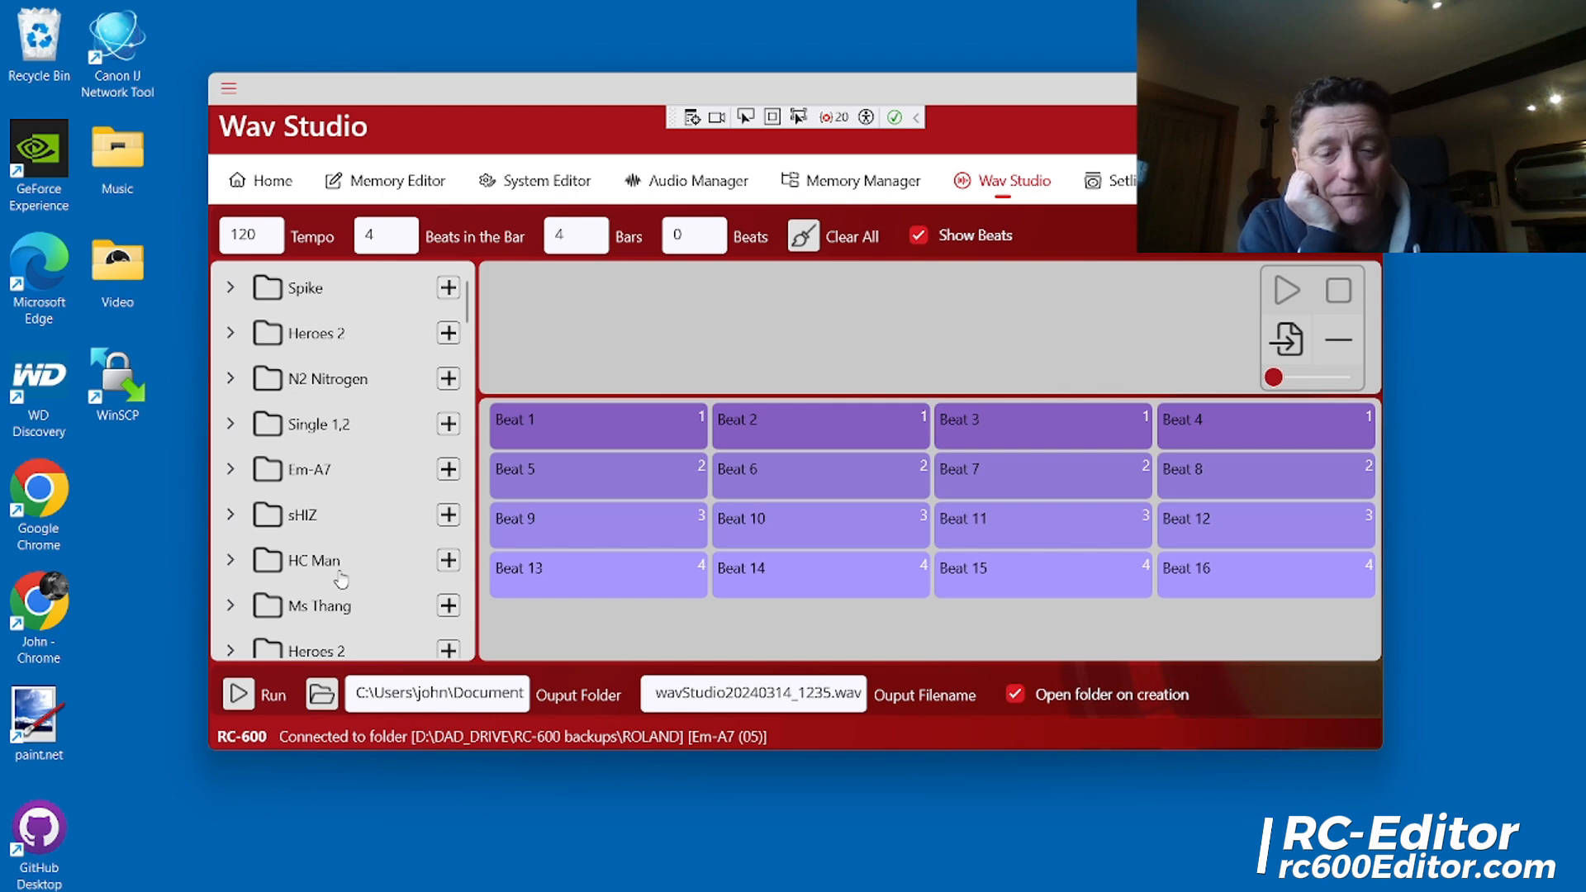
mouse_move(298, 506)
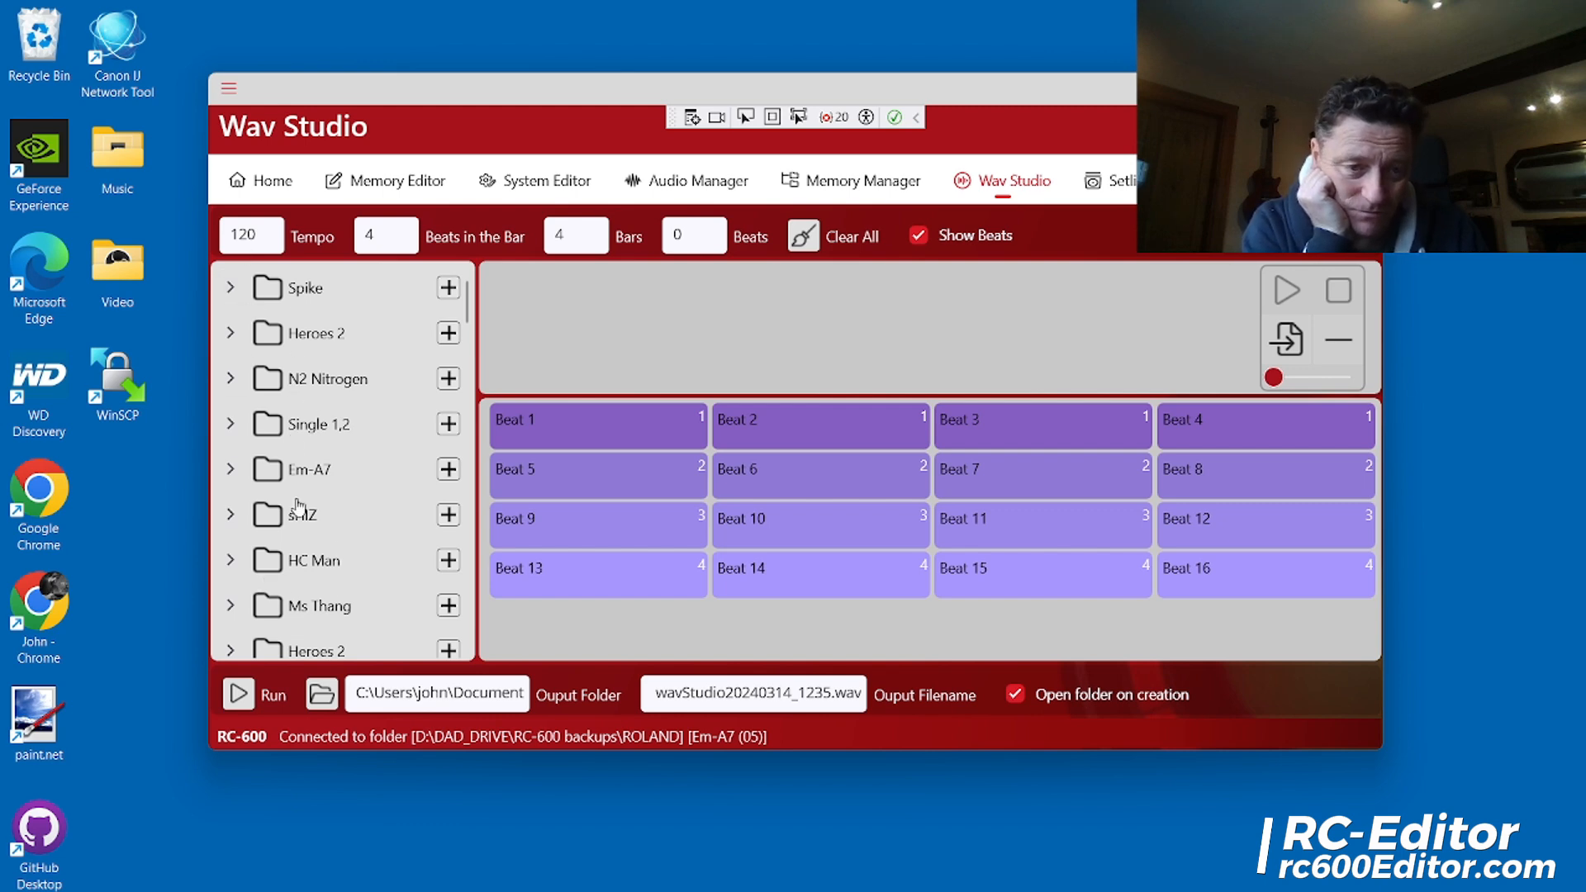
mouse_move(302, 567)
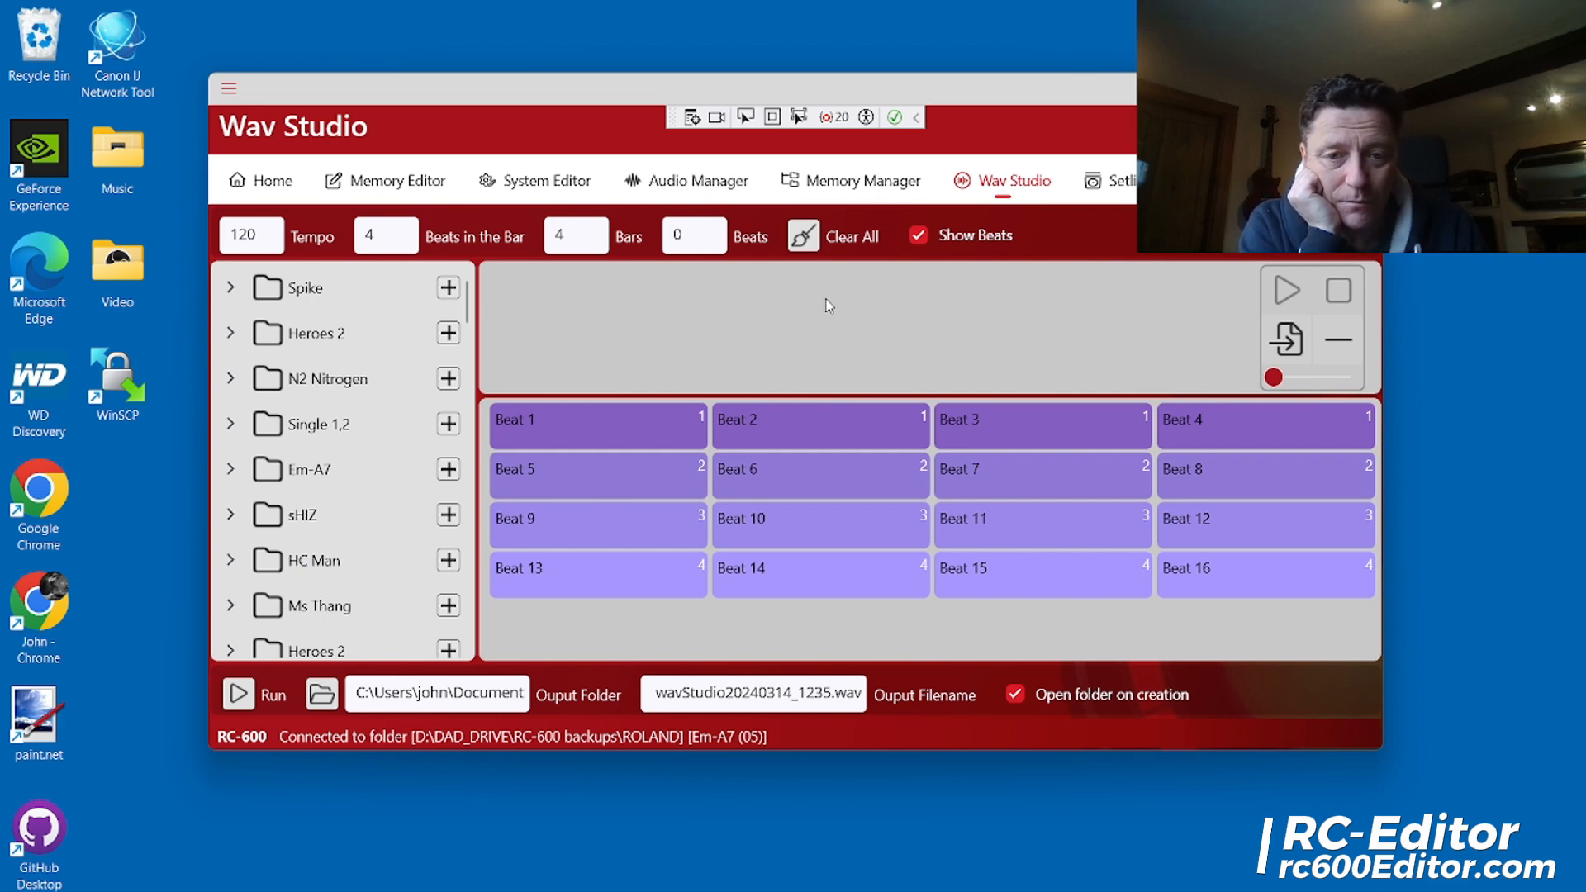
mouse_move(1176, 370)
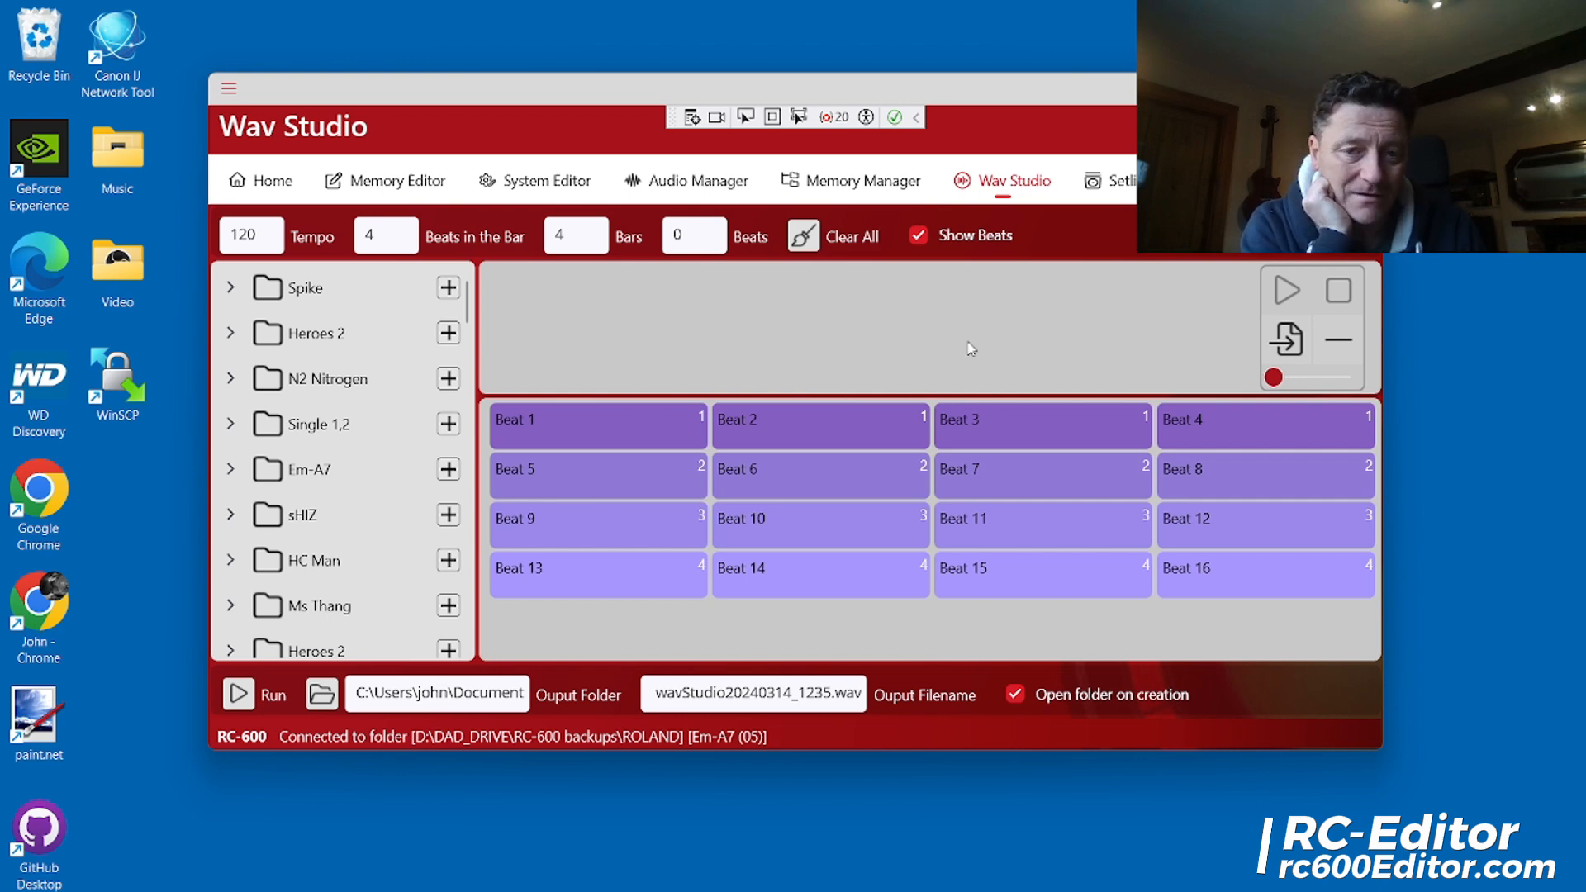
mouse_move(1100, 344)
text(12)
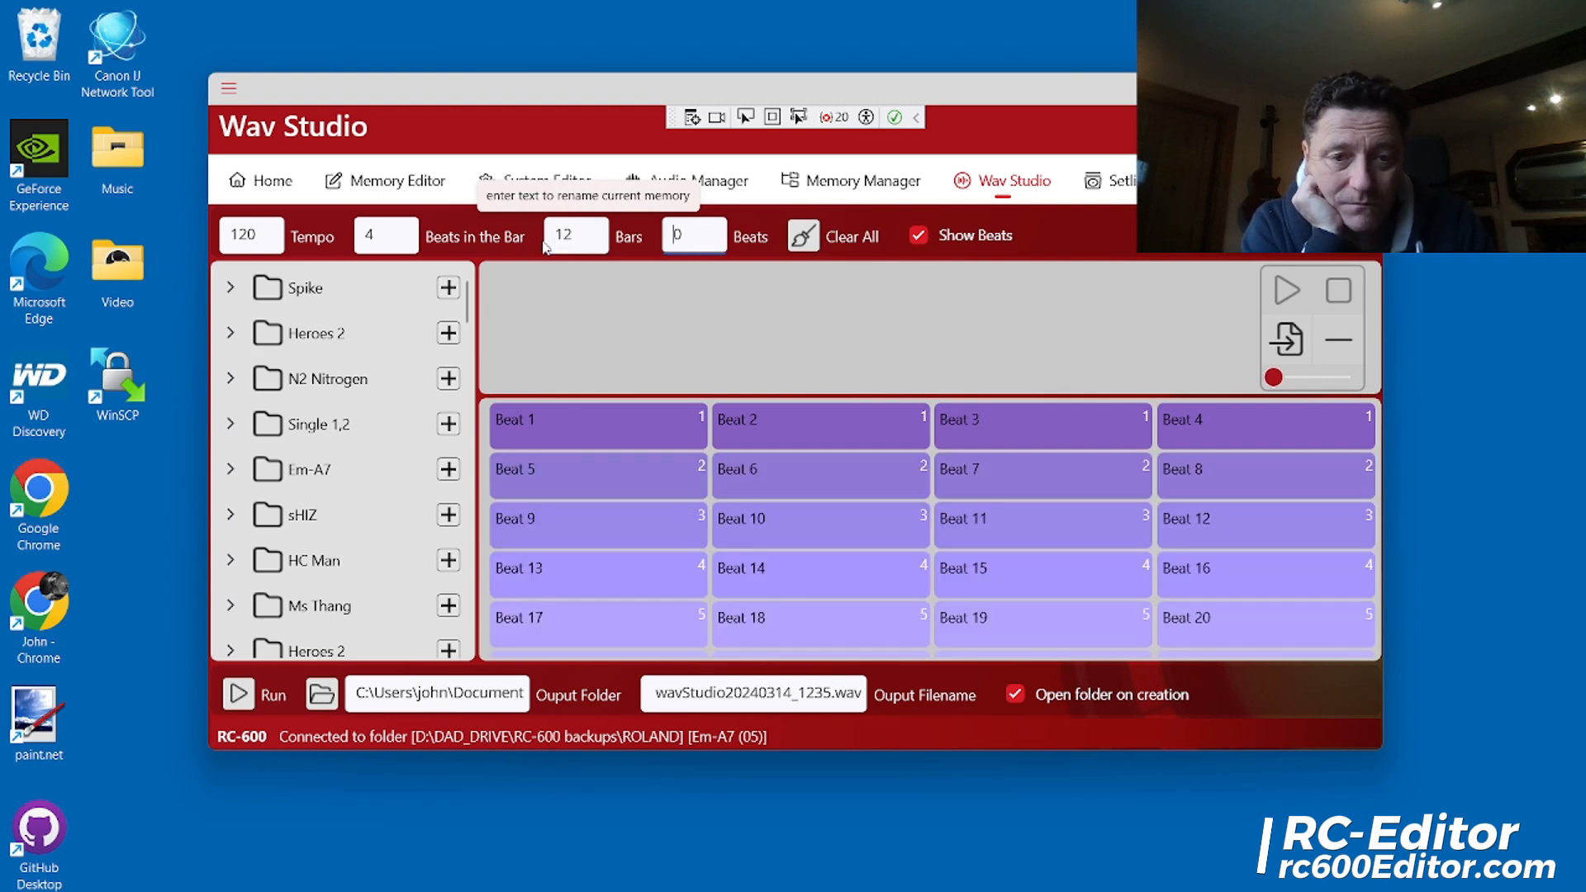
Switch the Wav Studio grid from individual beats to a per-bar layout
scroll(down, 3)
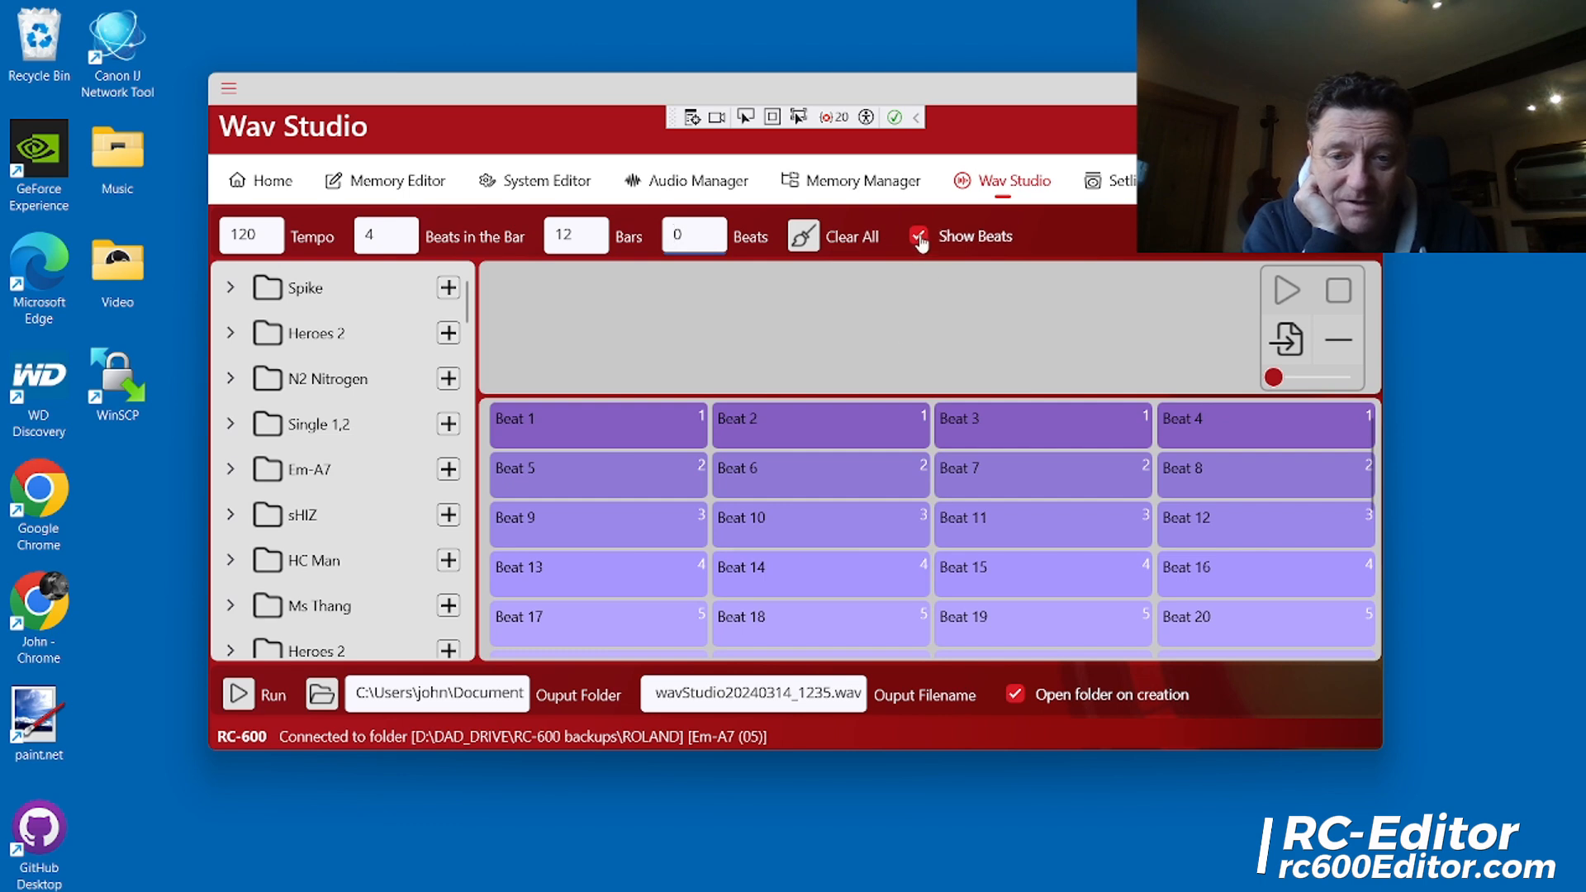
click(919, 235)
text(8)
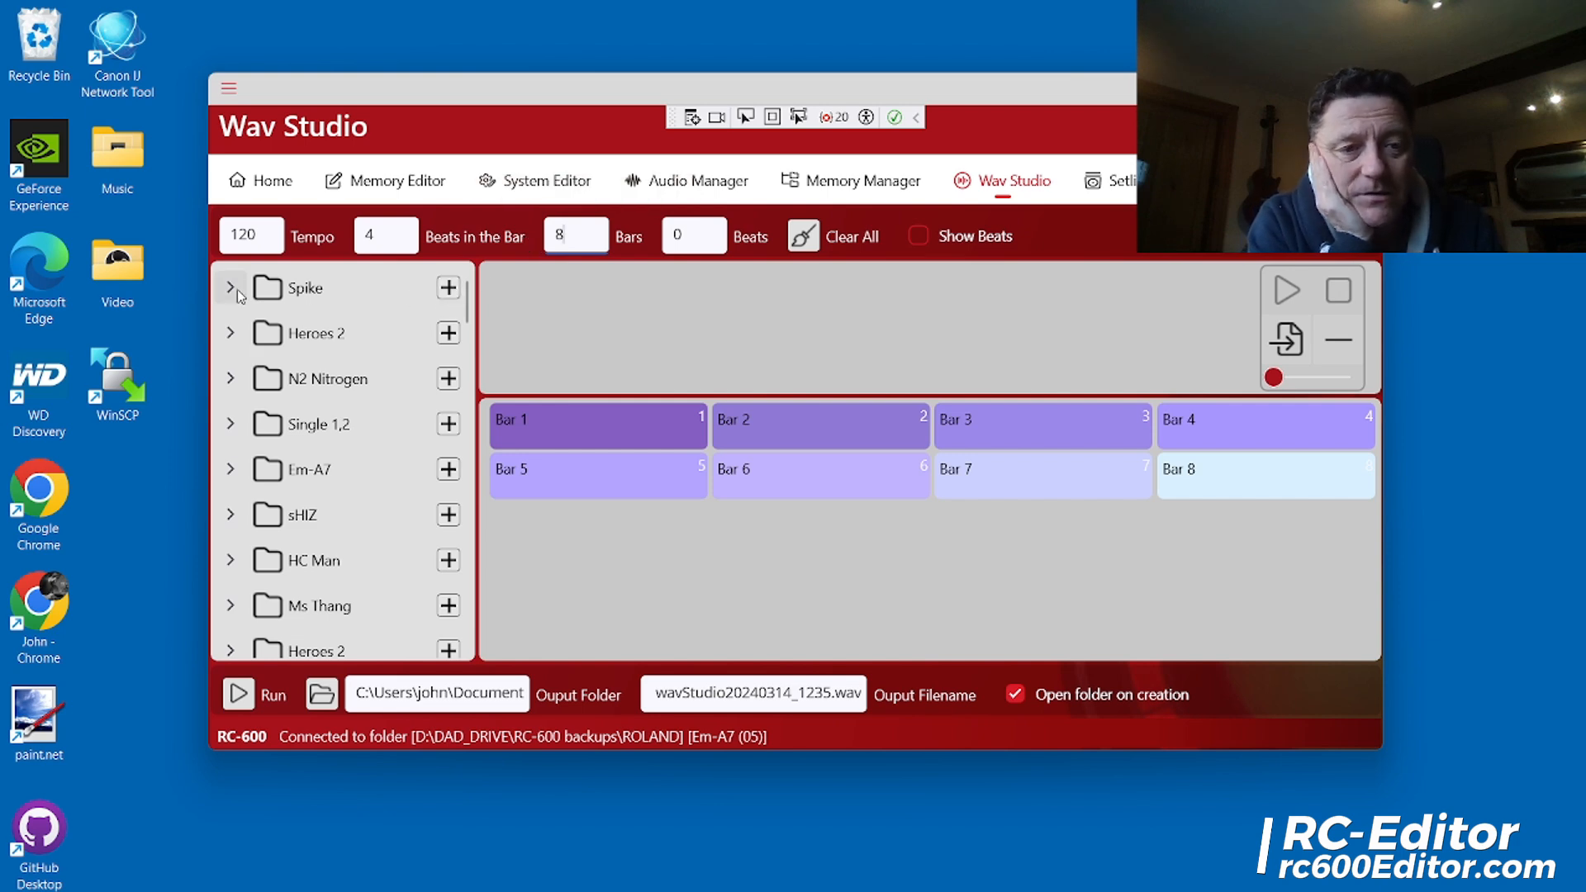
Expand the Spike memory folder to list its loop WAV files
click(231, 287)
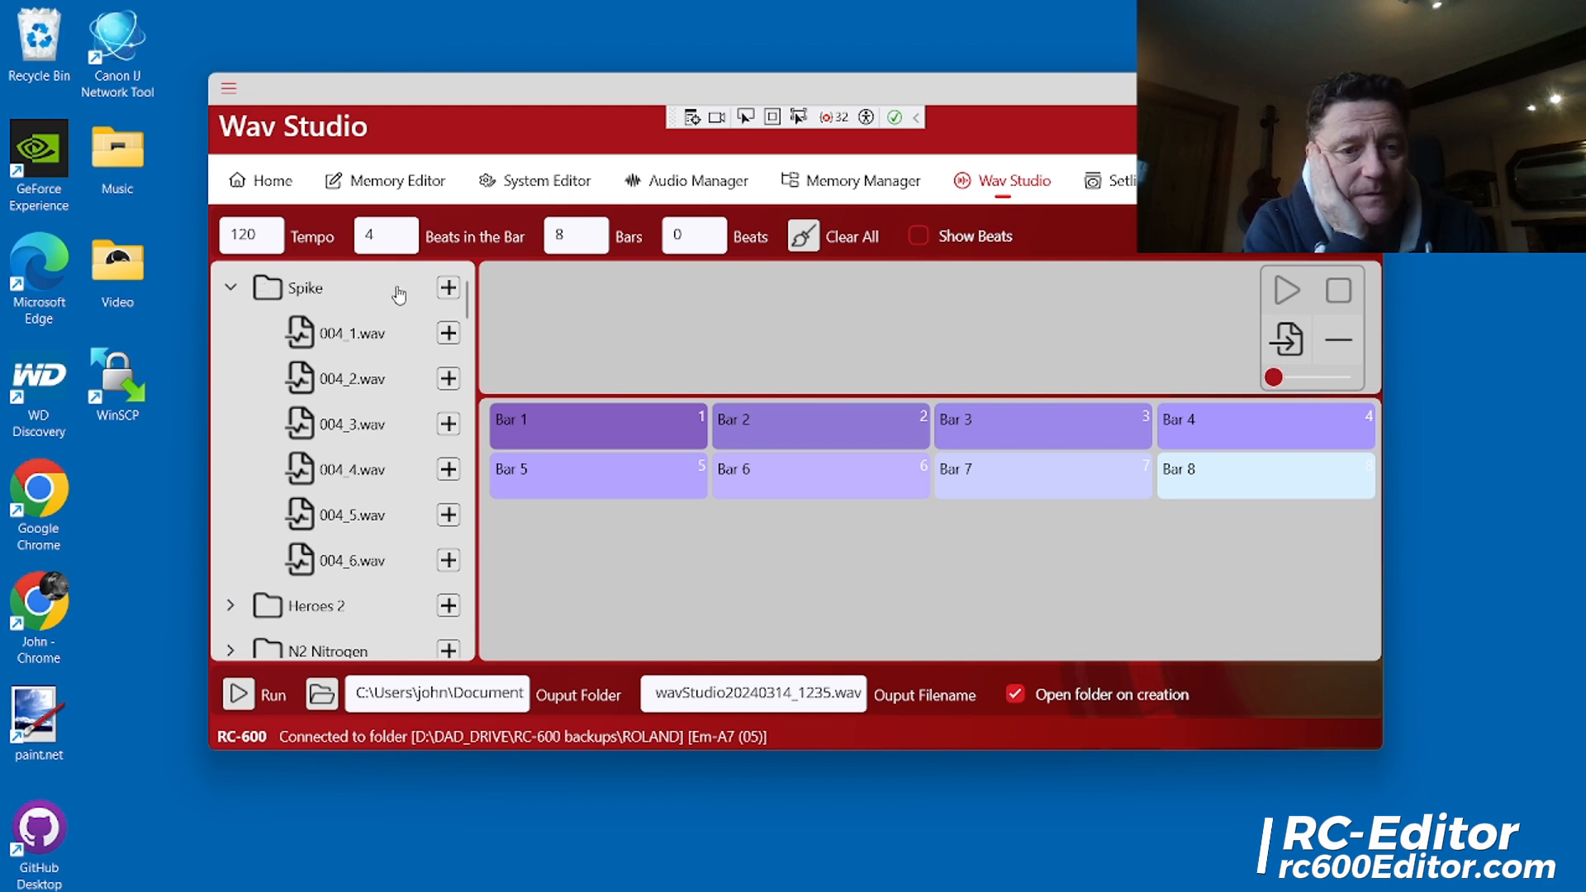
mouse_move(447, 288)
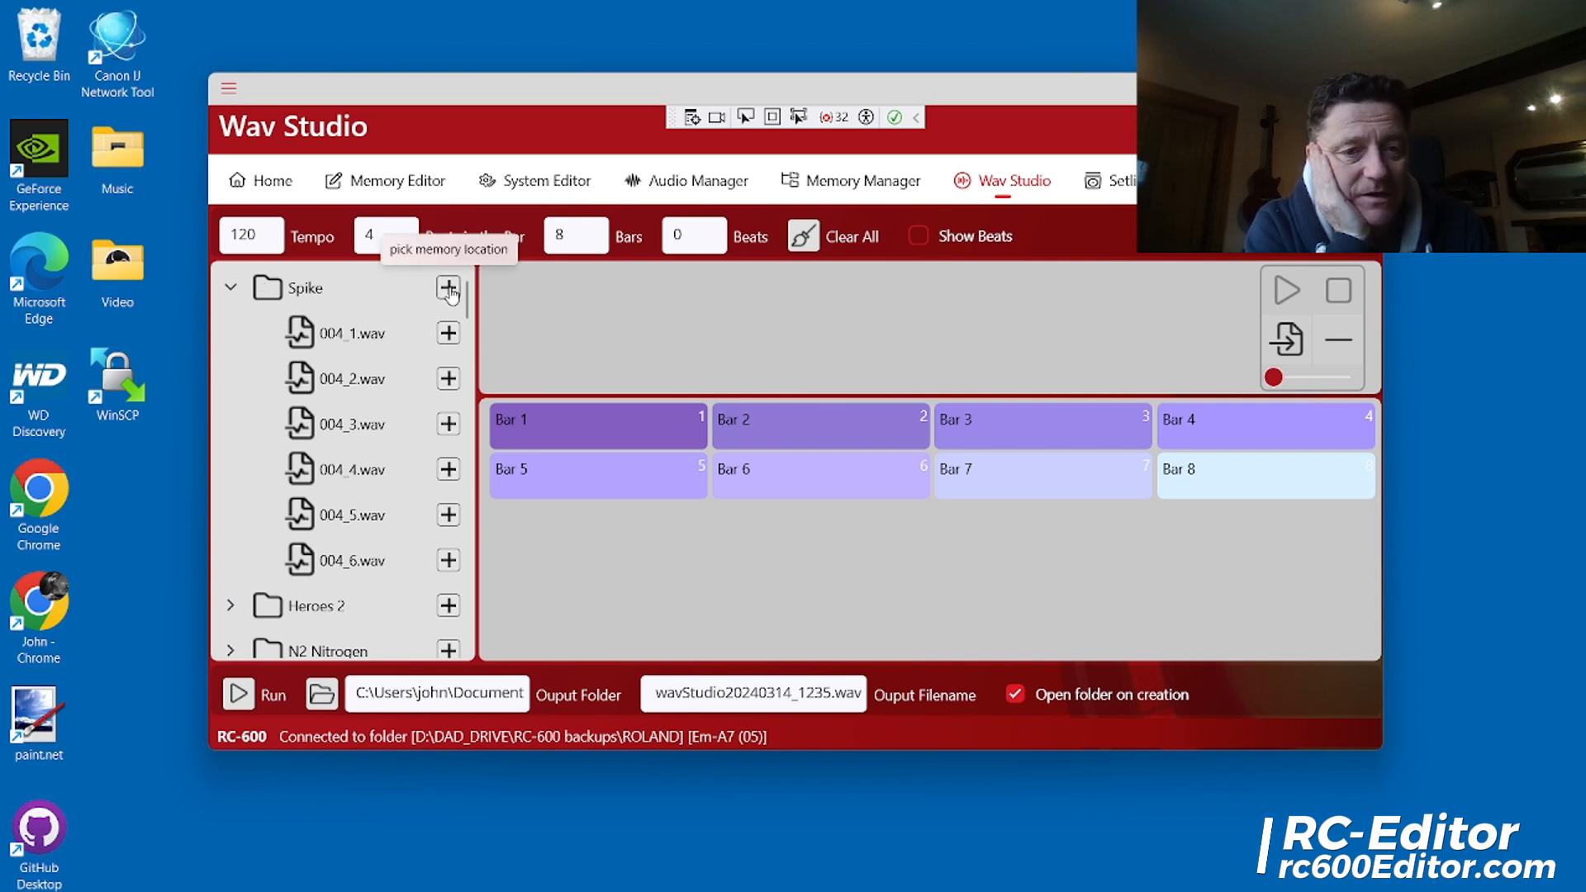
mouse_move(436, 306)
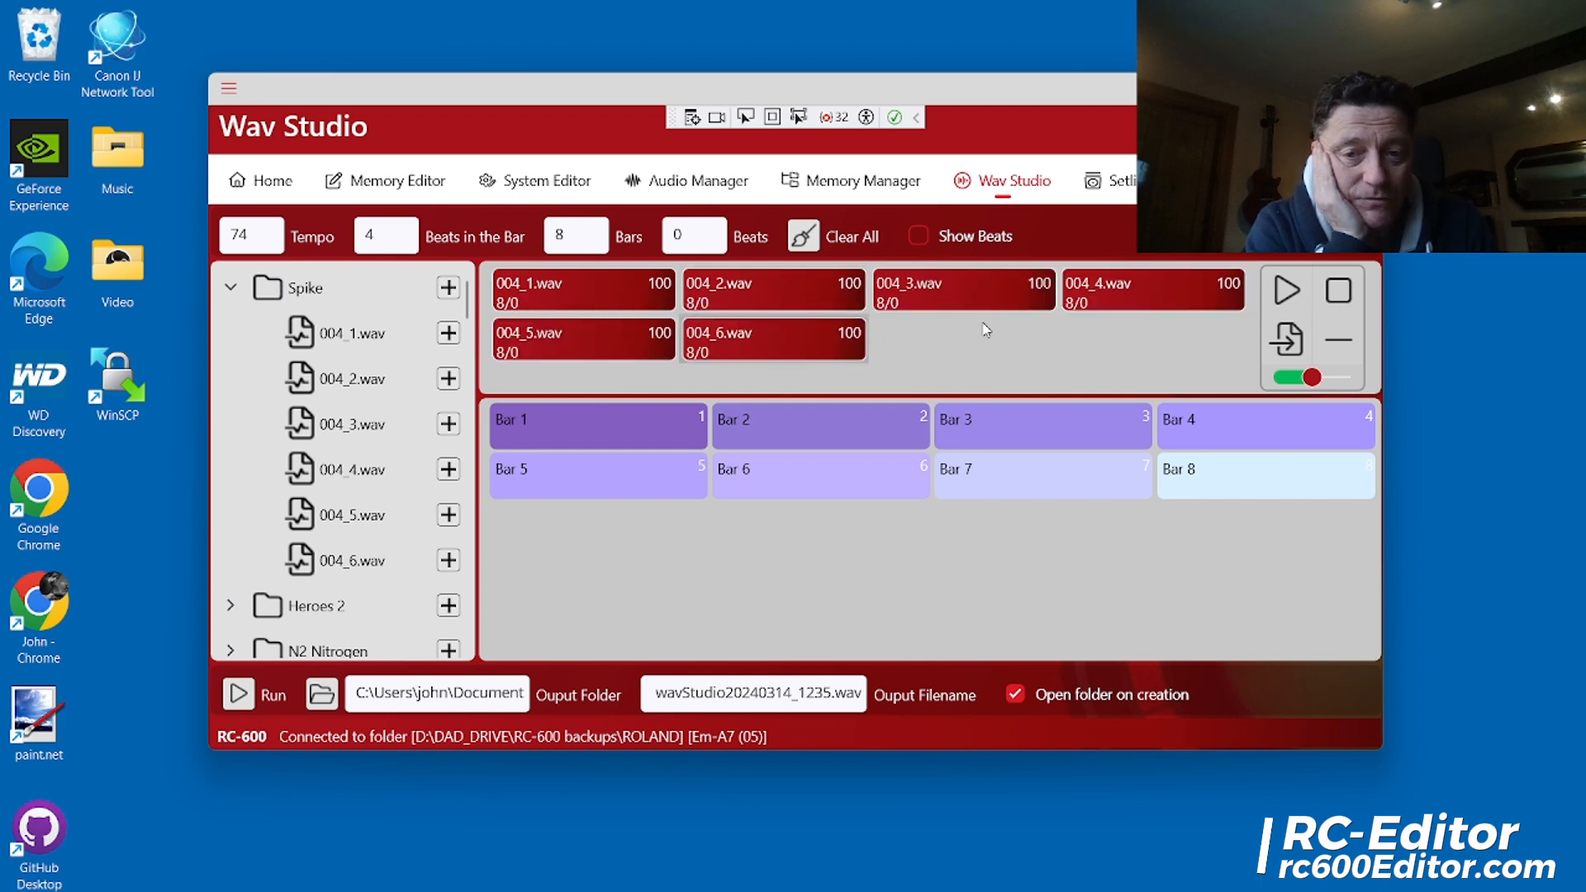
mouse_move(809, 453)
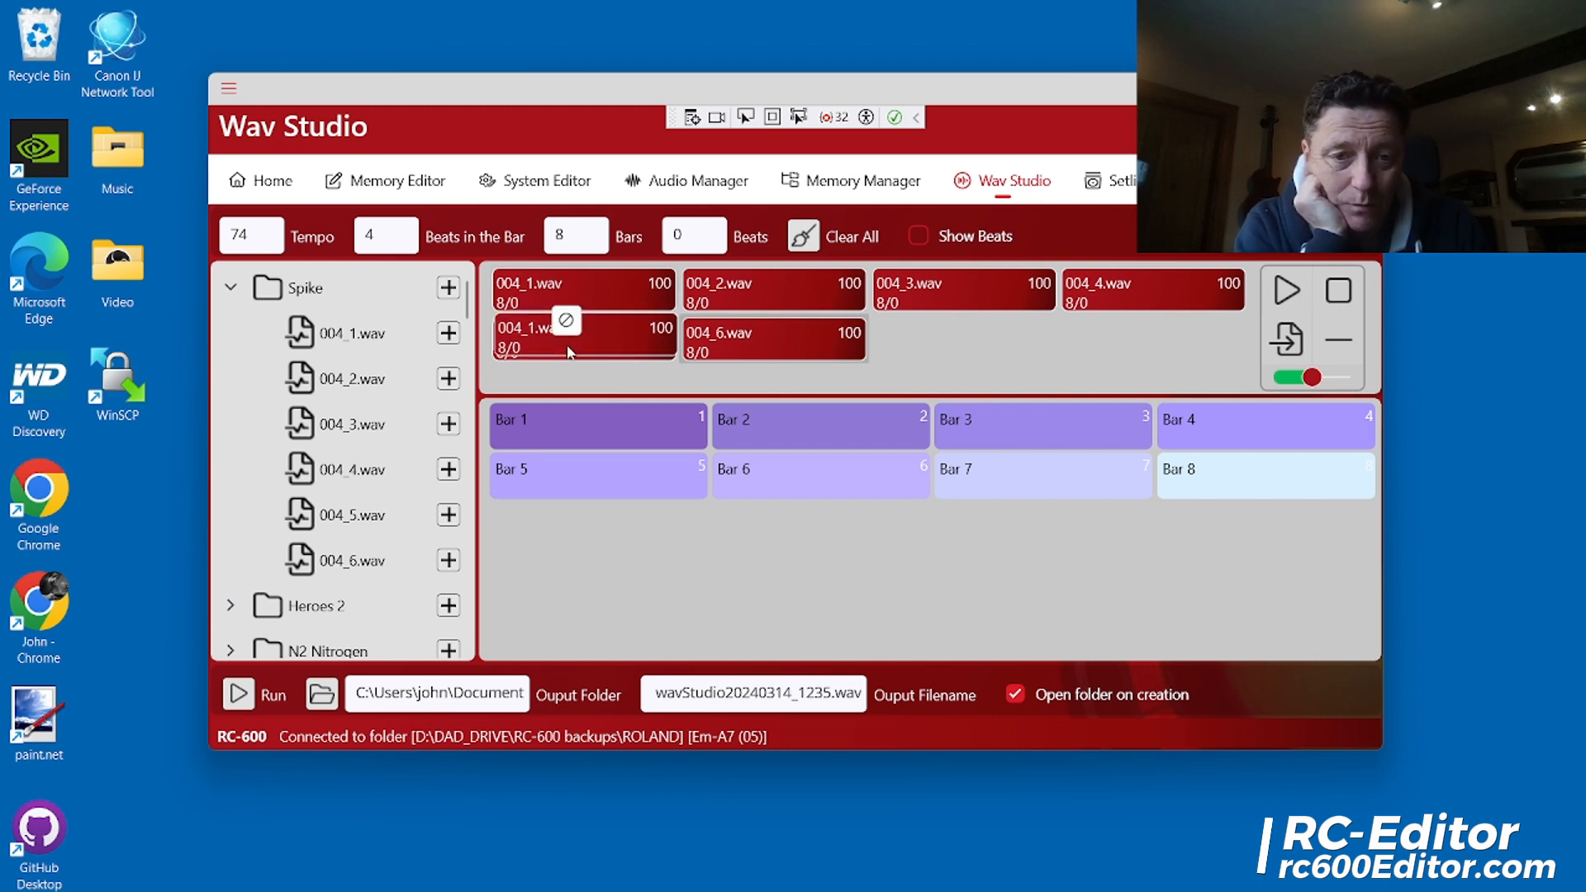
Place 004_1.wav on Bar 1 and 004_6.wav on Bar 8
drag(566, 338, 596, 425)
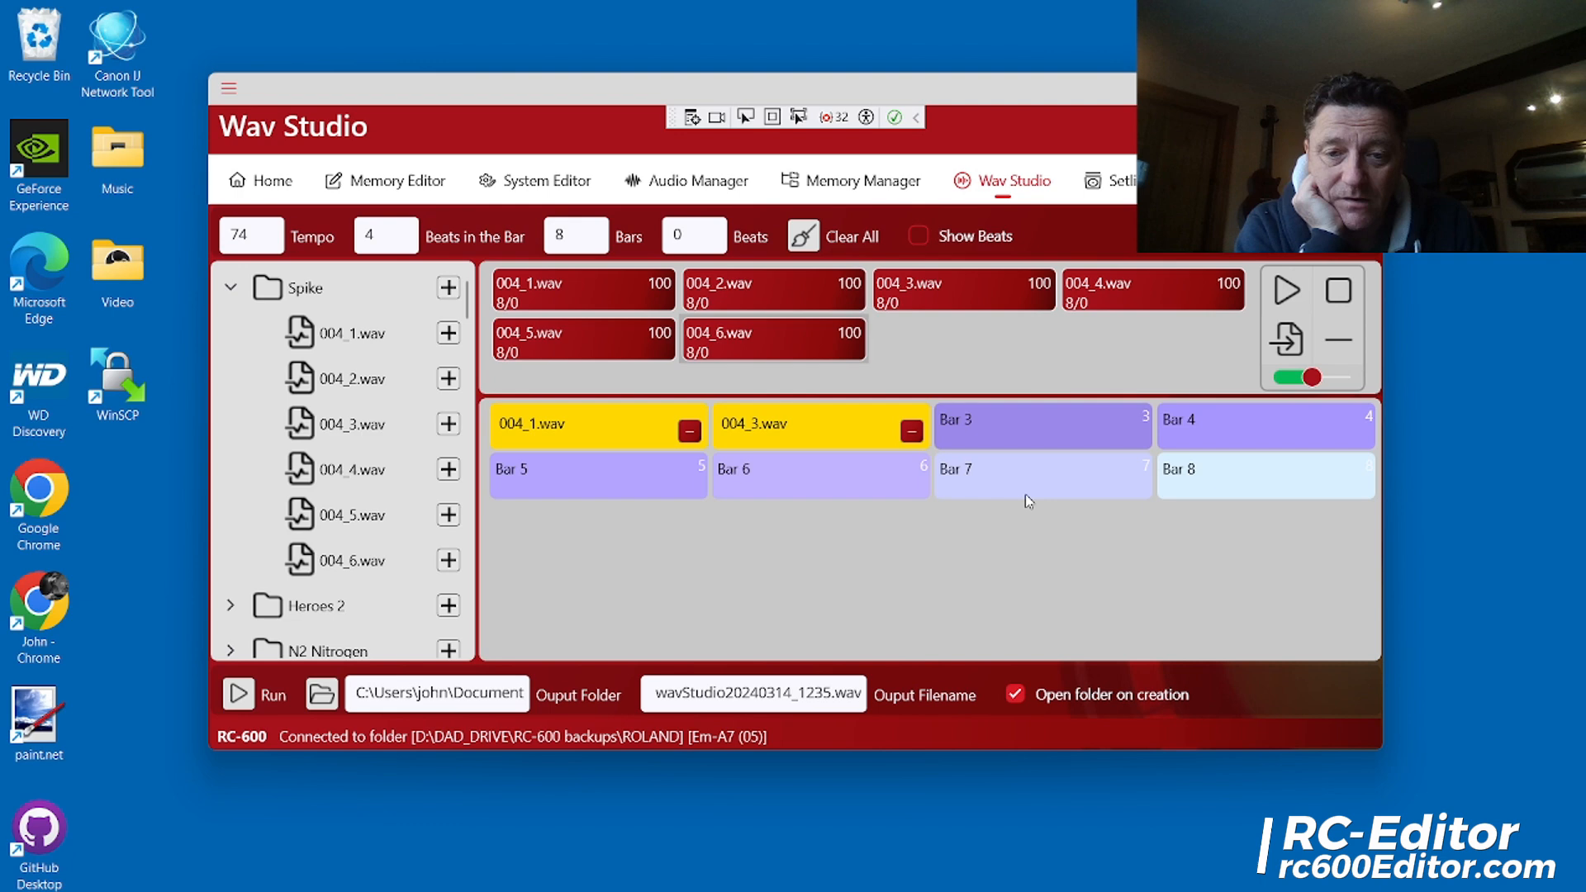
drag(769, 293, 1204, 486)
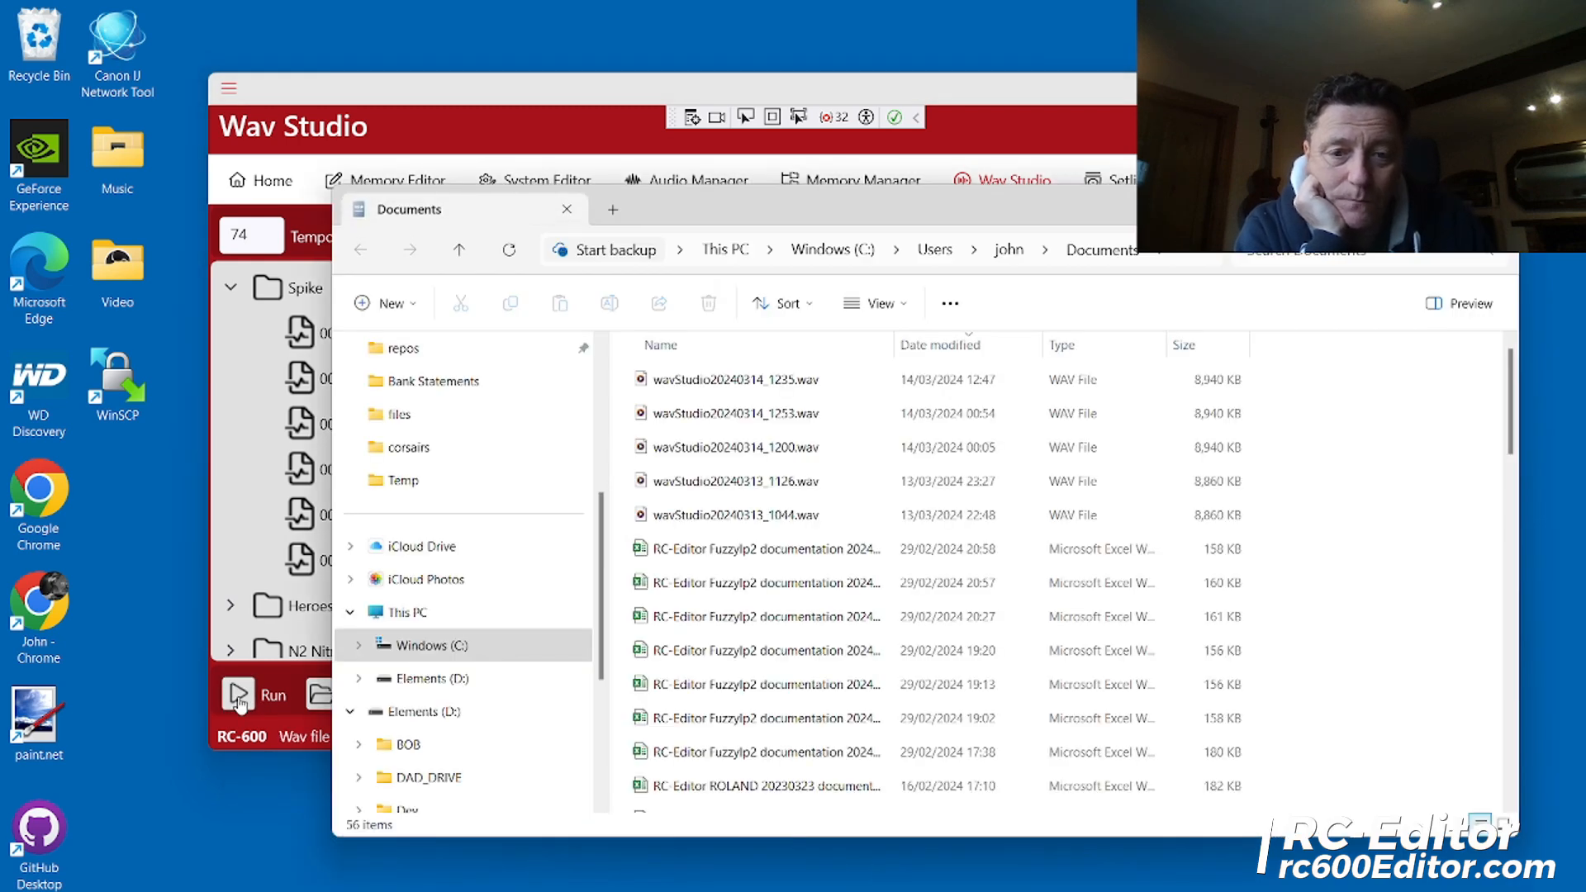
Open wavStudio20240314_1235.wav from Documents in Audacity
click(733, 378)
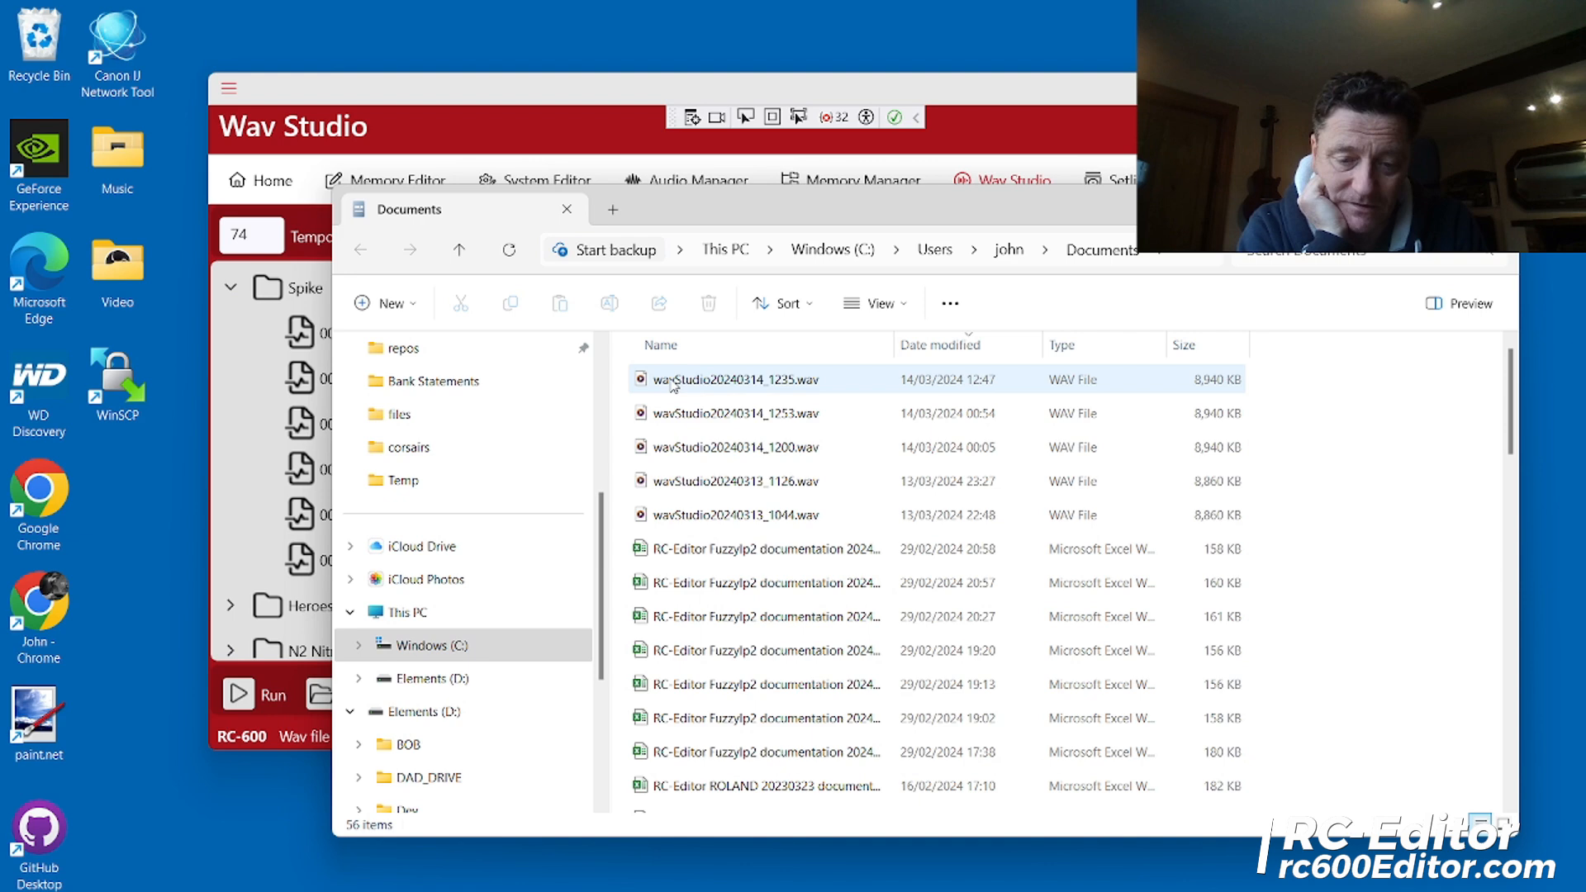
right_click(734, 378)
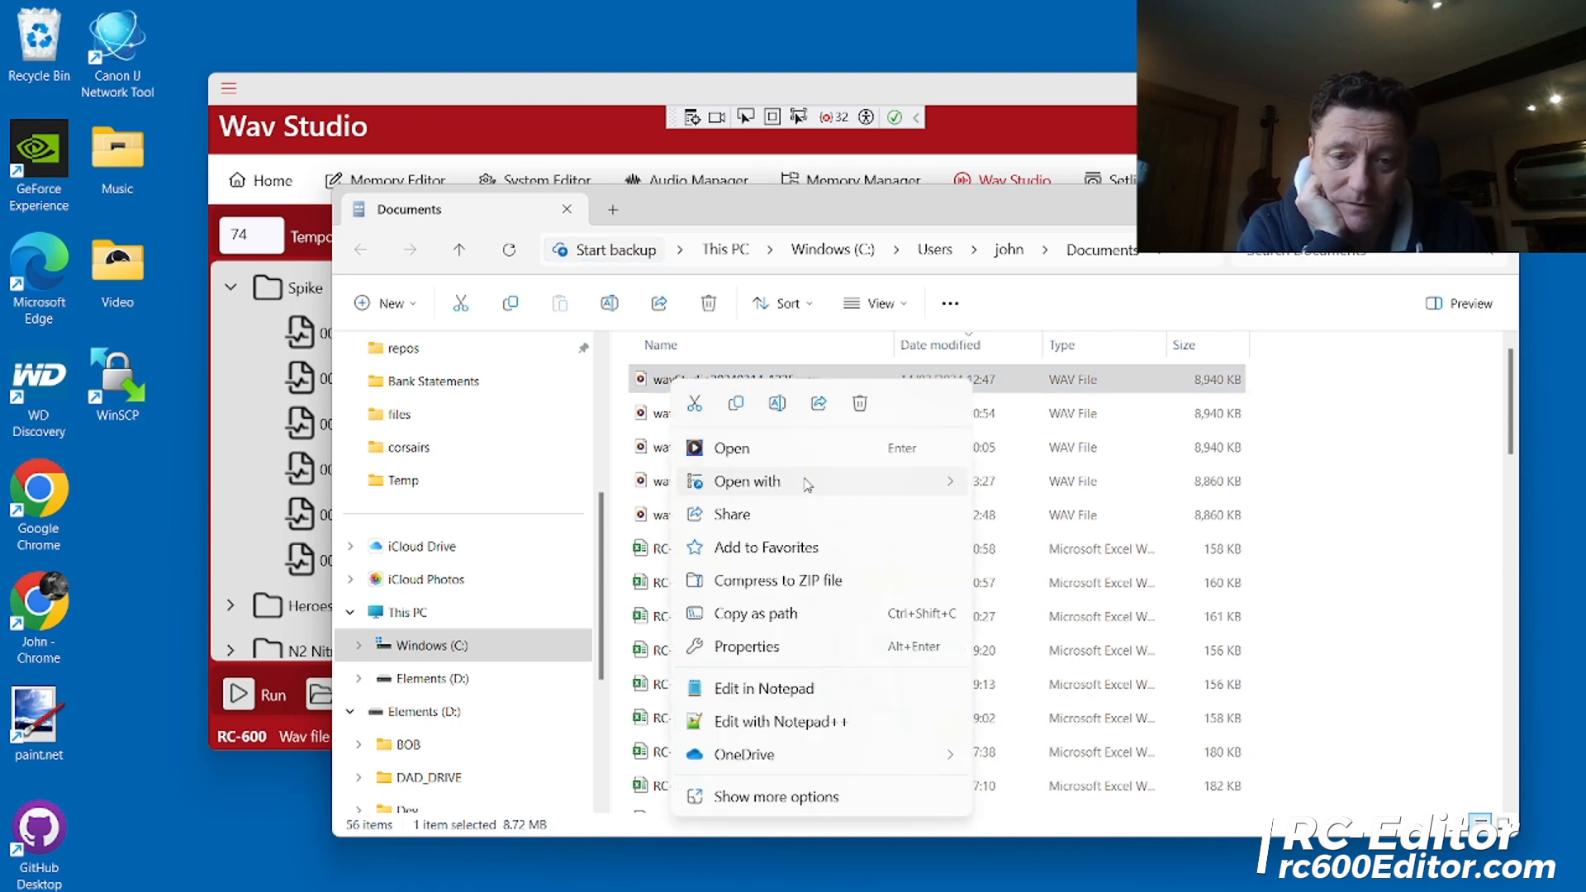
click(749, 481)
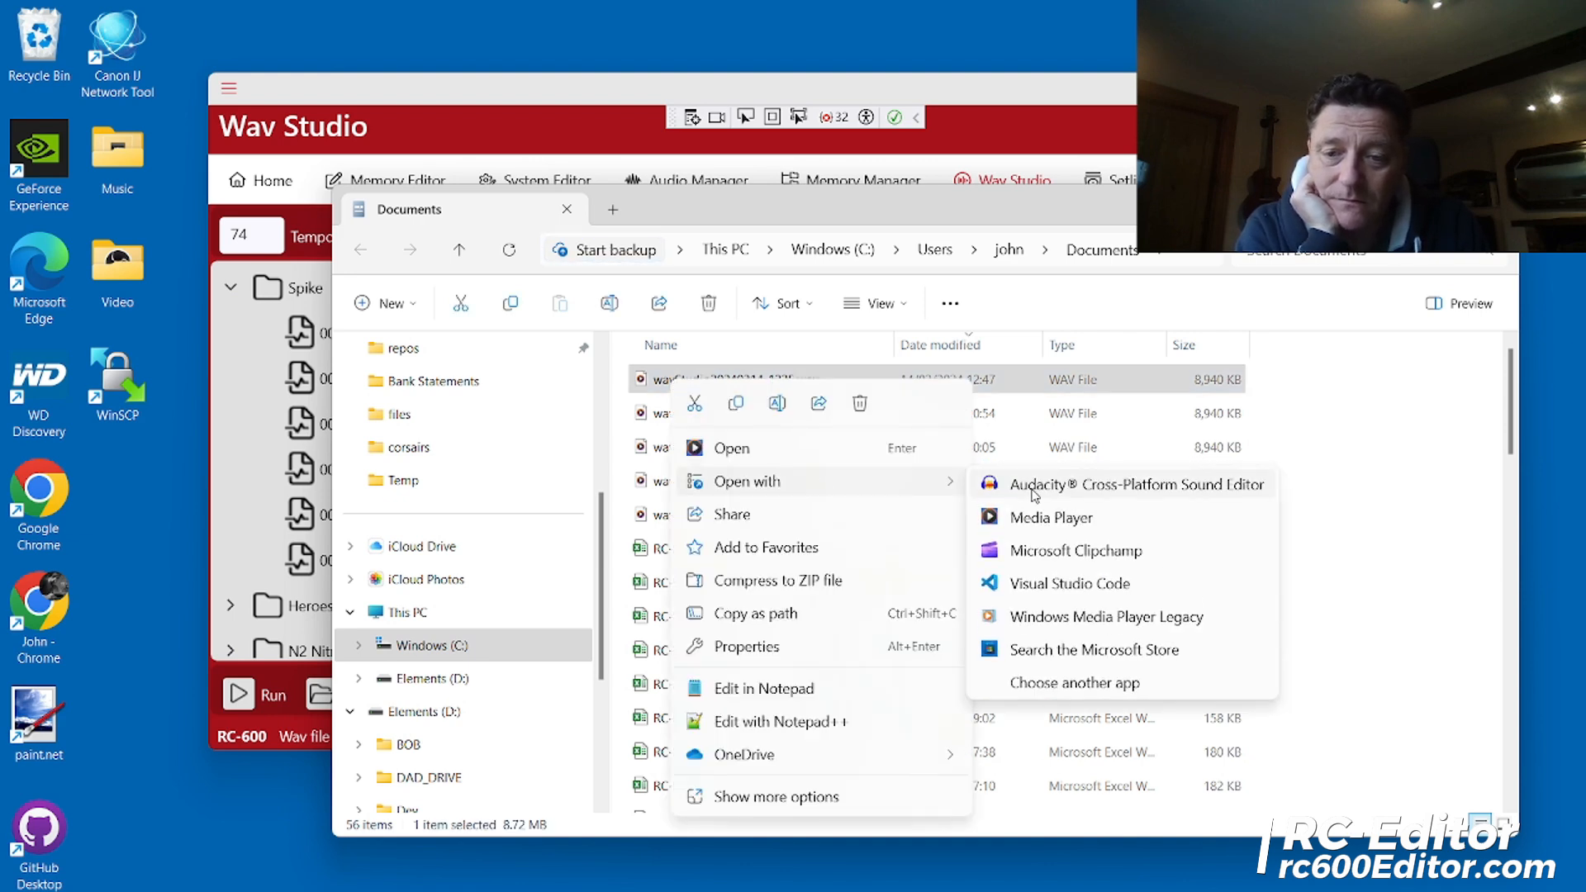
click(1136, 483)
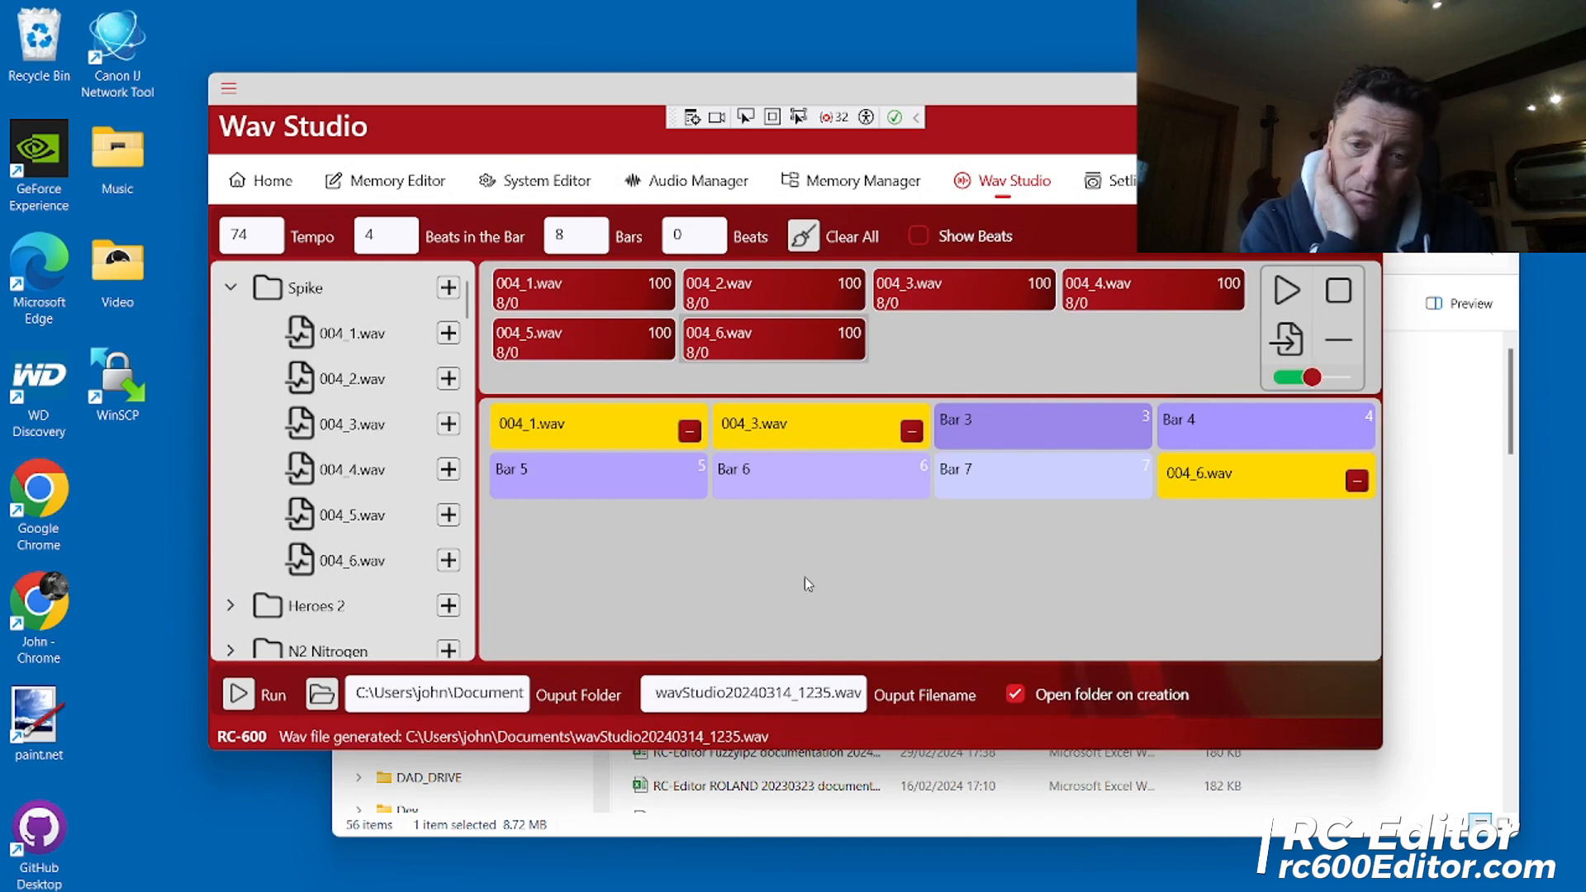
mouse_move(760, 290)
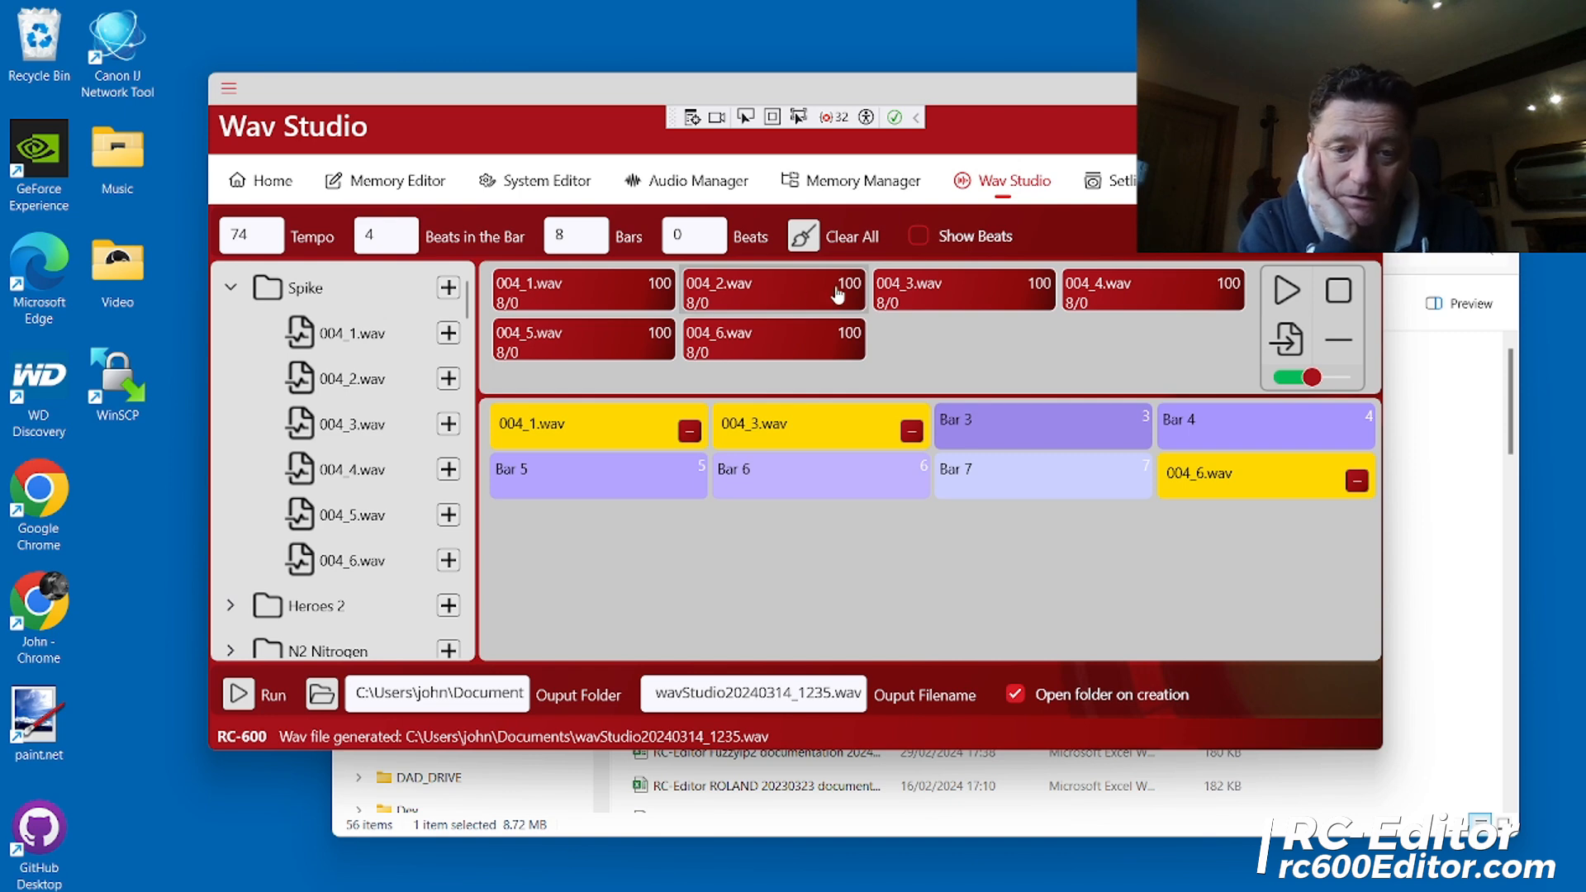
mouse_move(844, 294)
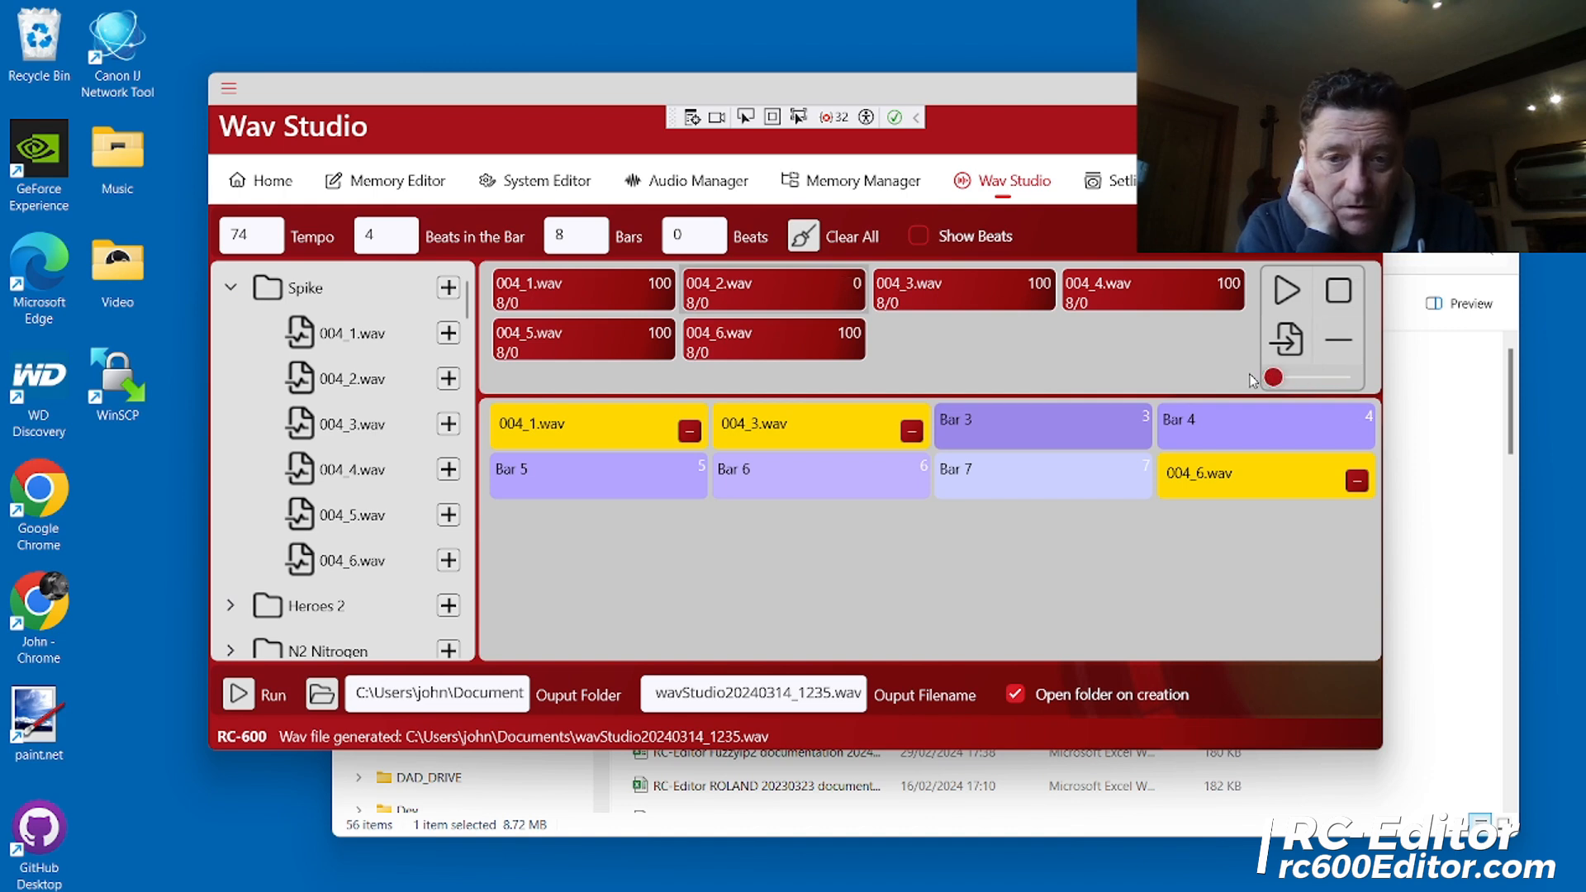
mouse_move(1082, 365)
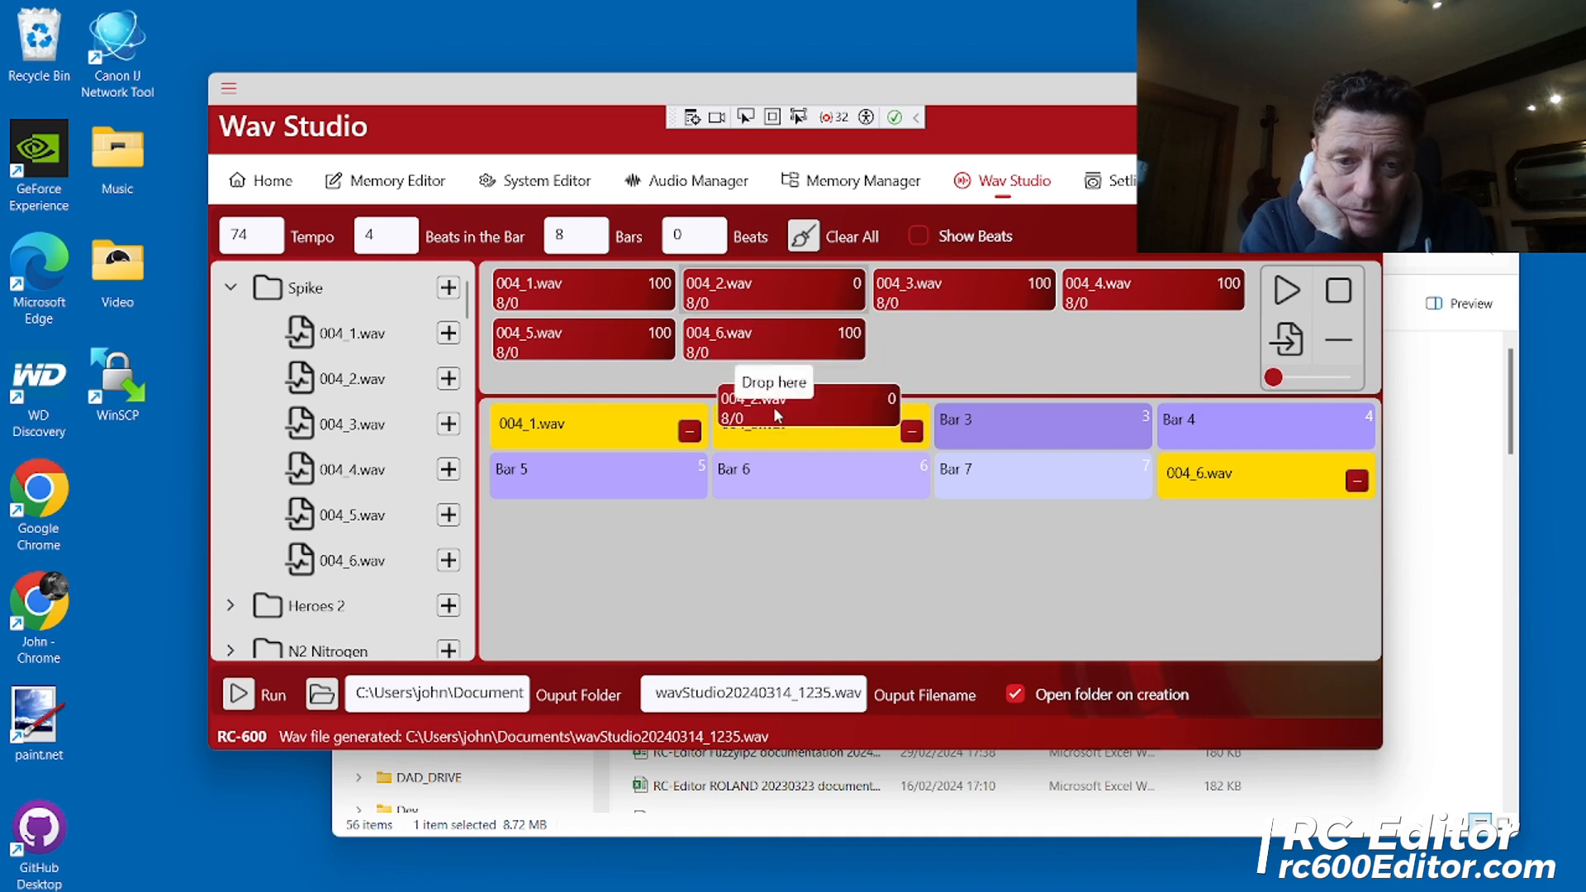
Put 004_2.wav on Bar 2 in place of 004_3.wav
drag(774, 288, 820, 425)
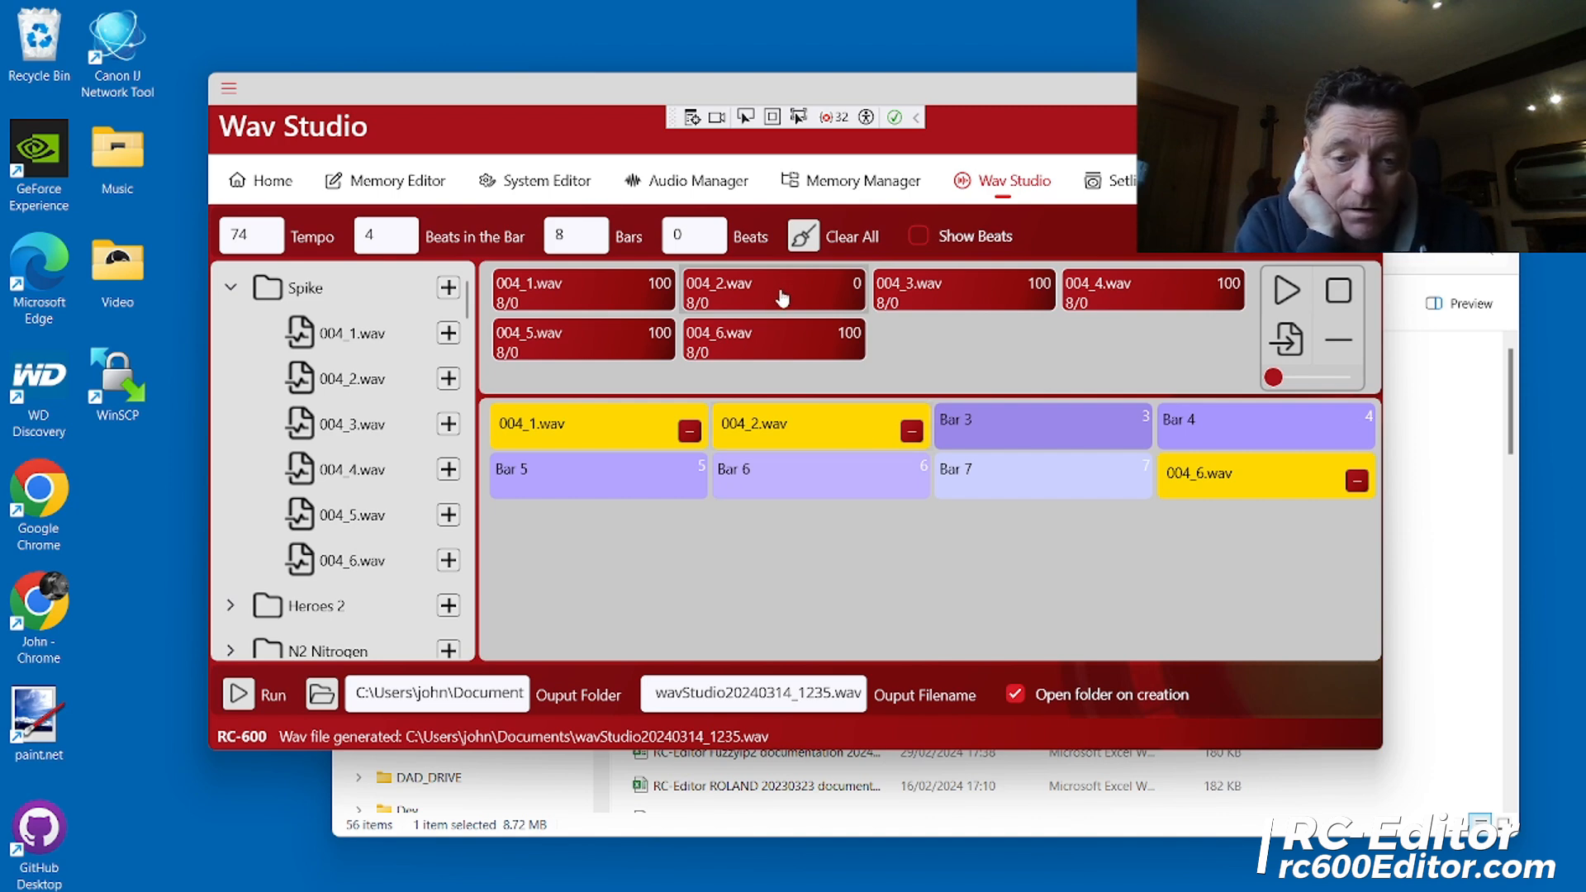
mouse_move(582, 290)
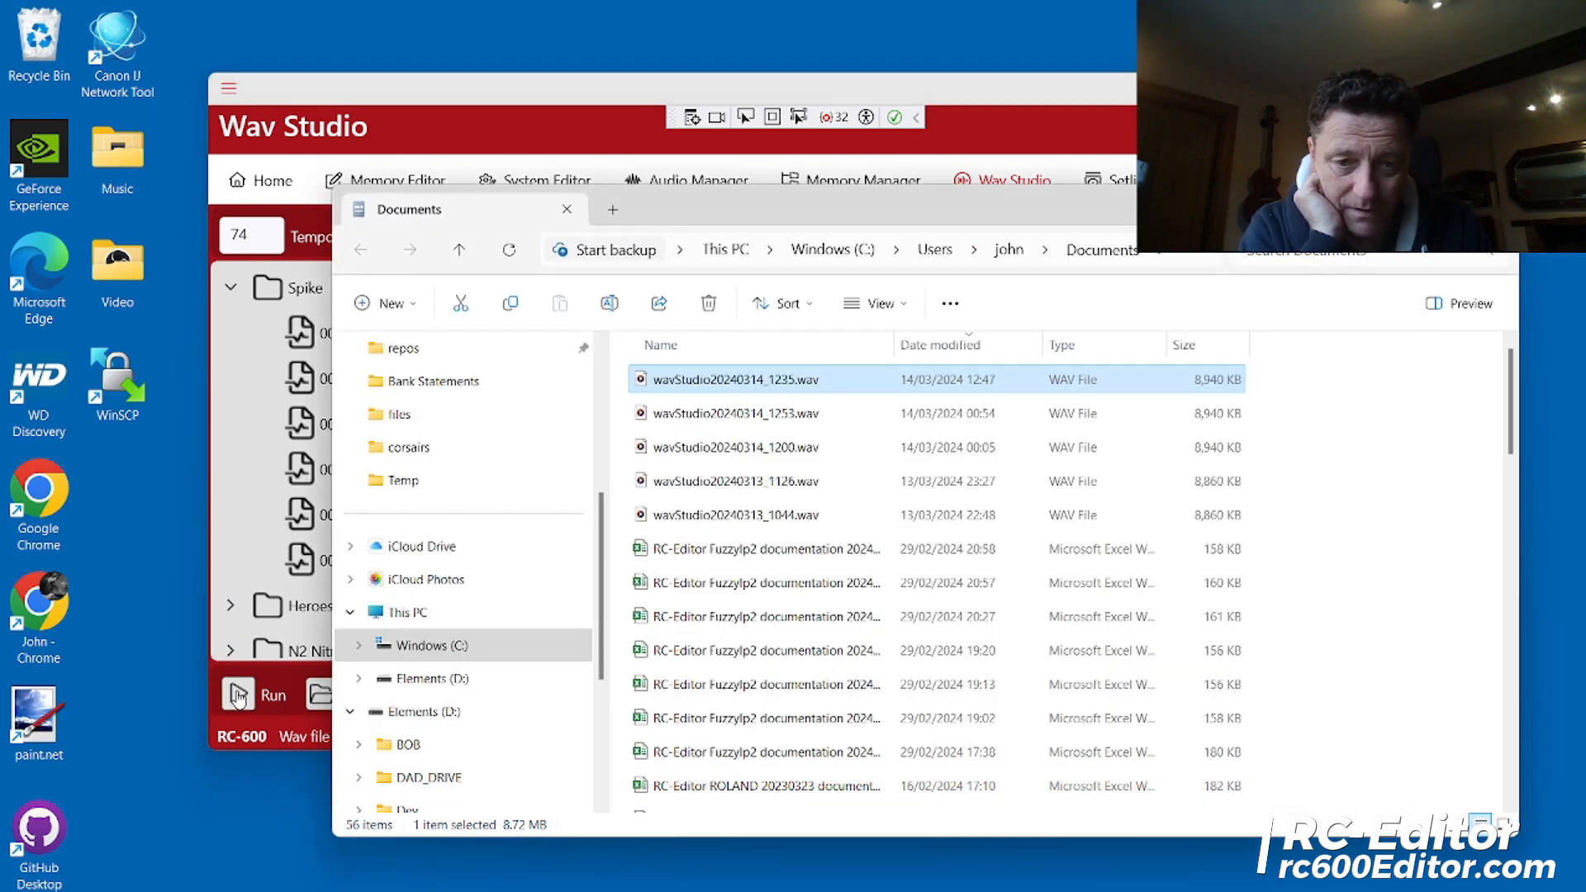
Open the generated WAV in Audacity, review it, and close without saving
right_click(729, 379)
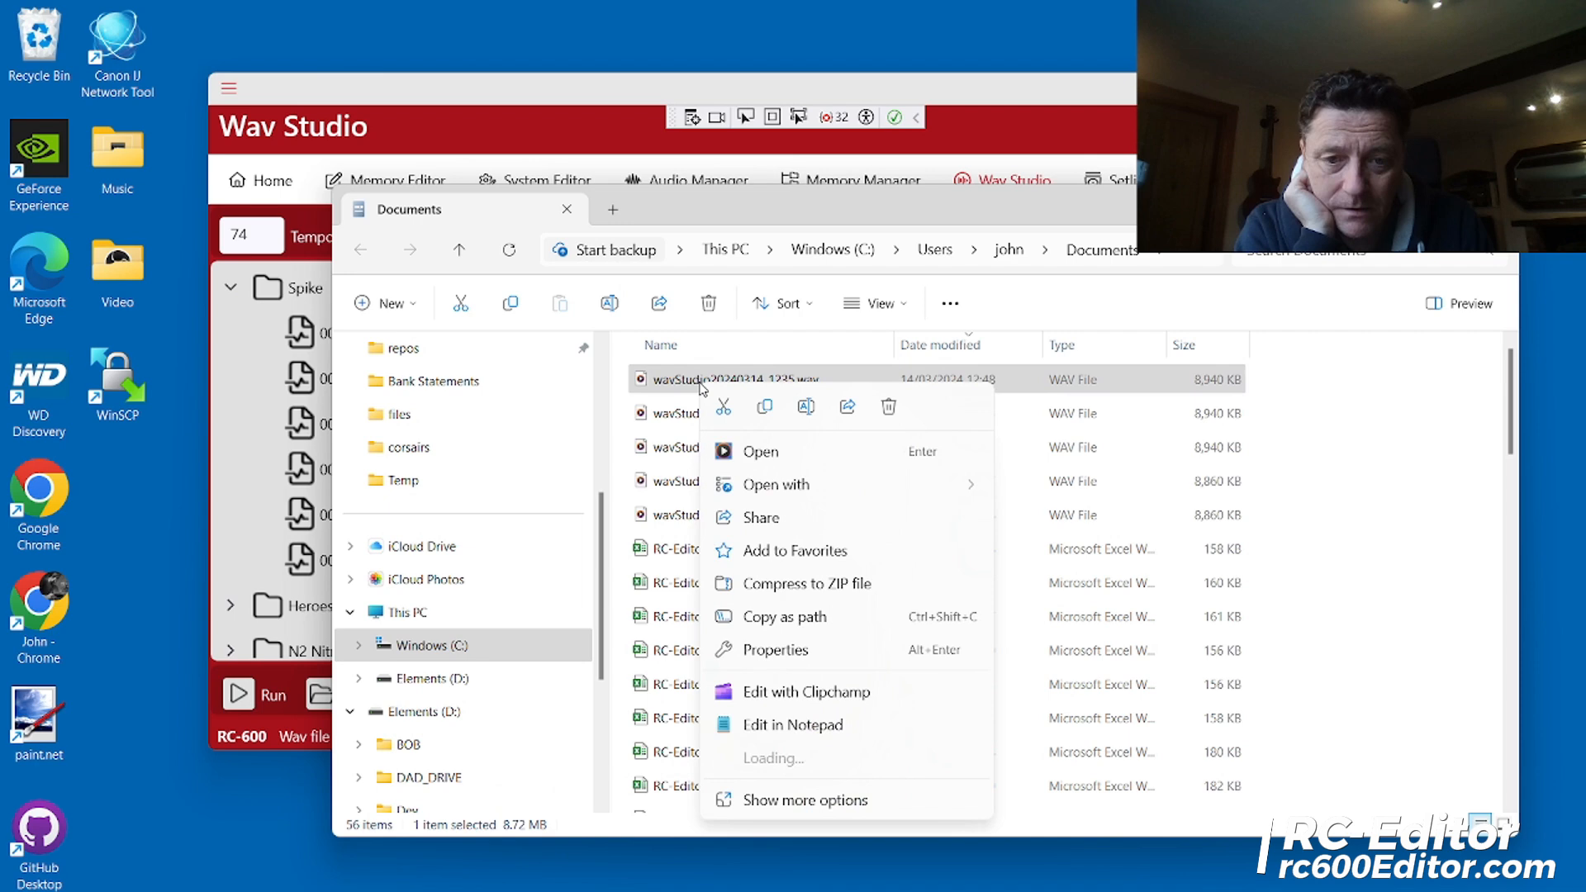
click(776, 483)
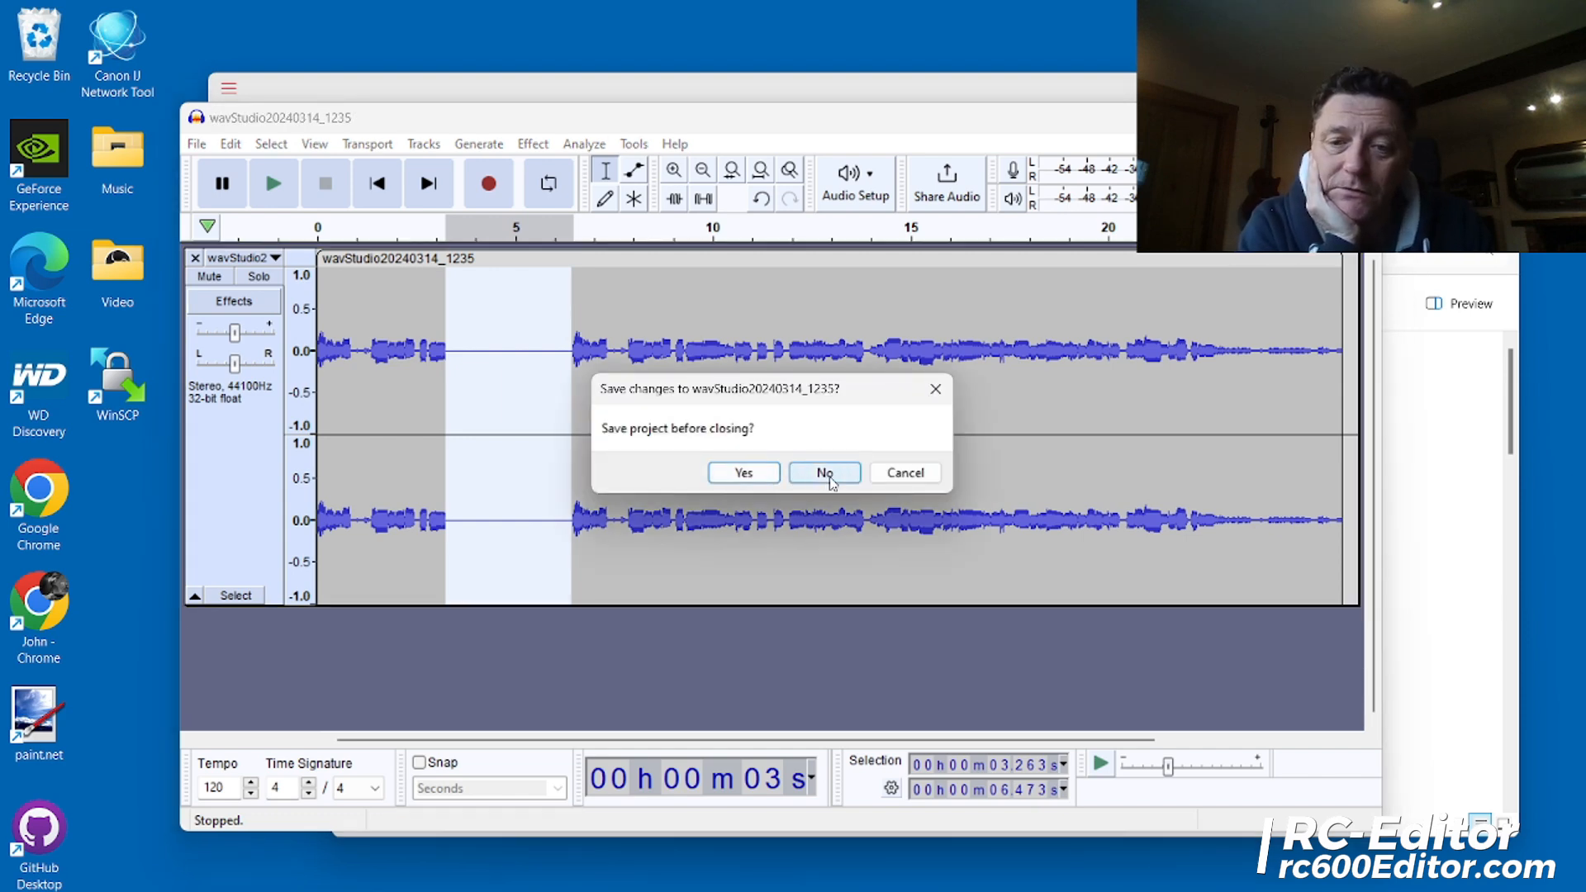
click(823, 472)
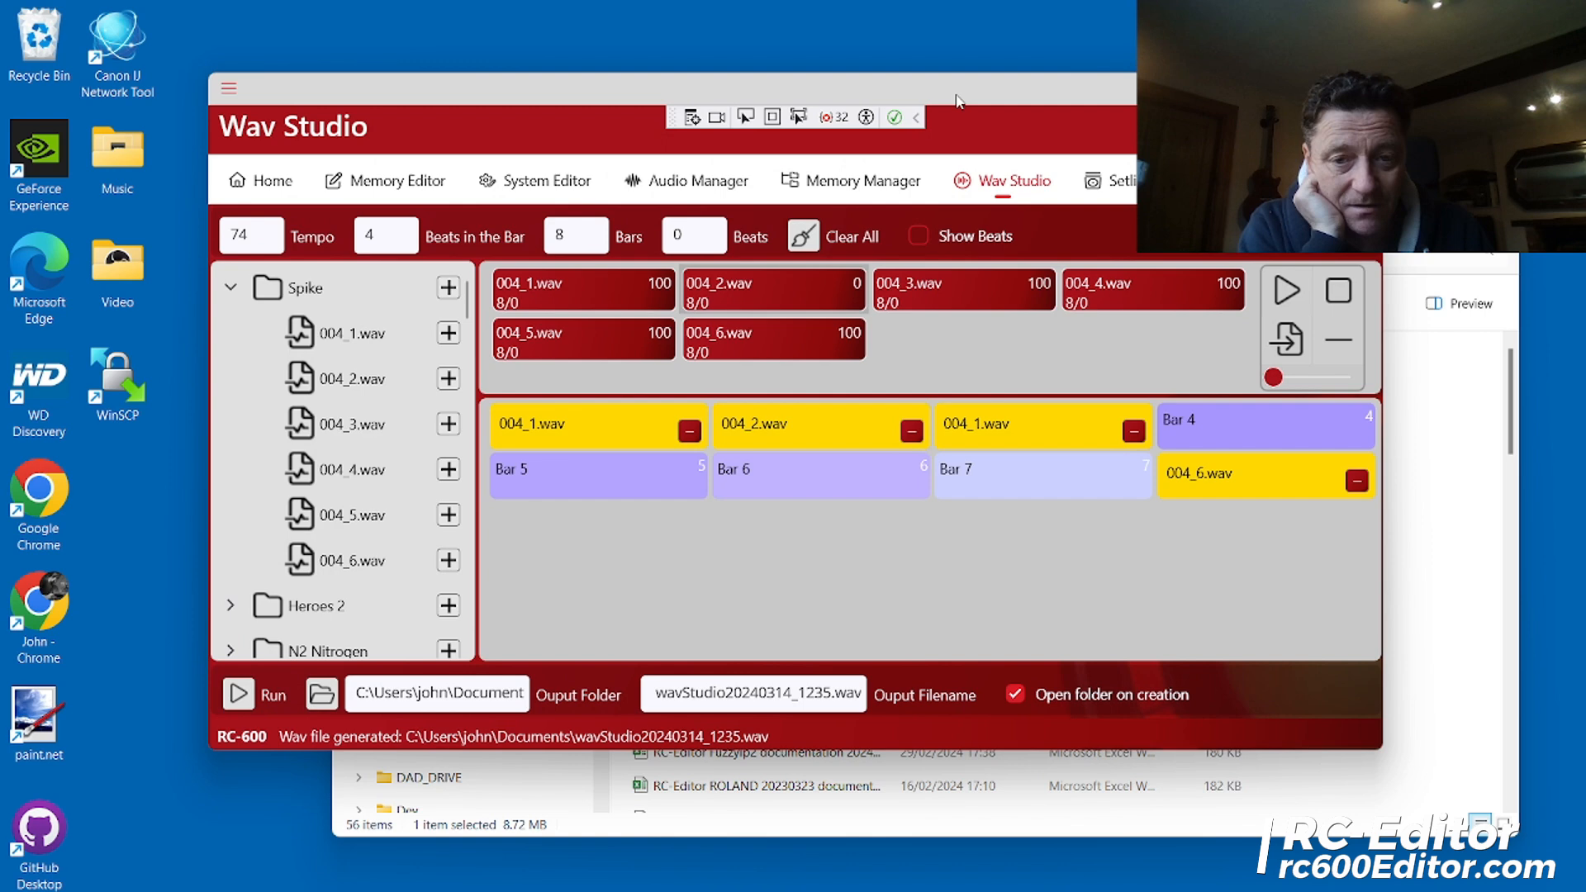
mouse_move(915, 240)
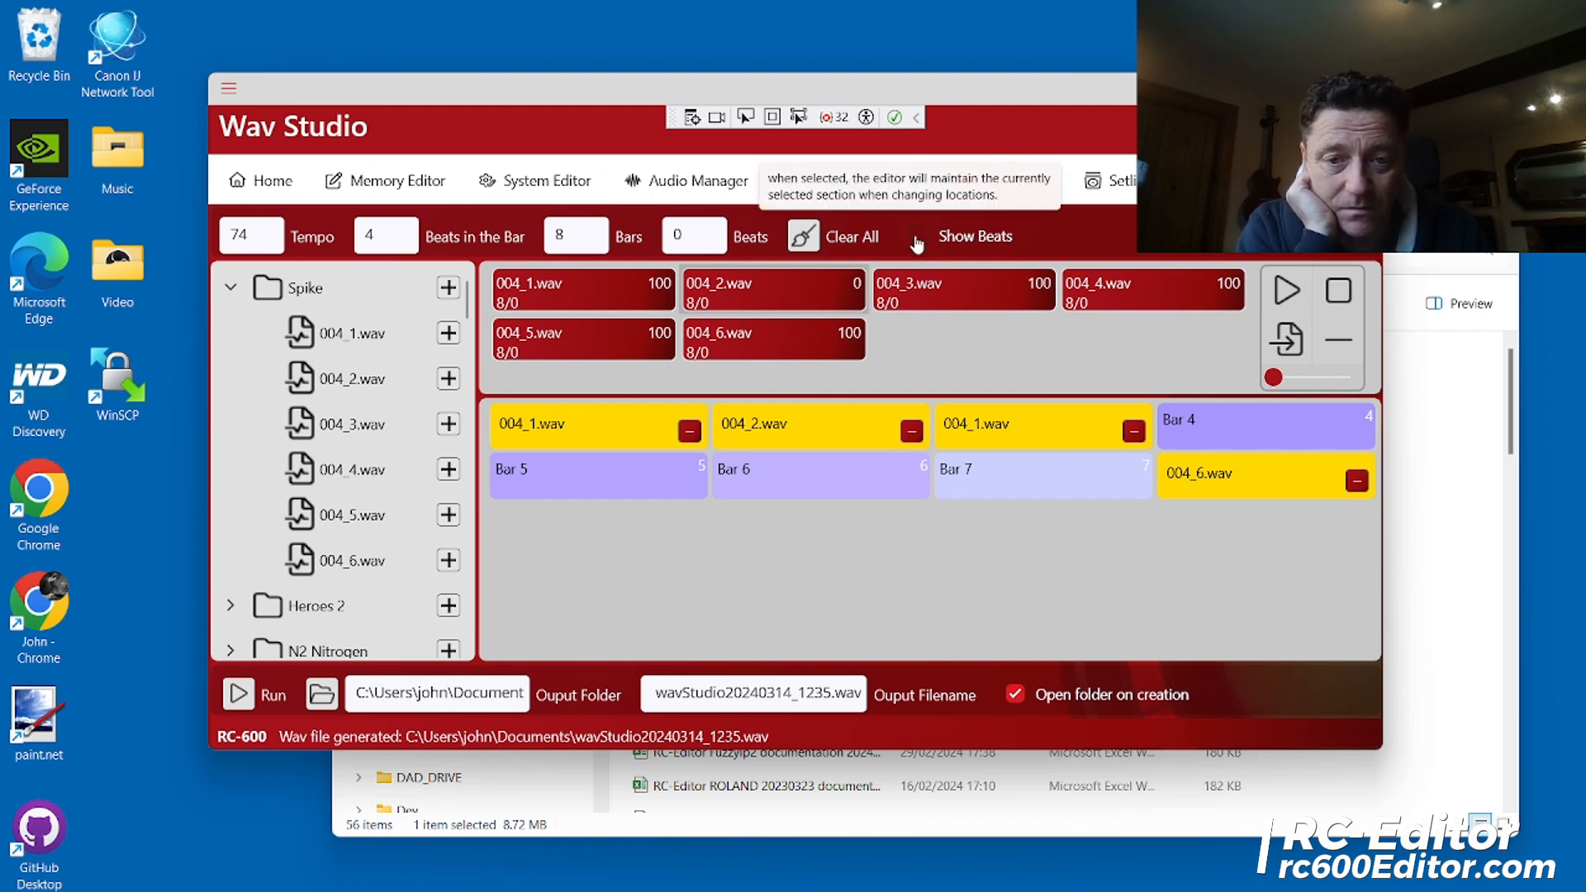
Clear all loops, show the grid as individual beats, and expand Heroes 2
click(846, 235)
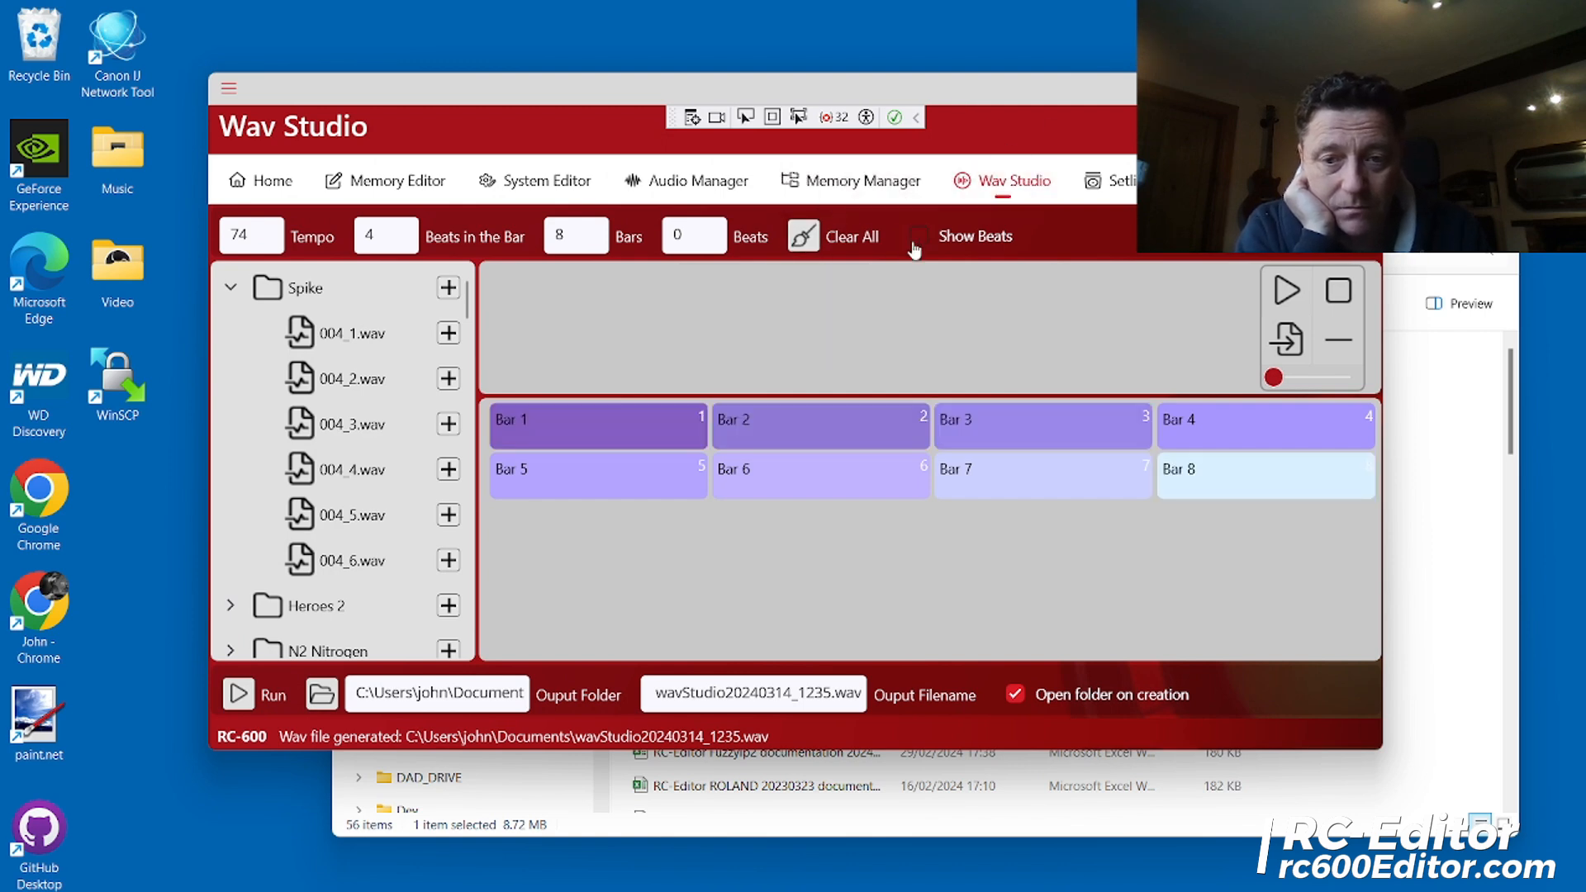
click(915, 236)
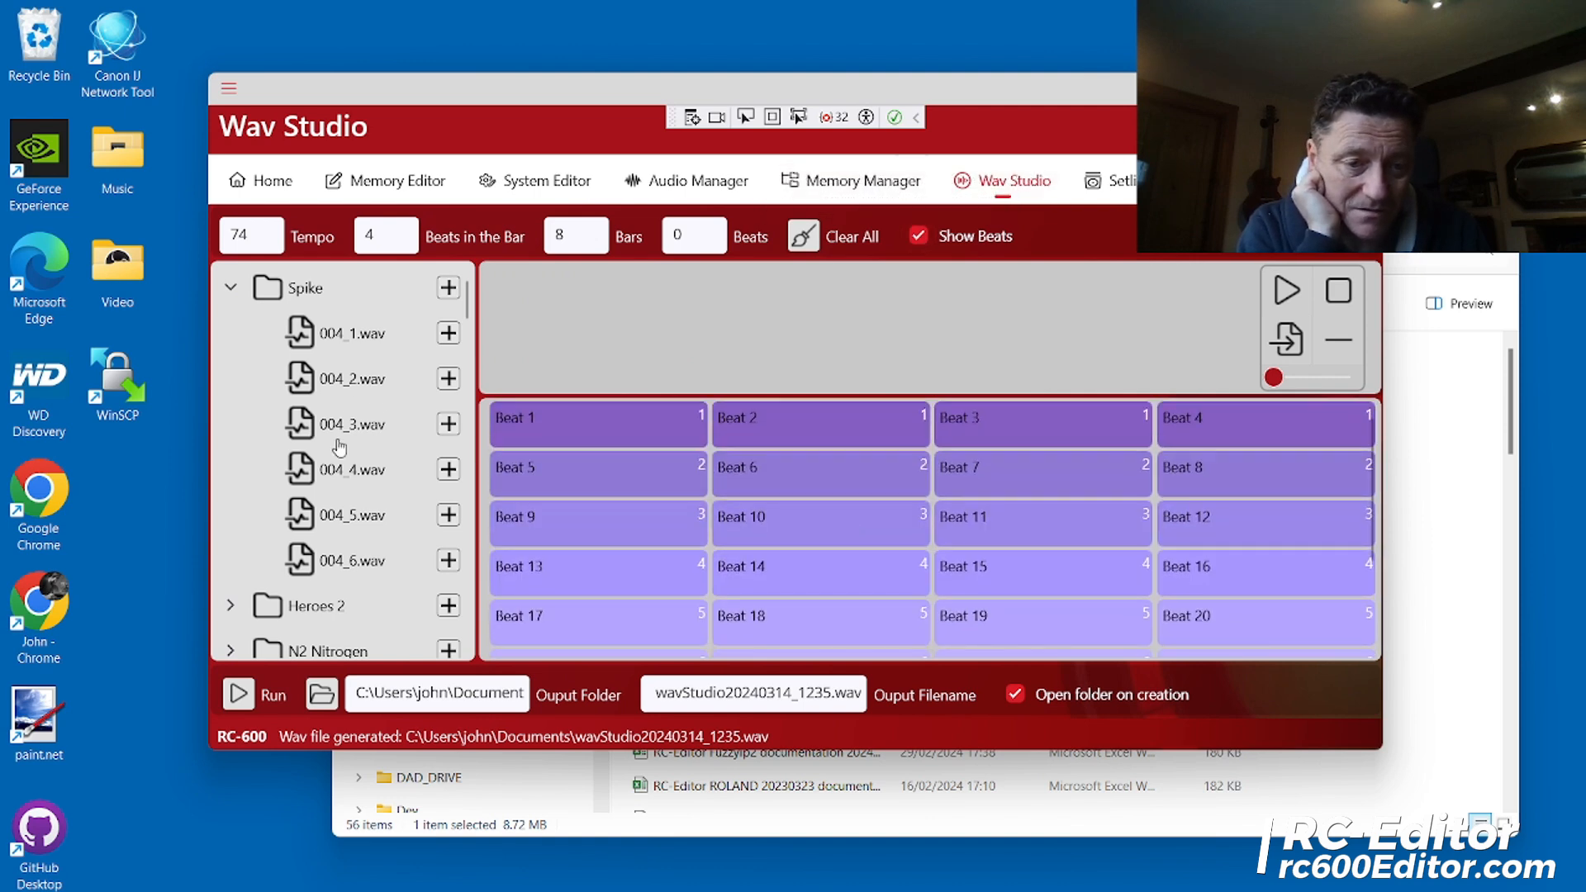
click(231, 605)
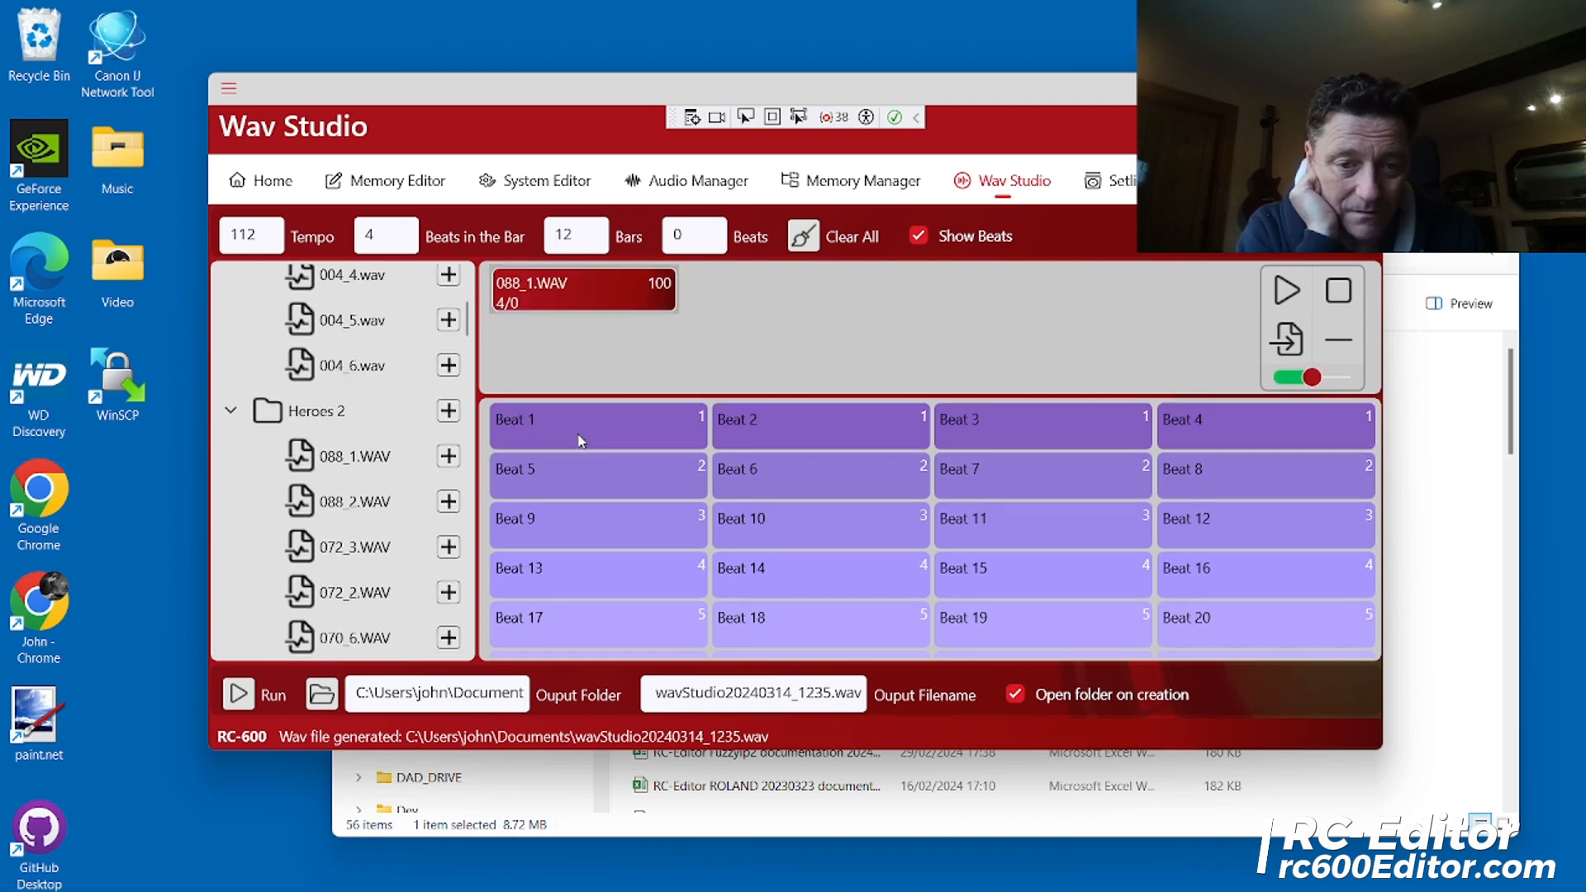
Place 088_1, 088_2 and 072_3 on beats 1–3, and 088_2 on Beat 19
click(597, 419)
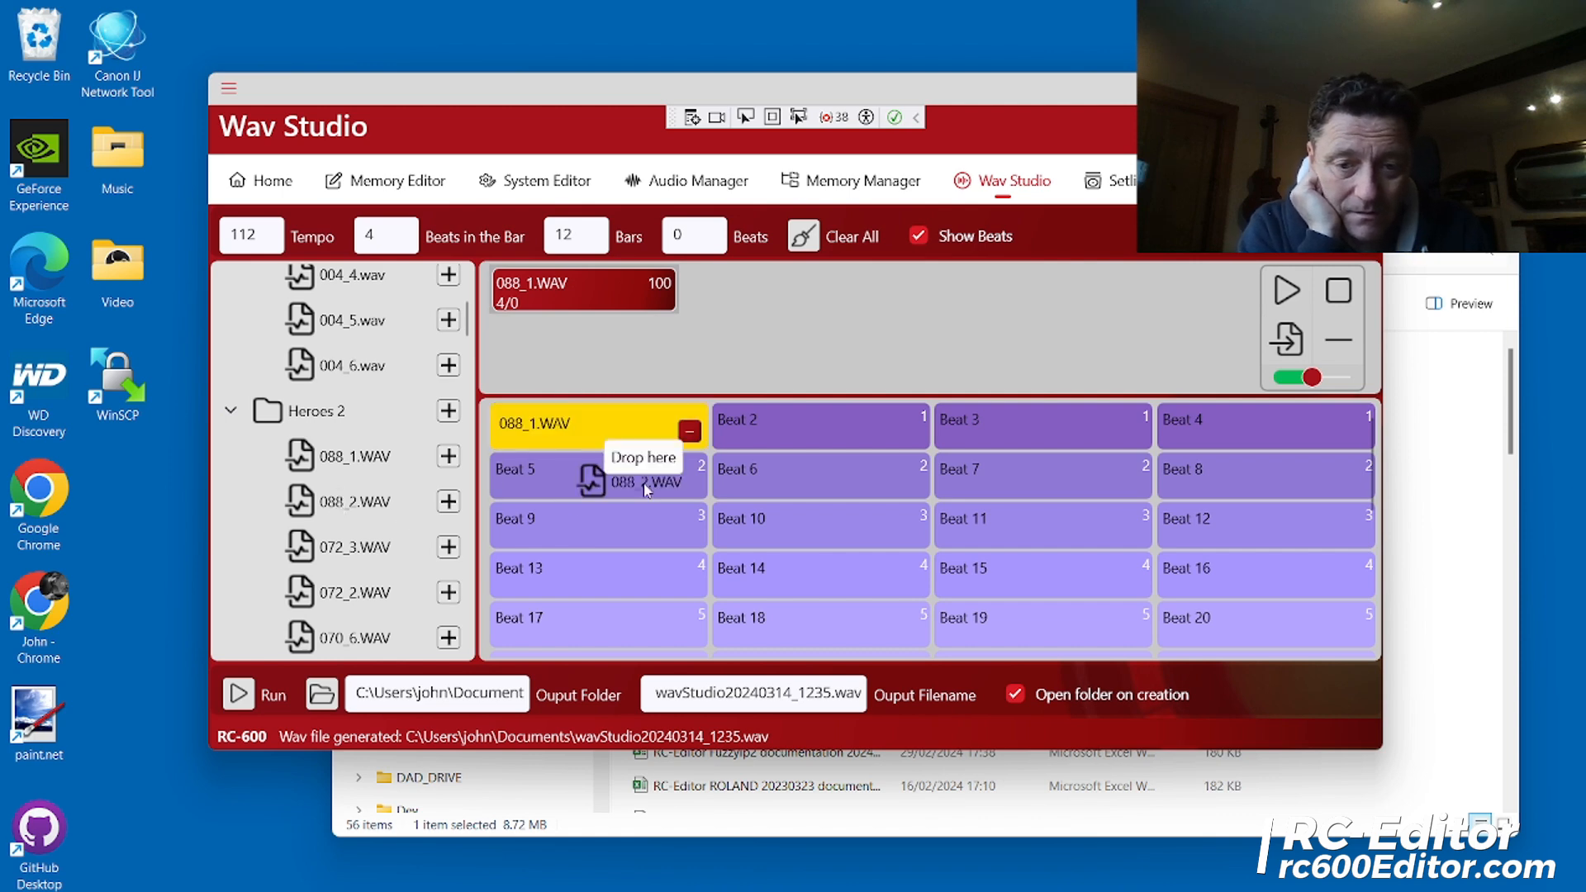
drag(339, 500, 819, 424)
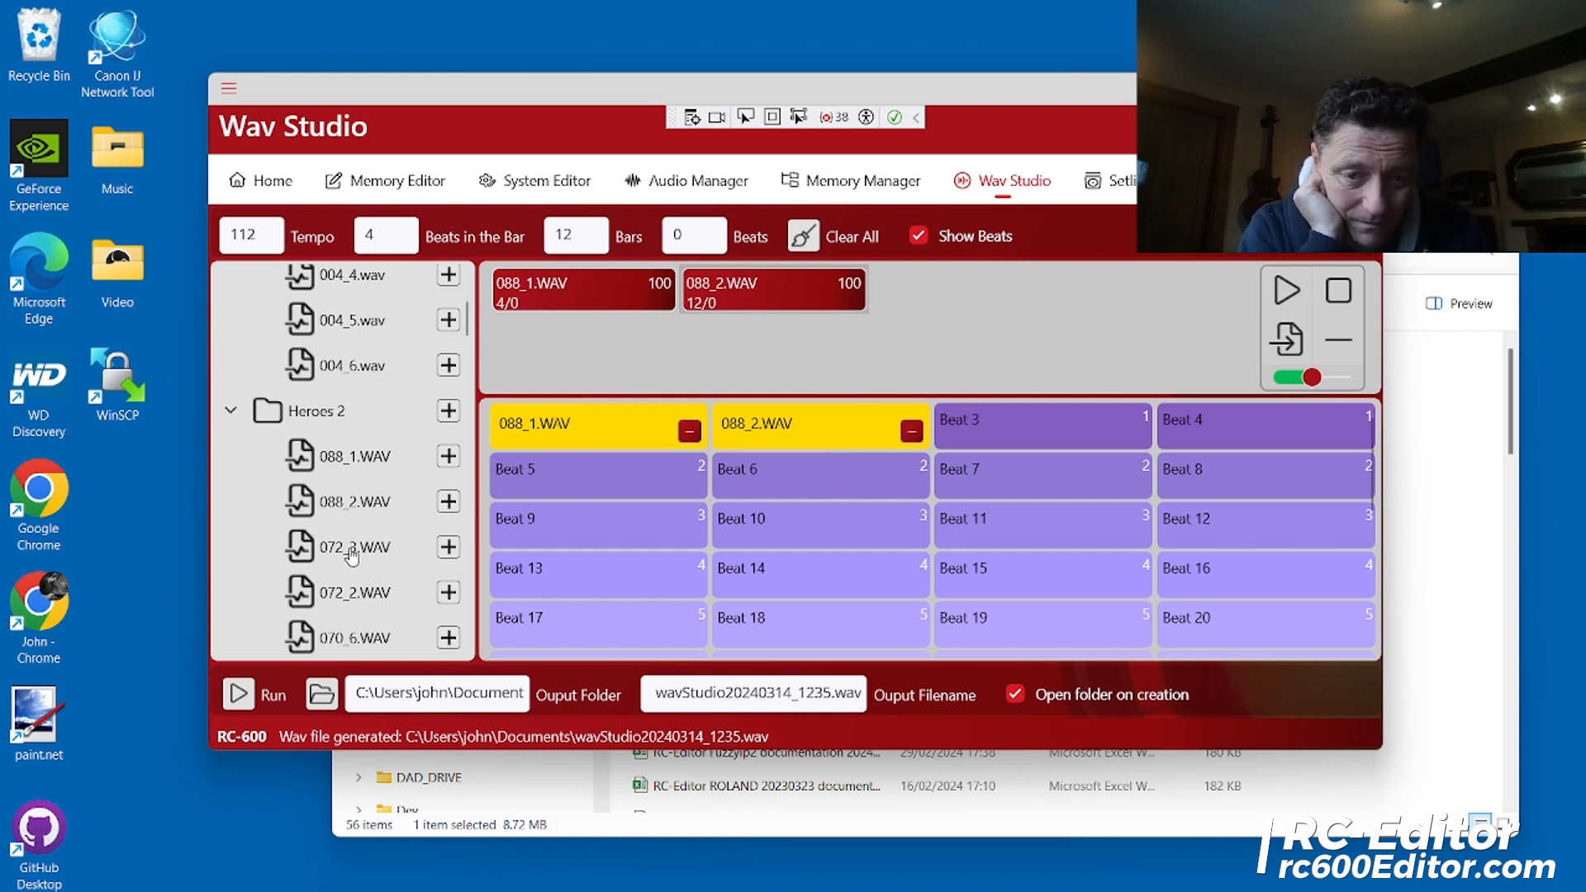
click(447, 546)
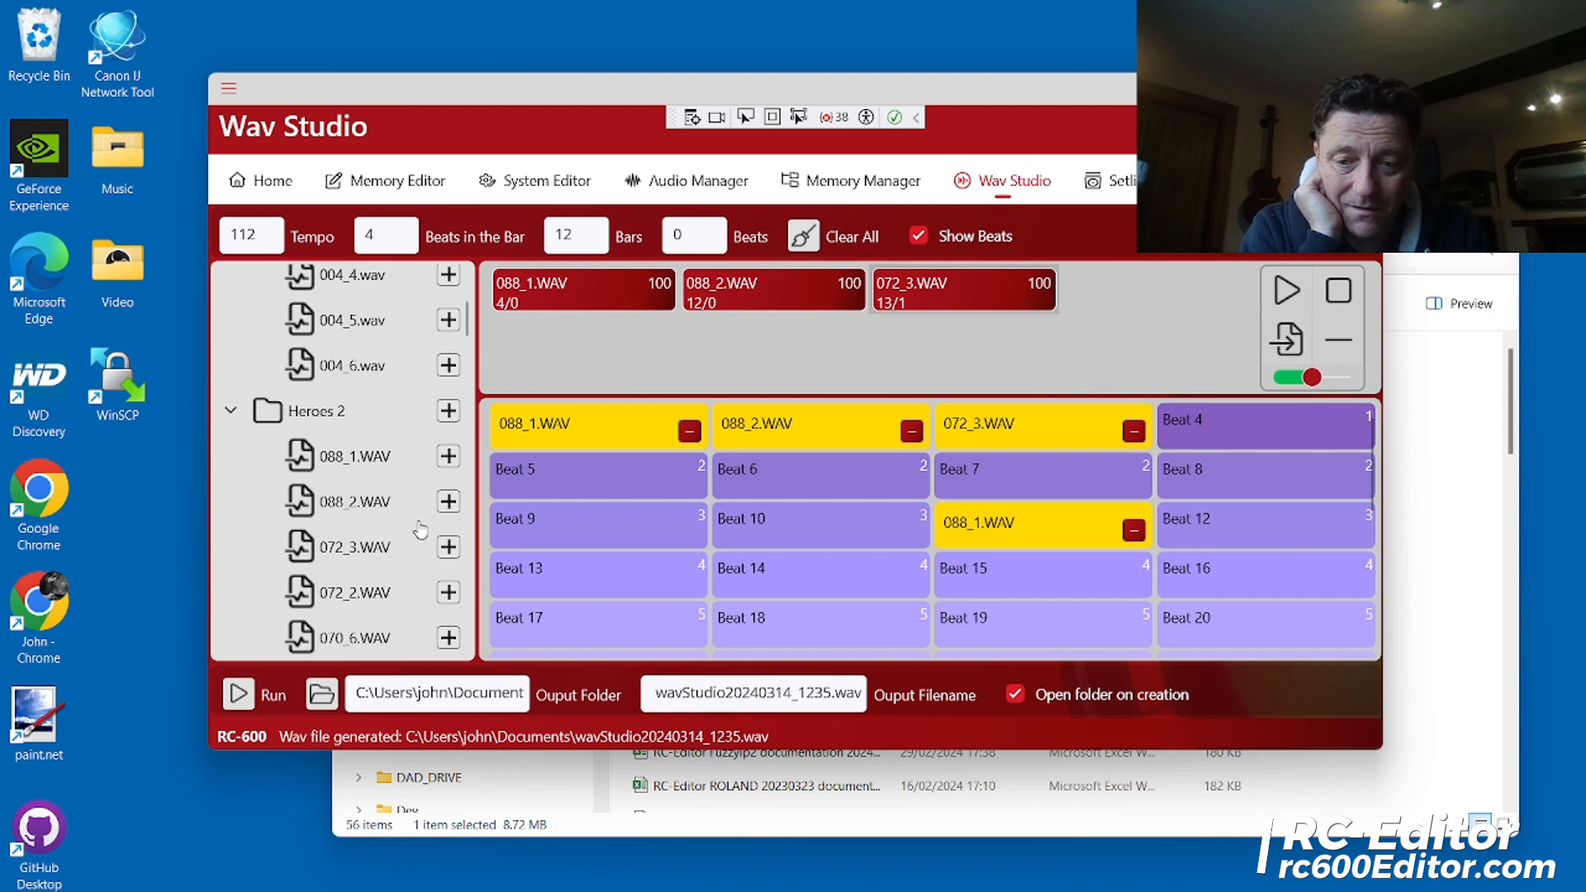
click(1040, 625)
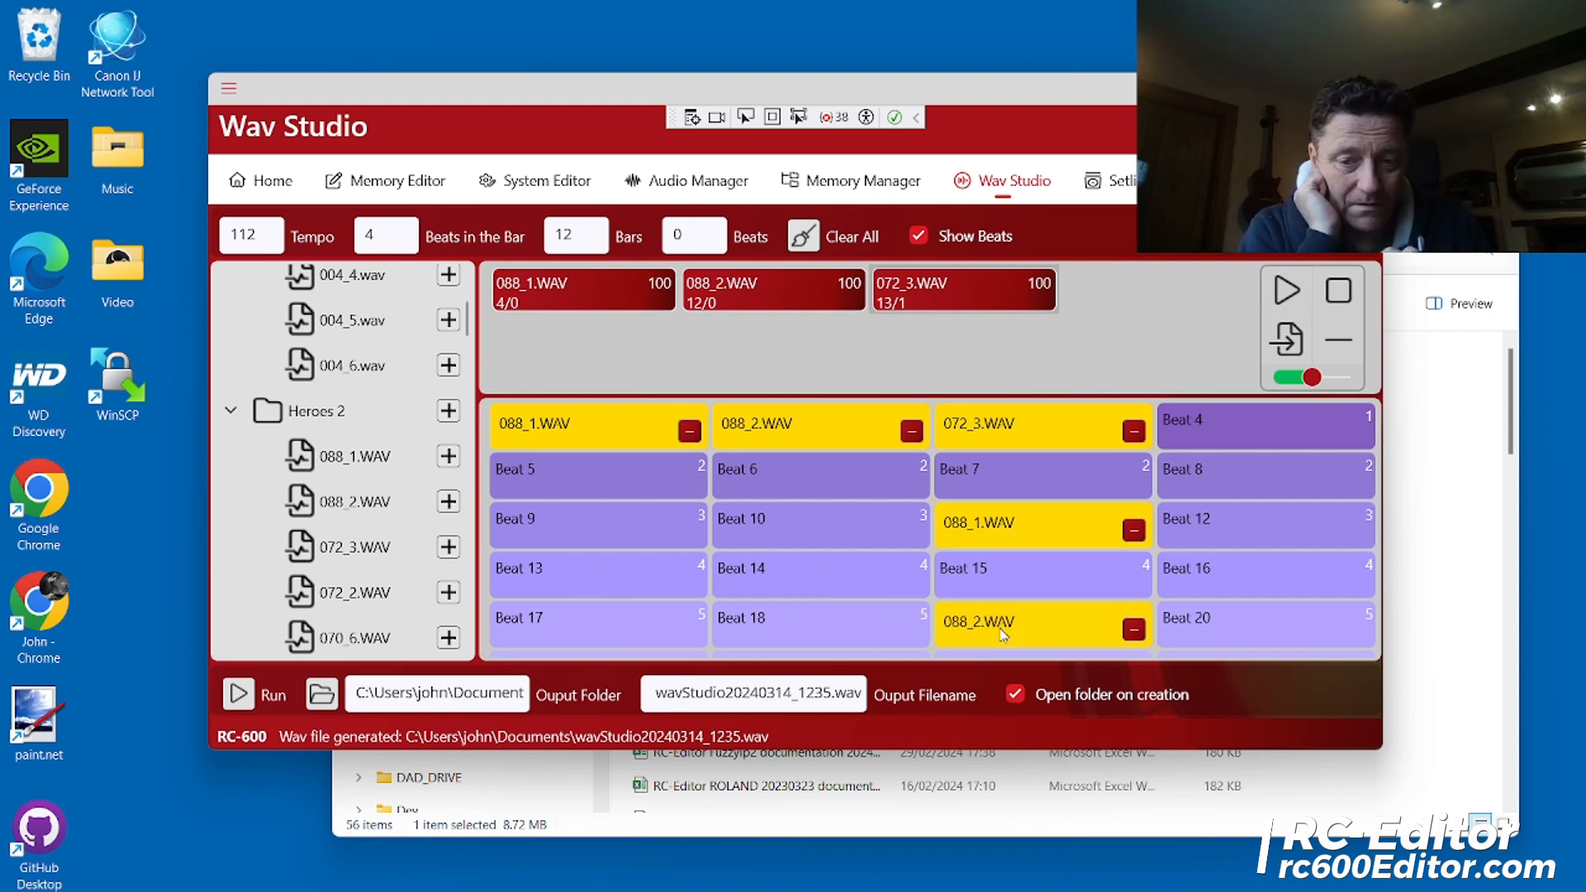
scroll(down, 3)
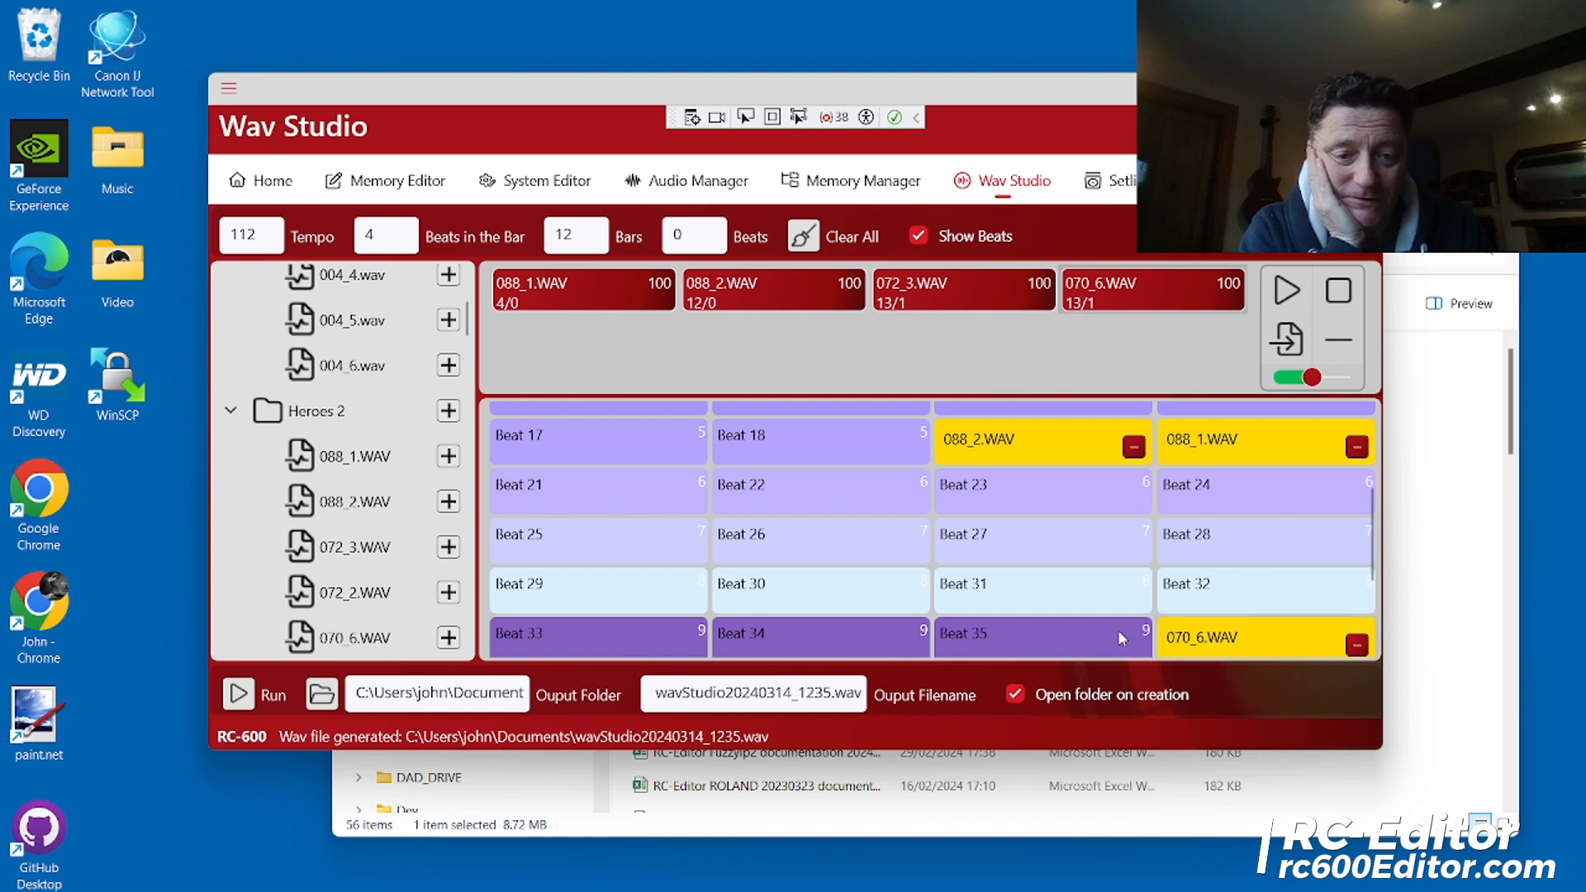
Generate the arrangement WAV and open wavStudio20240314_1235.wav from Documents
click(321, 693)
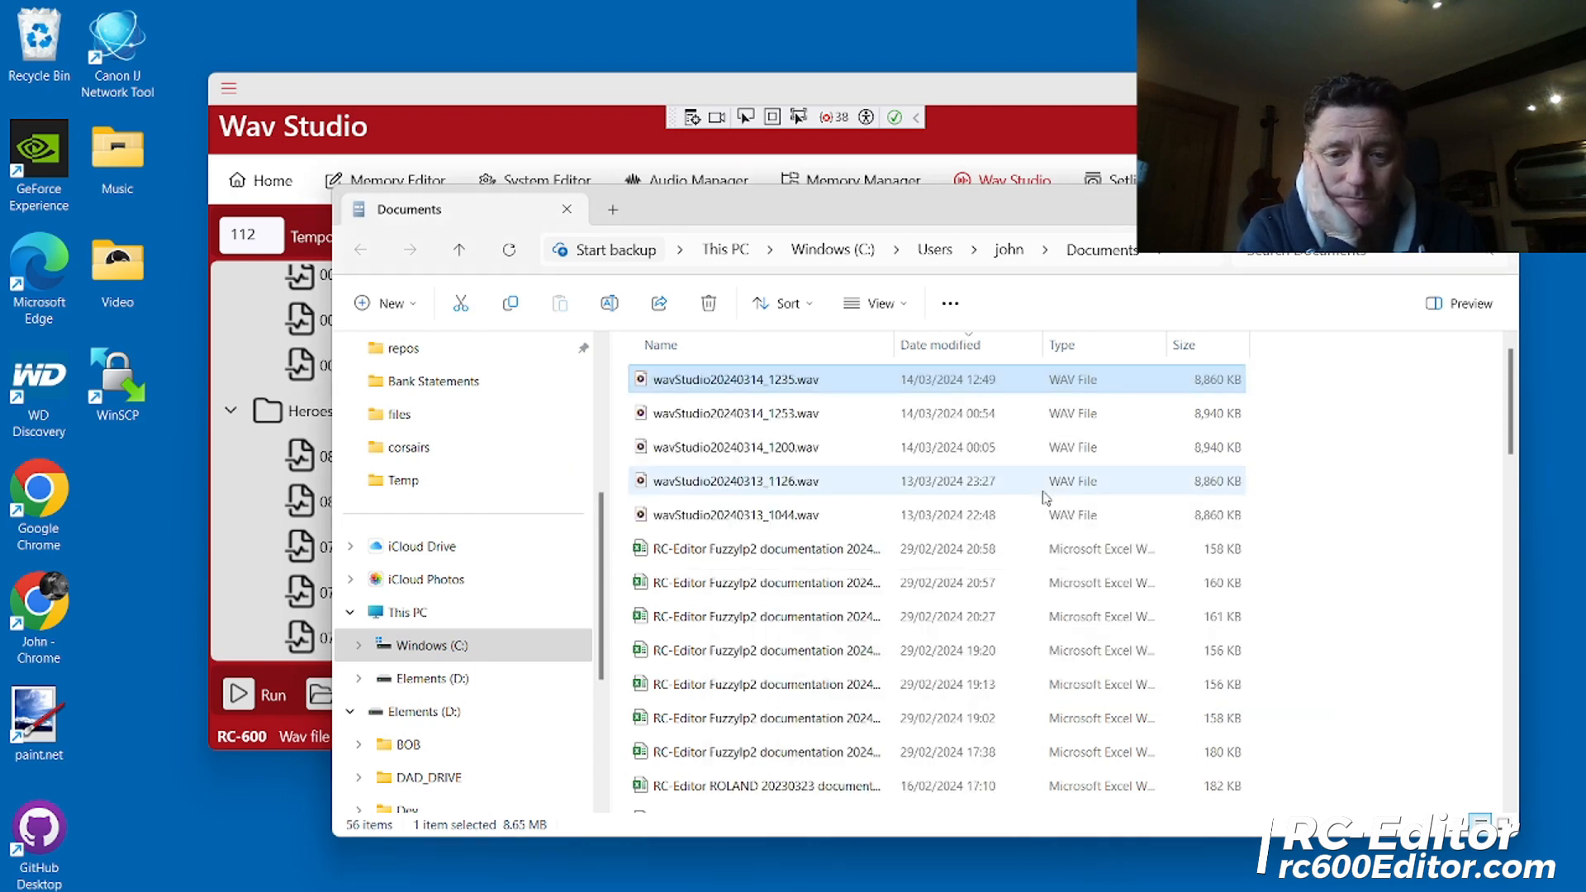
double_click(730, 379)
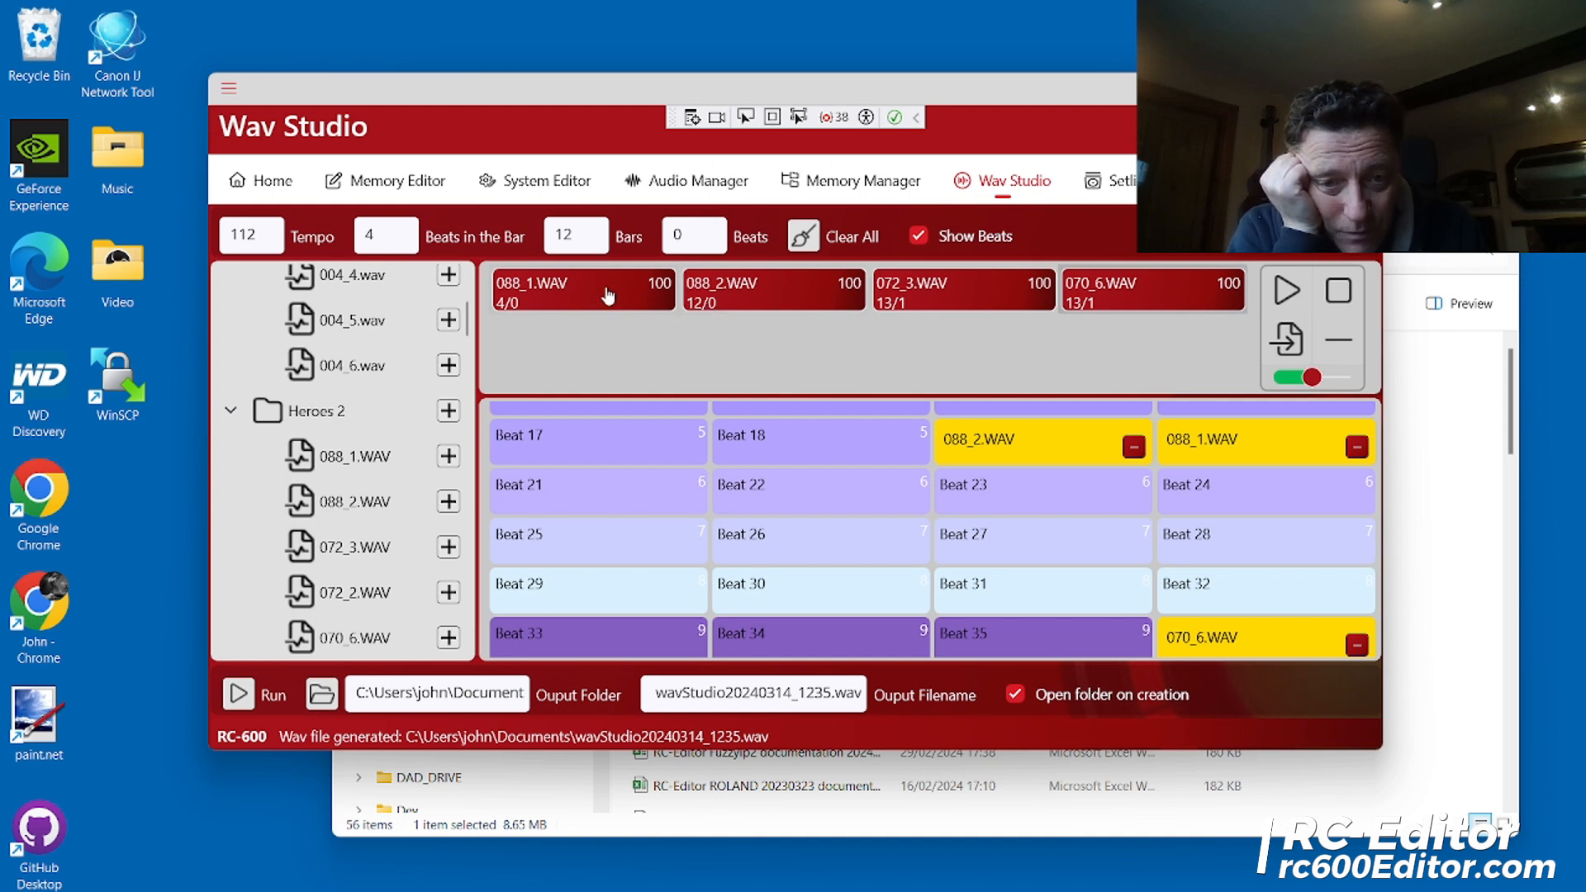
mouse_move(1285, 289)
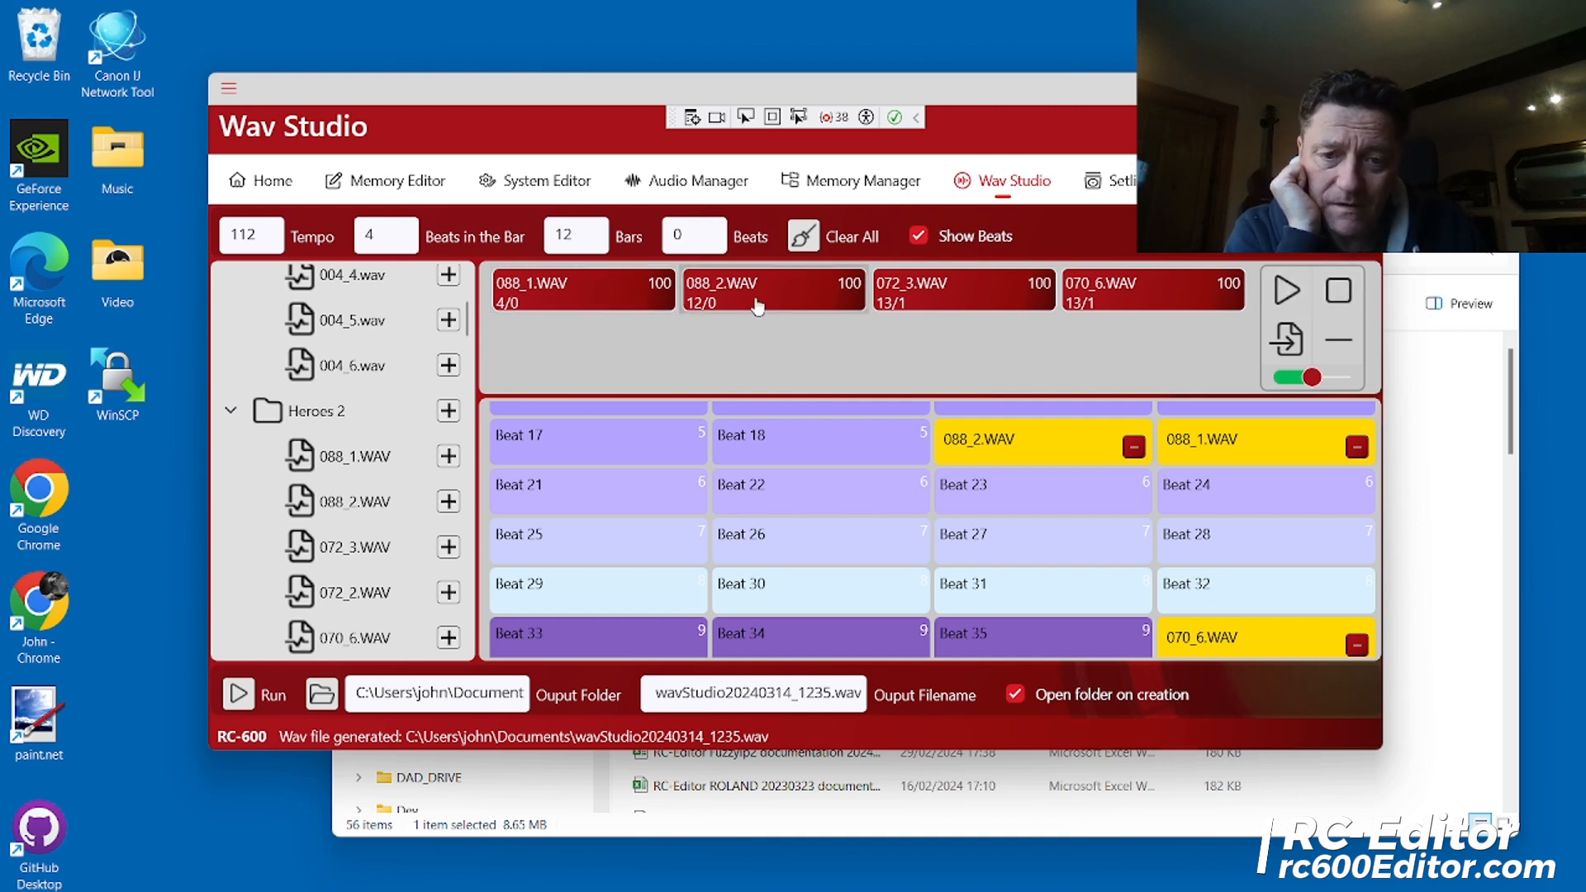
mouse_move(1161, 301)
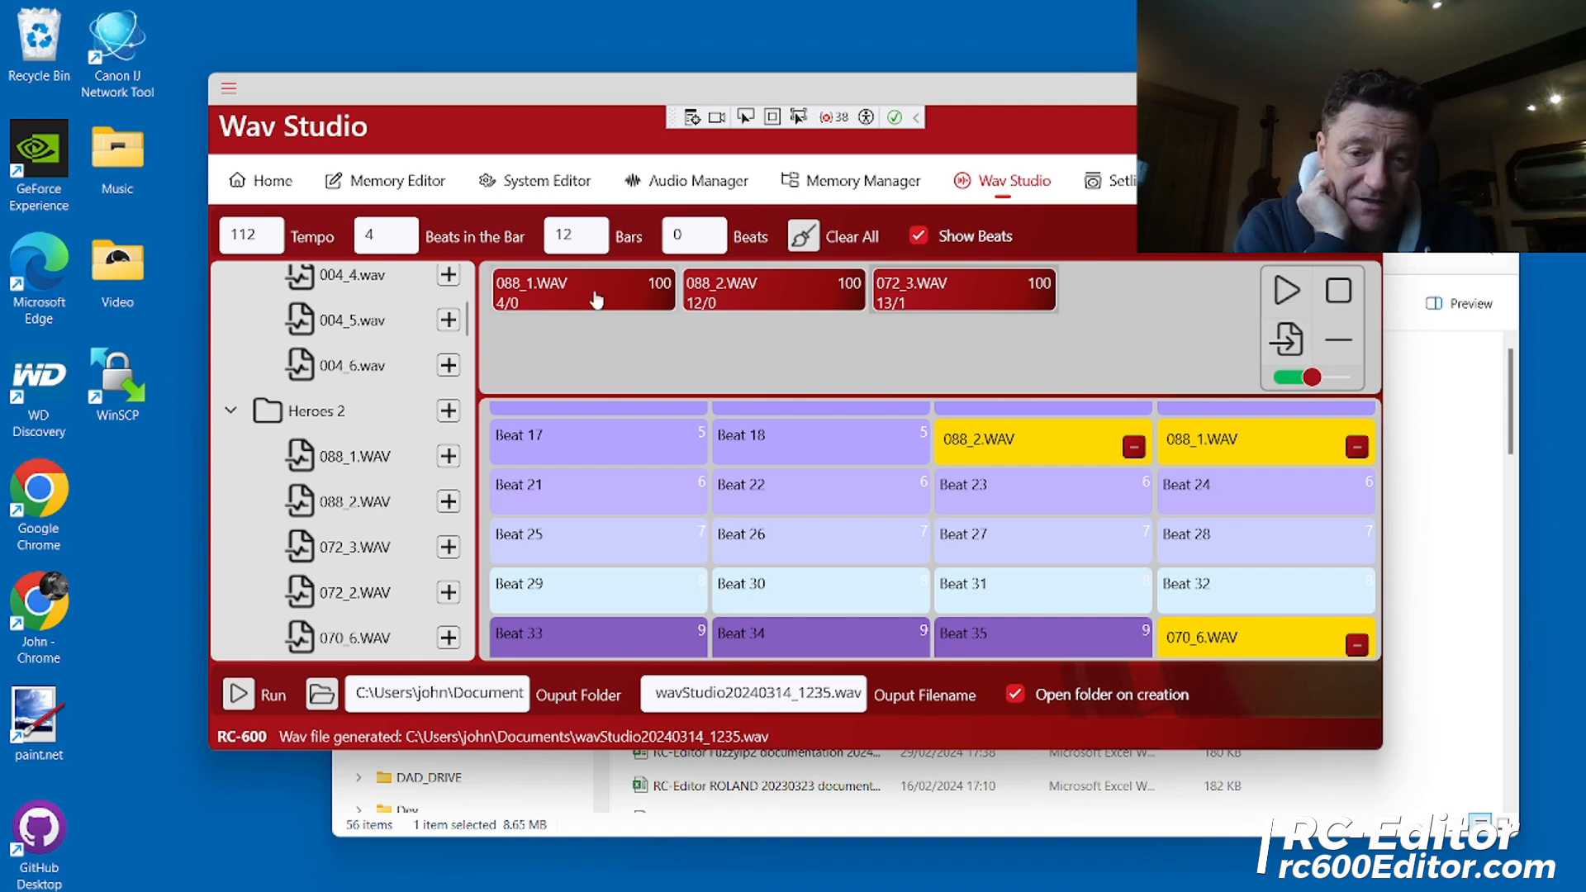
mouse_move(551, 297)
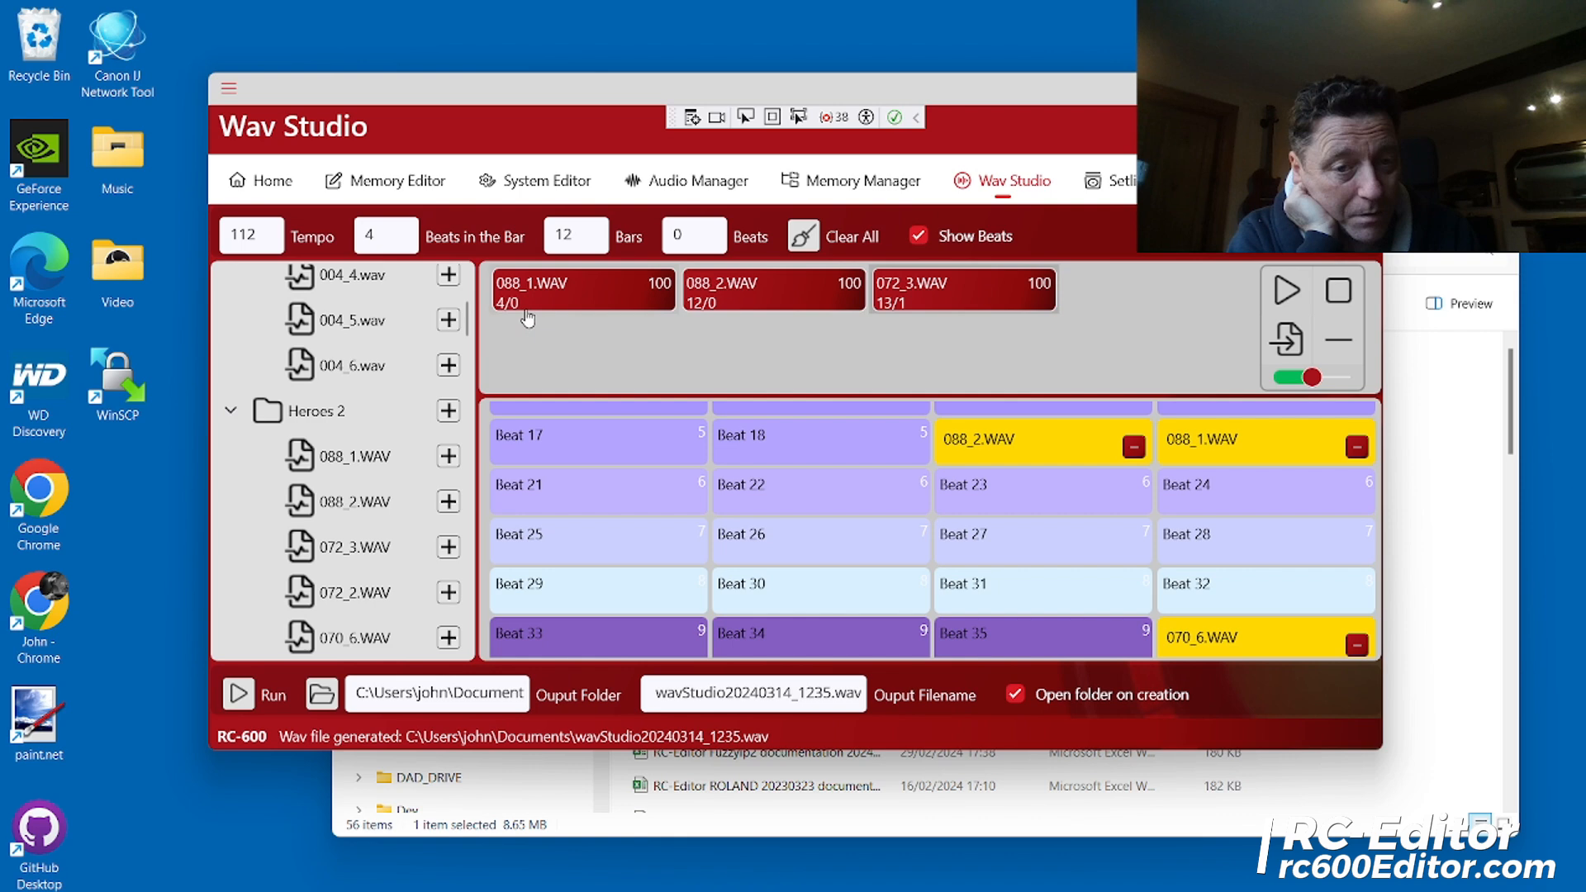
mouse_move(892, 308)
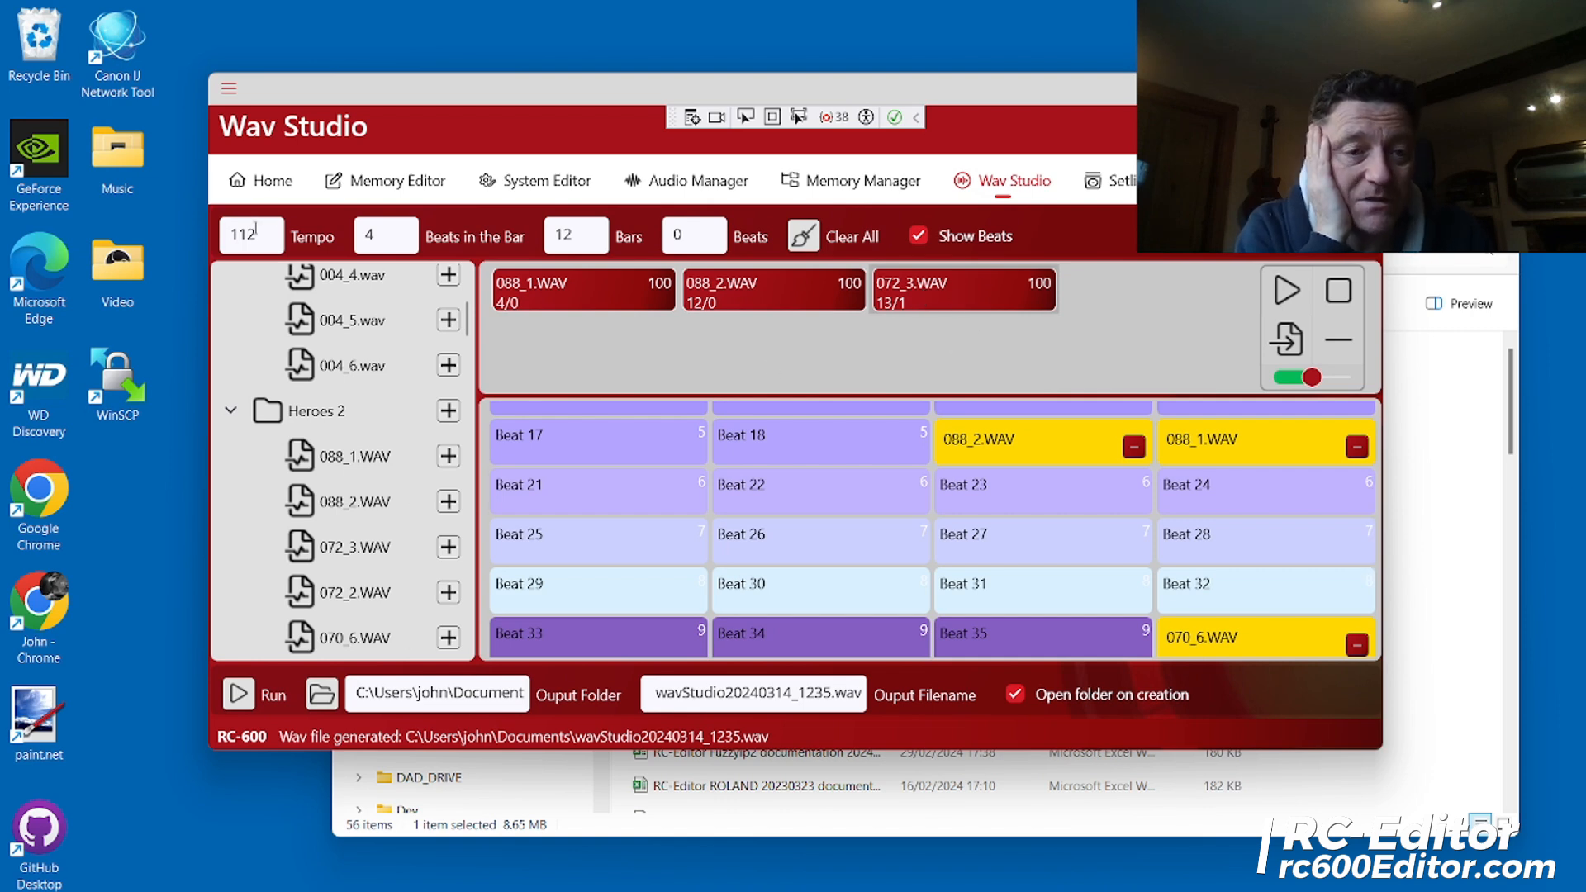
Change the tempo from 112 to 120, emptying the beat grid
text(1)
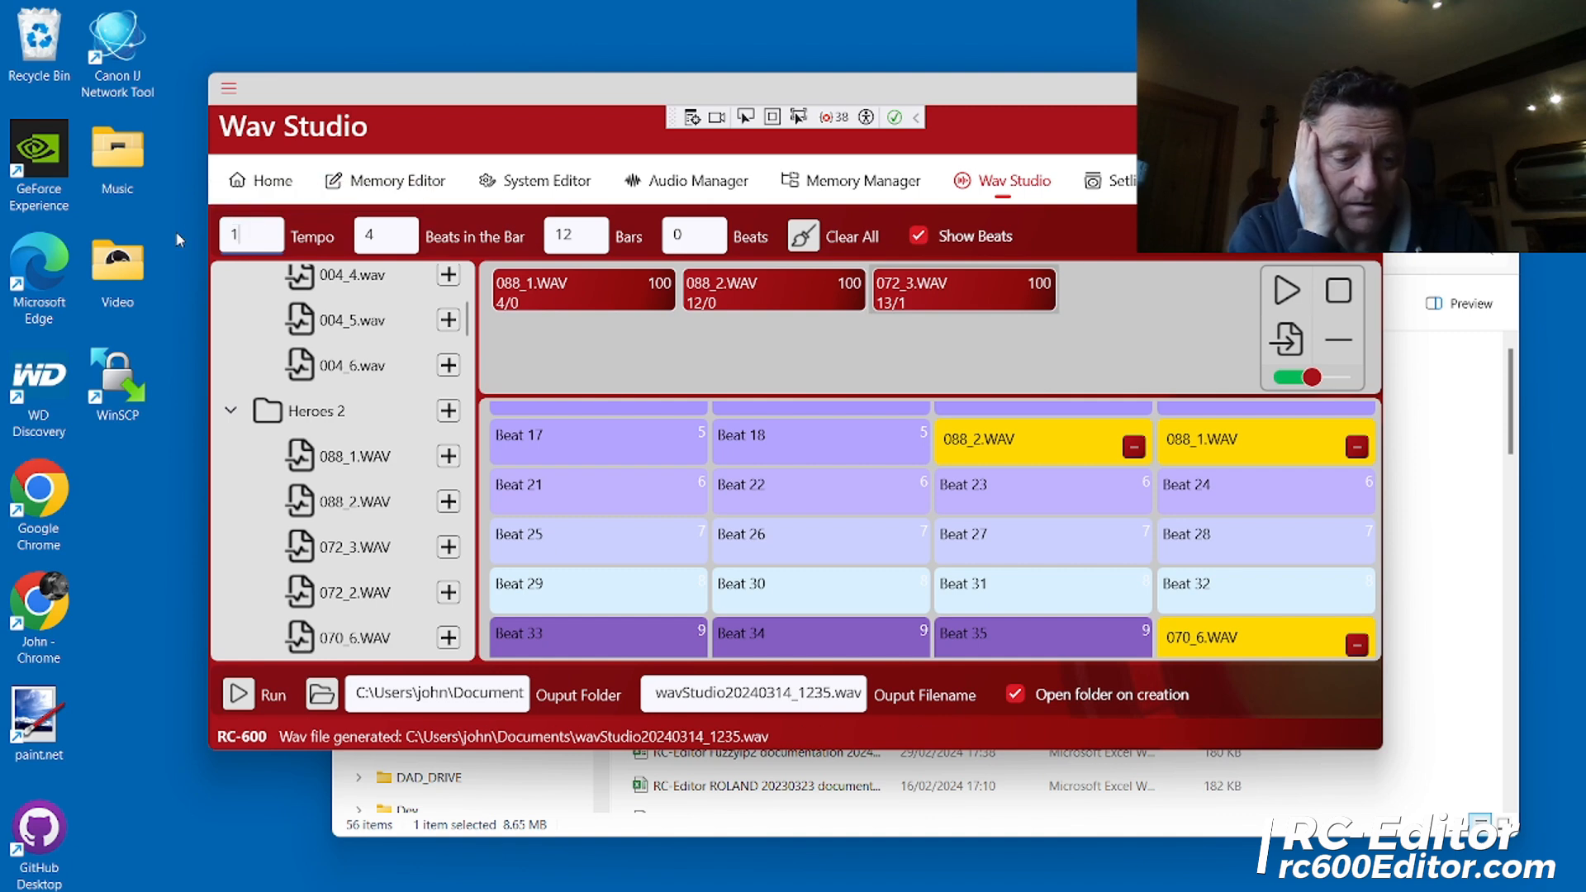
text(120)
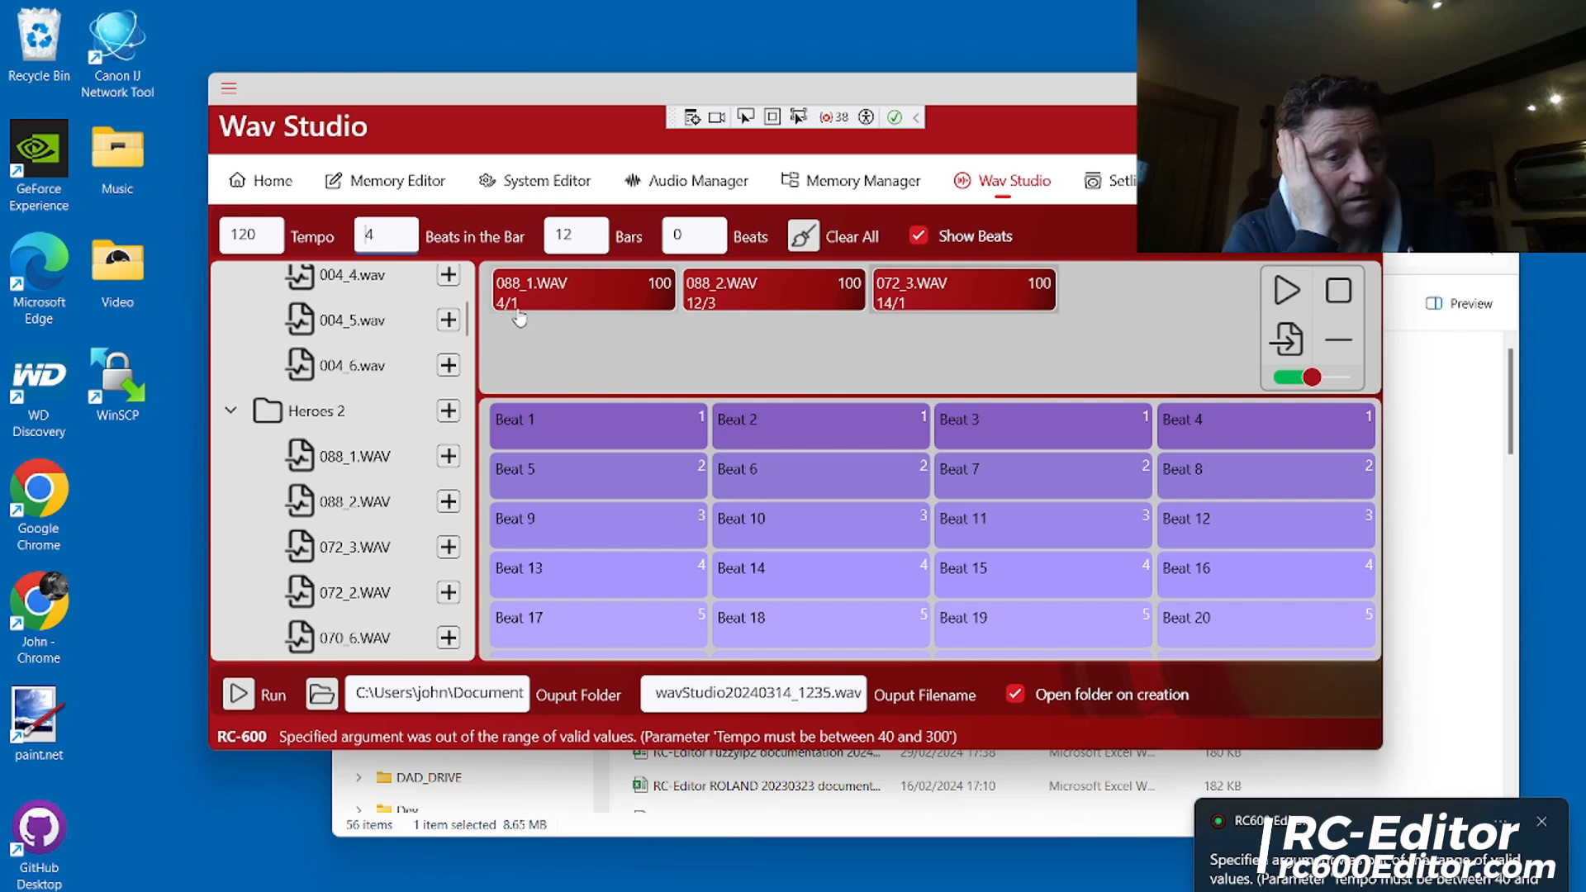
mouse_move(728, 311)
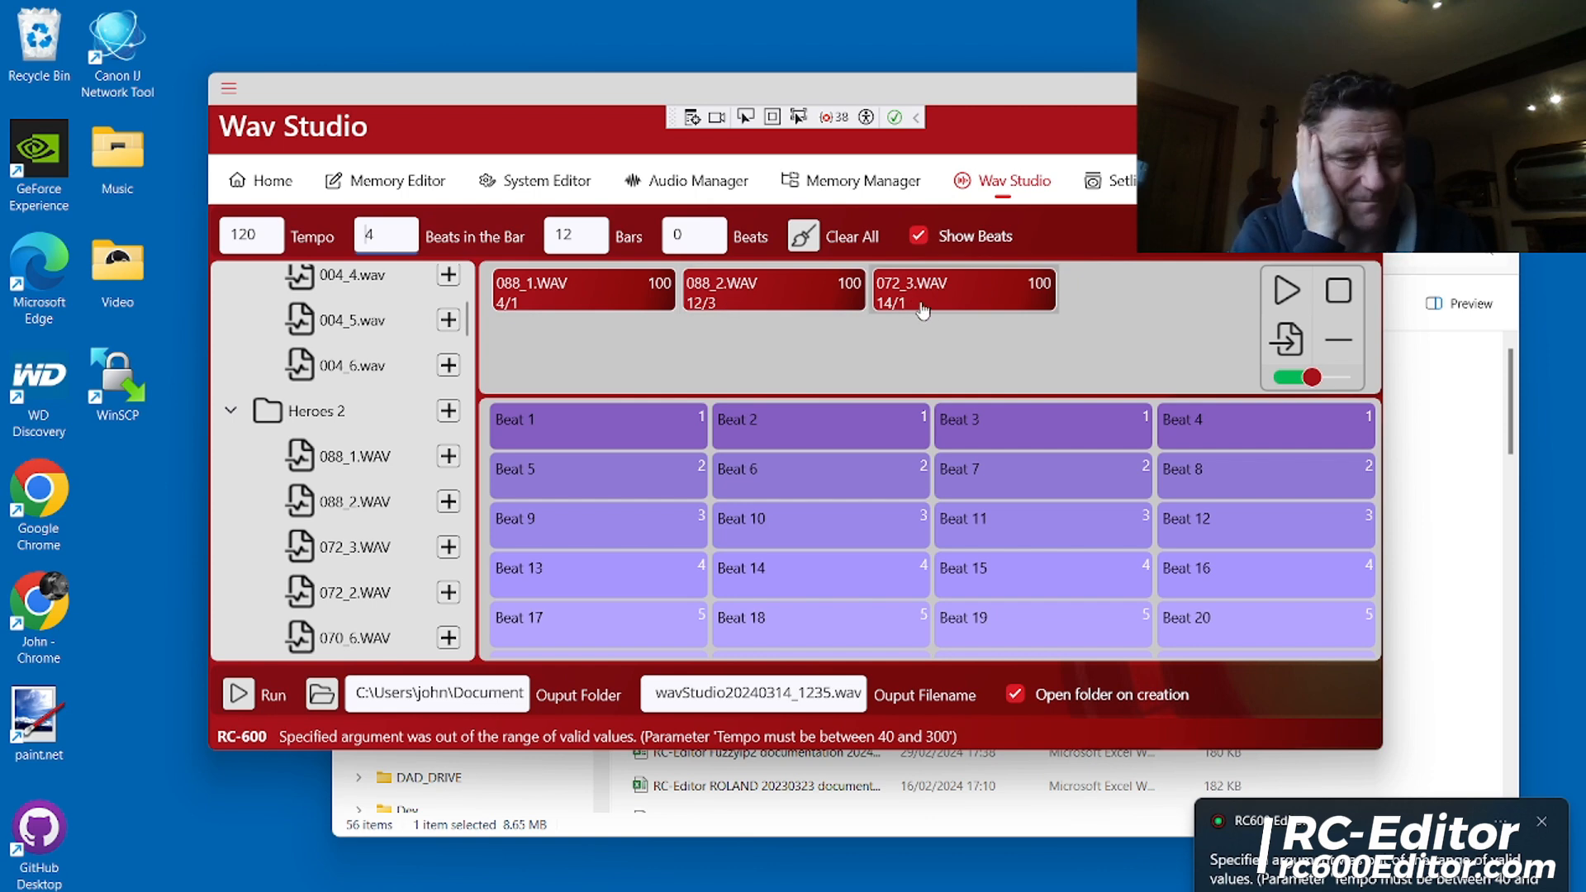
mouse_move(779, 341)
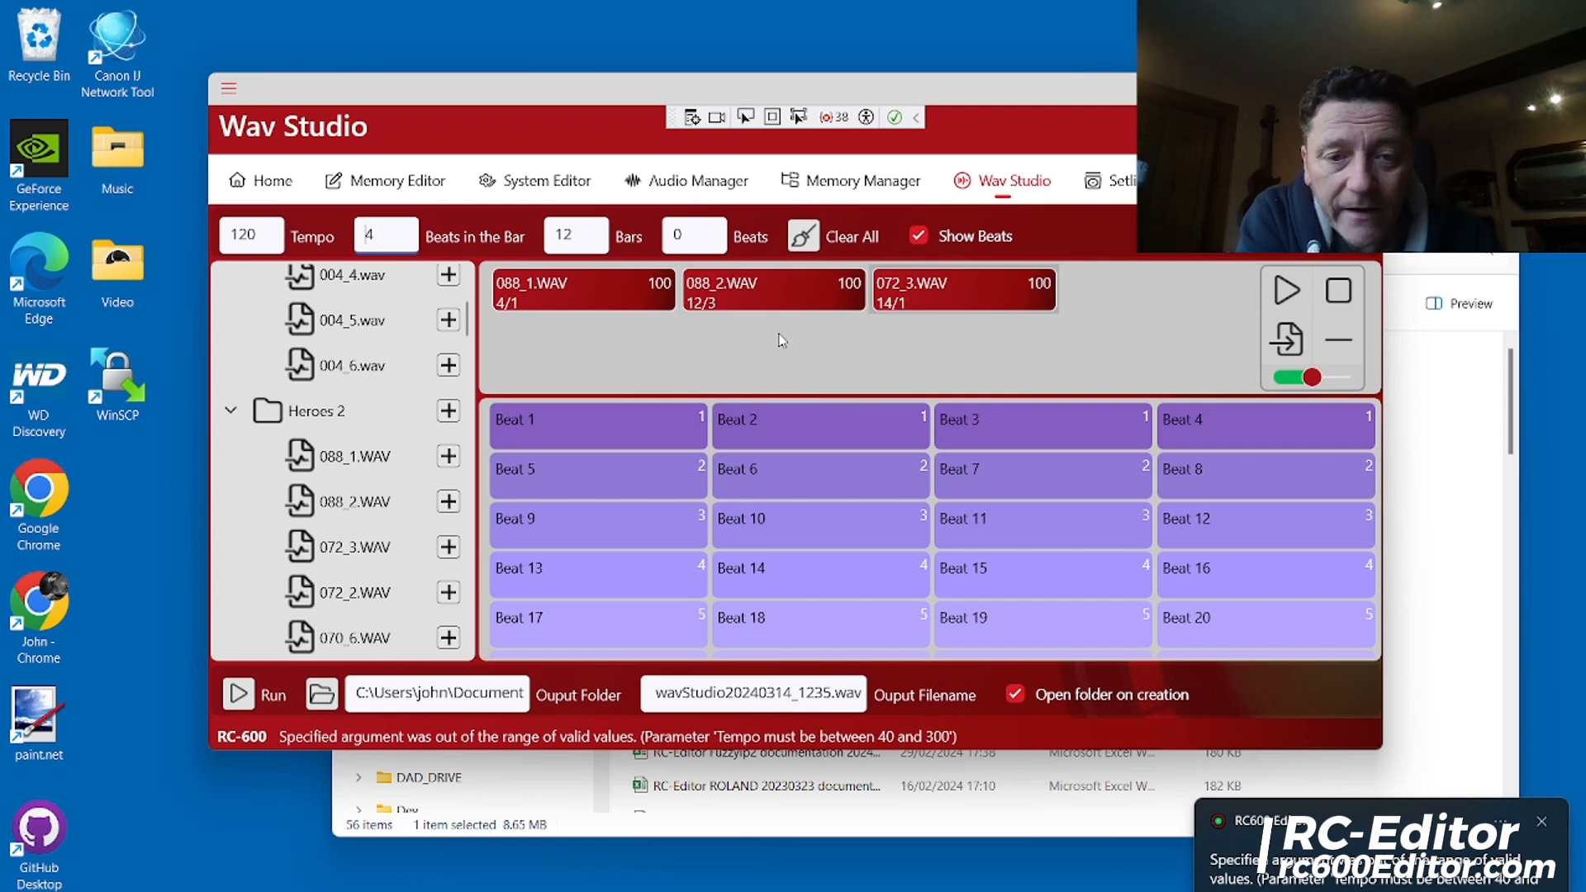
mouse_move(586, 344)
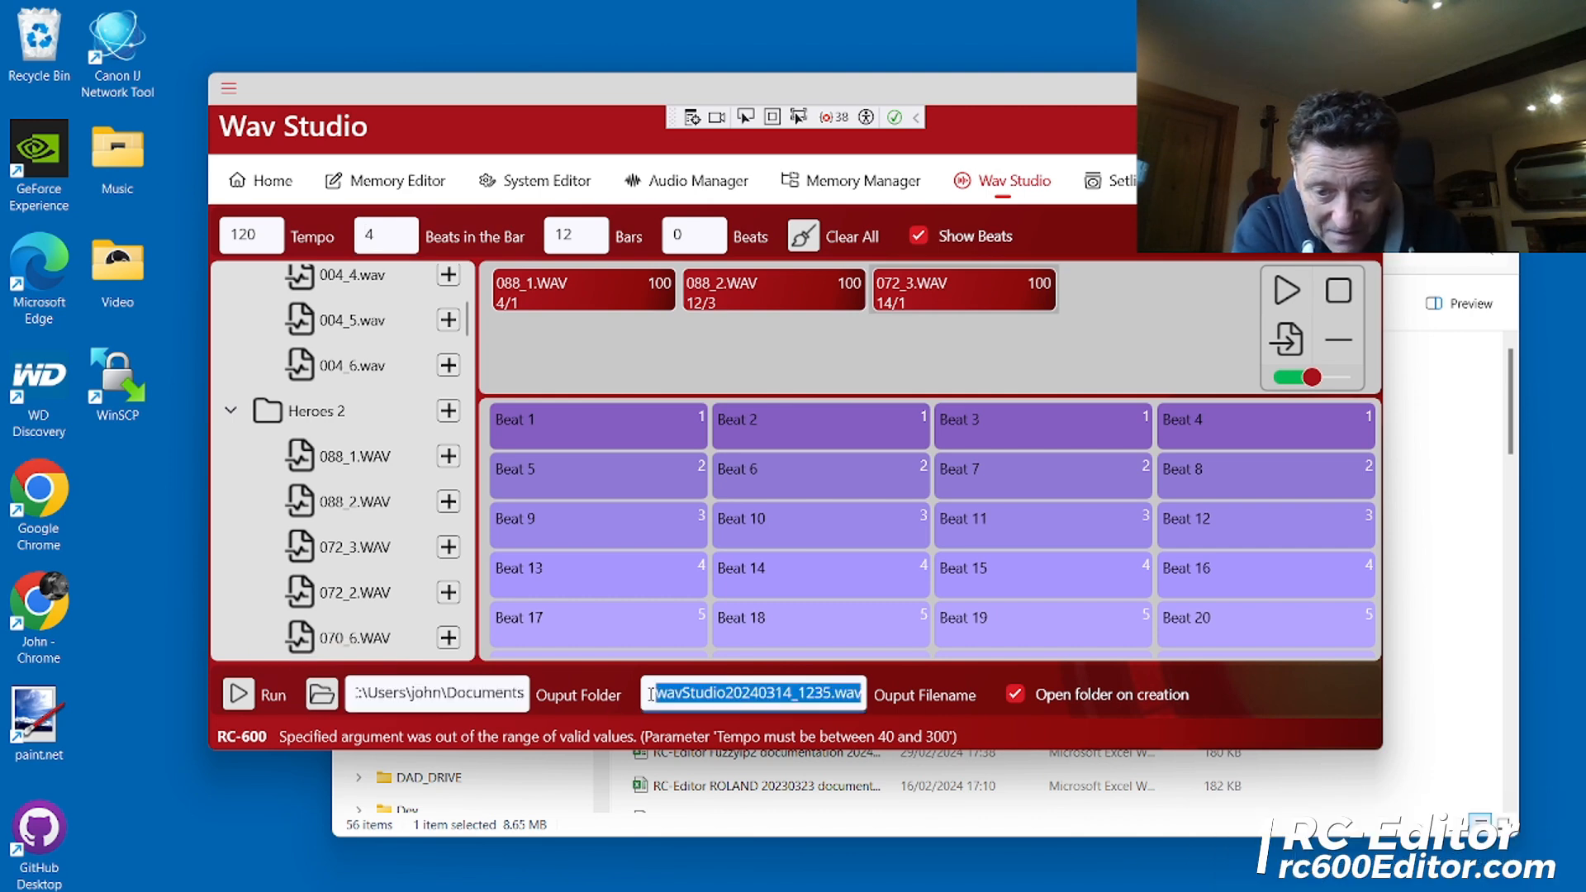
Select the output filename, enable Open folder on creation, and clear all loops
triple_click(752, 694)
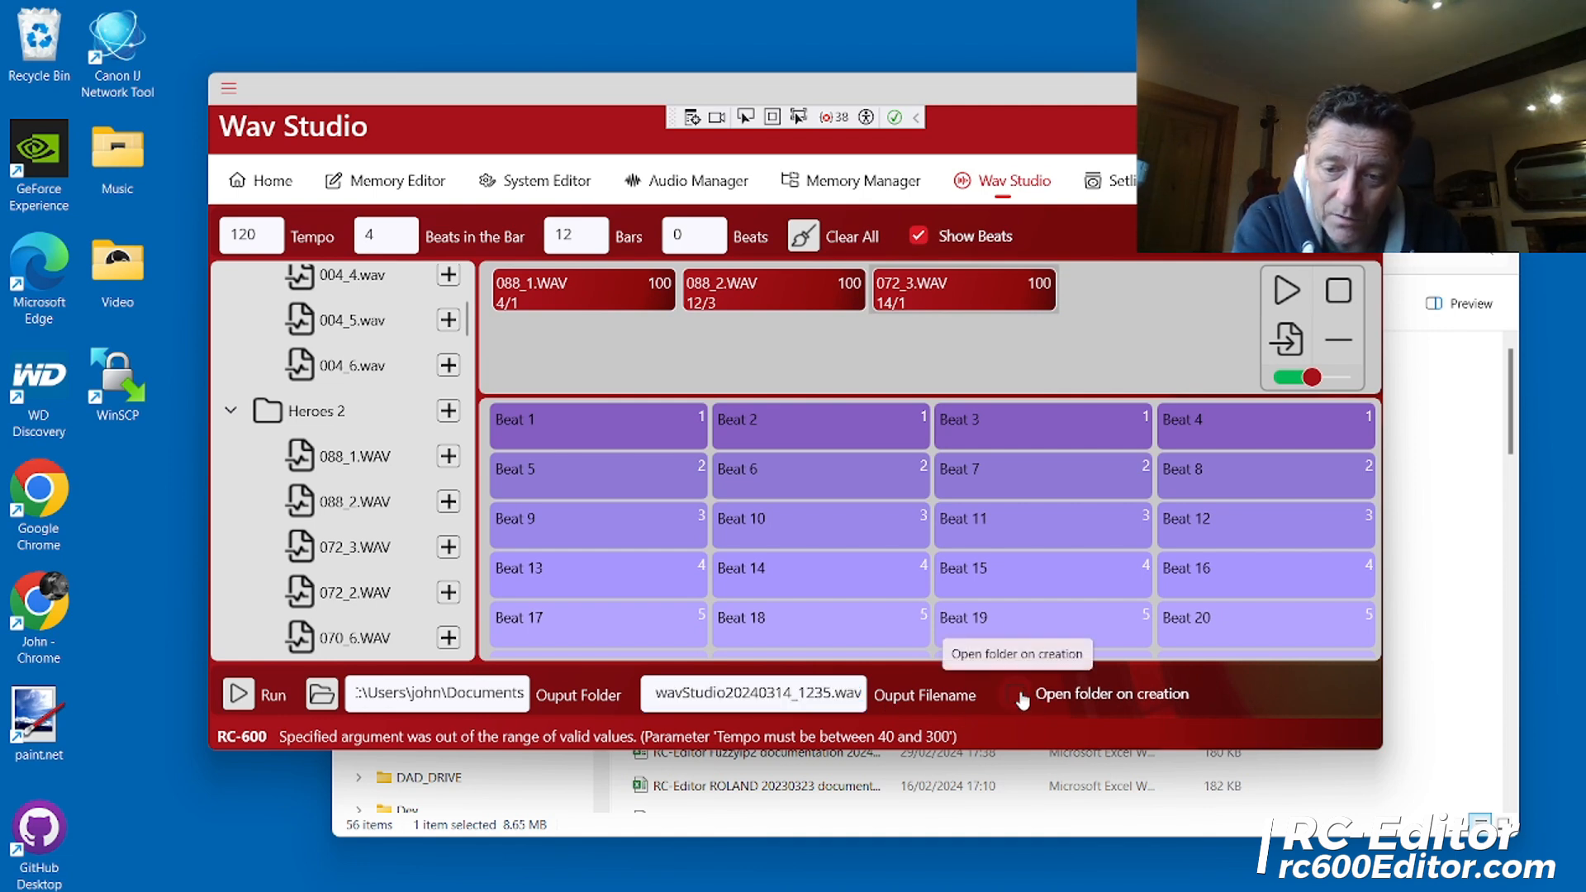
click(1013, 694)
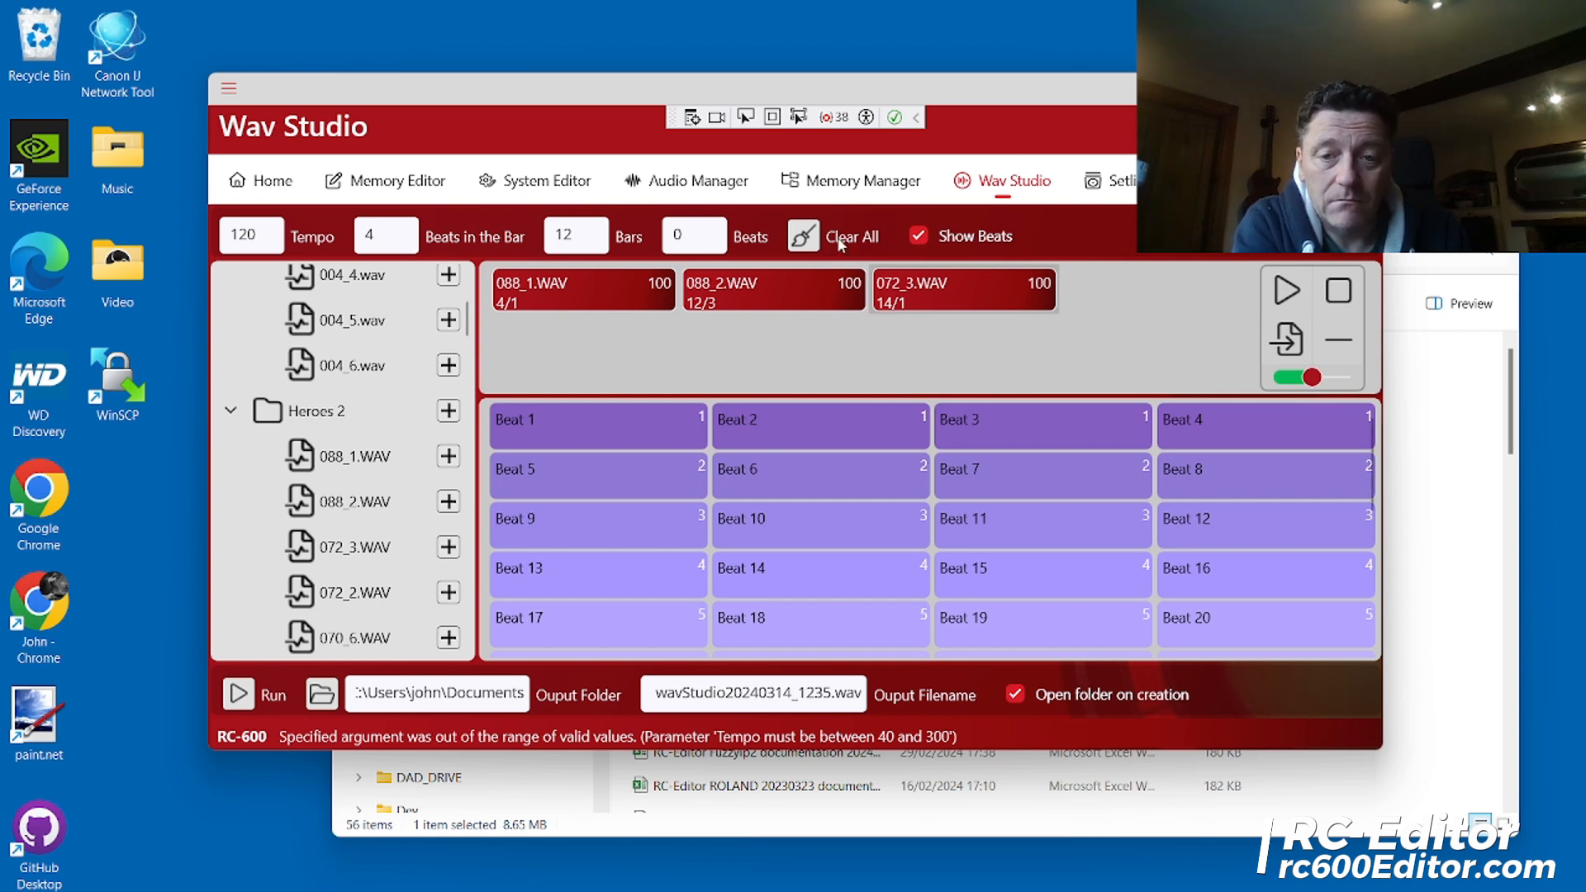
click(835, 235)
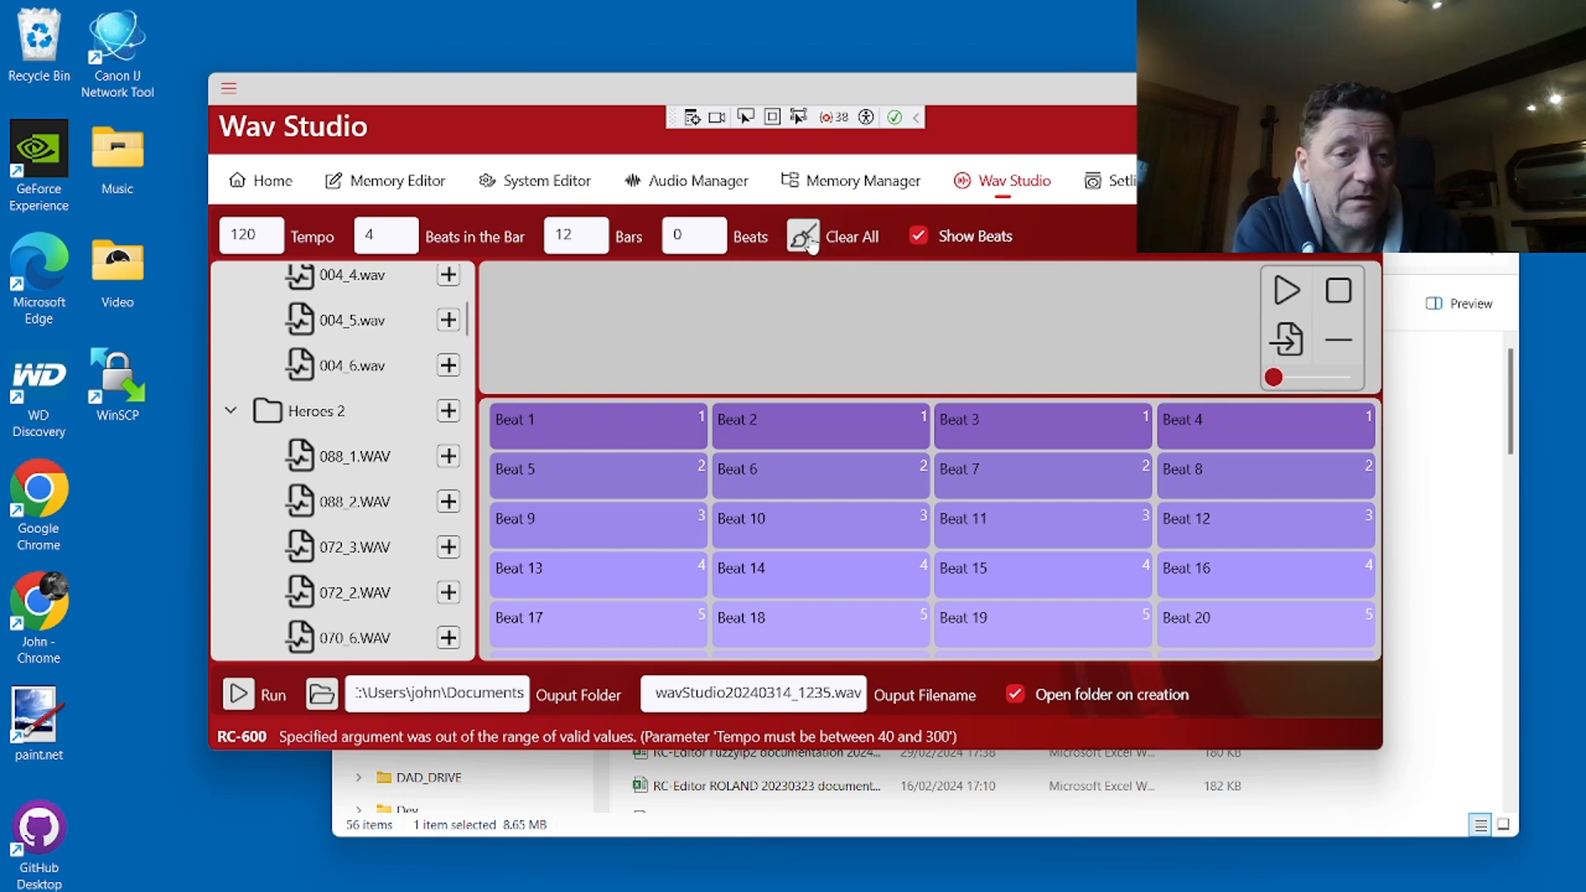